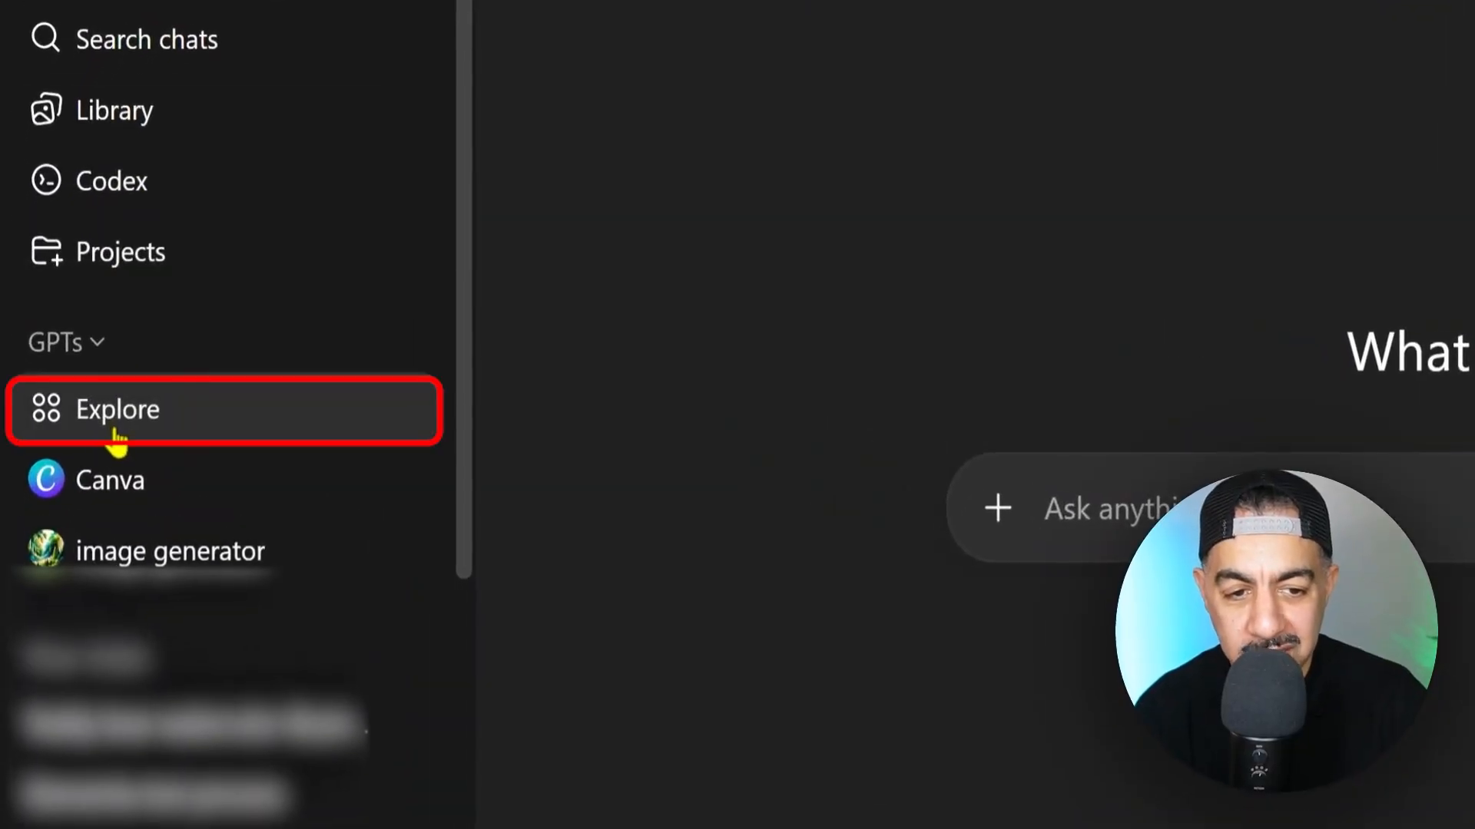
# Open the GPT catalogue and search it for 'photoshop'
pyautogui.click(116, 409)
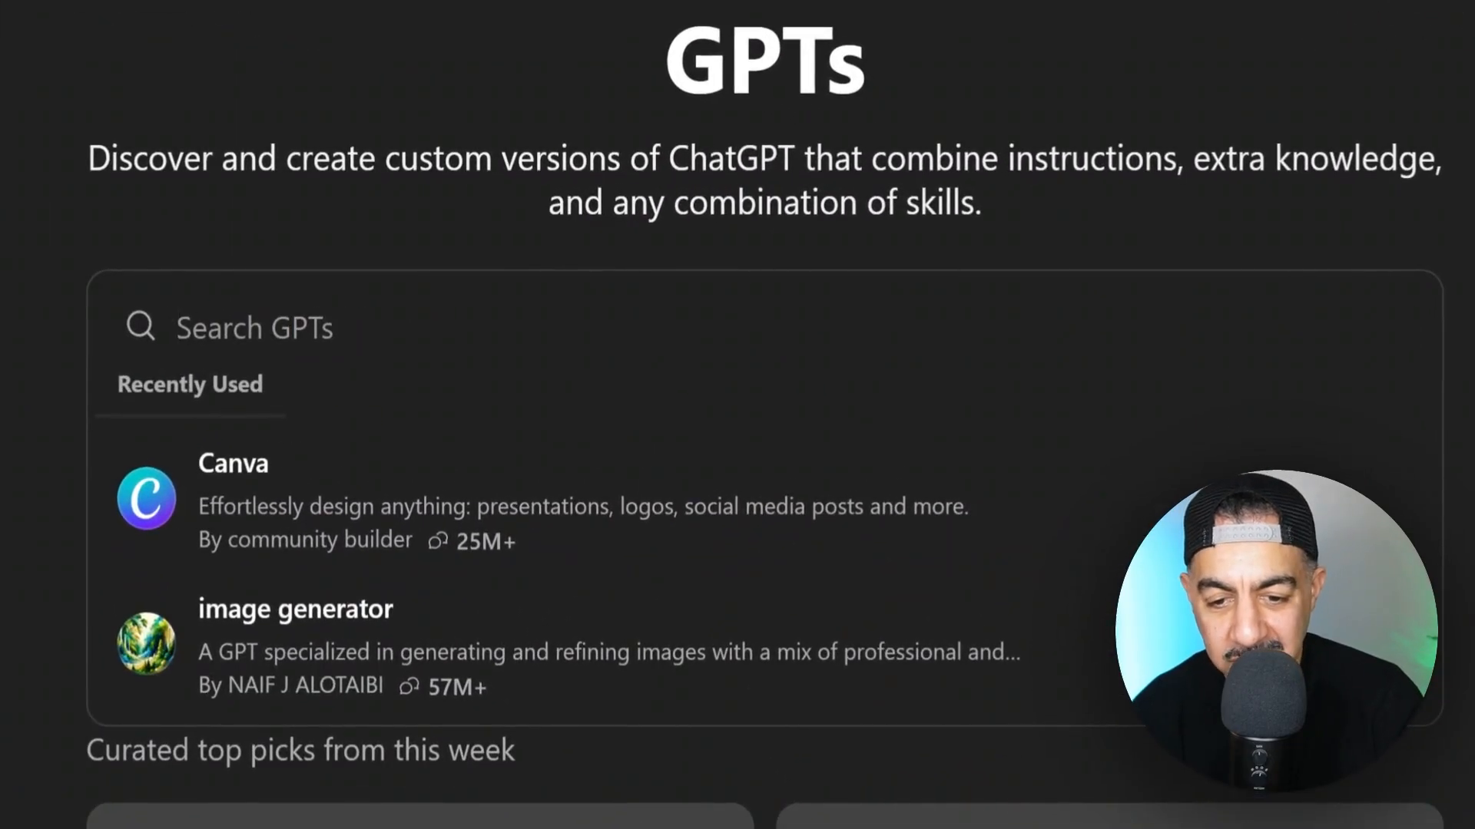
pyautogui.click(255, 327)
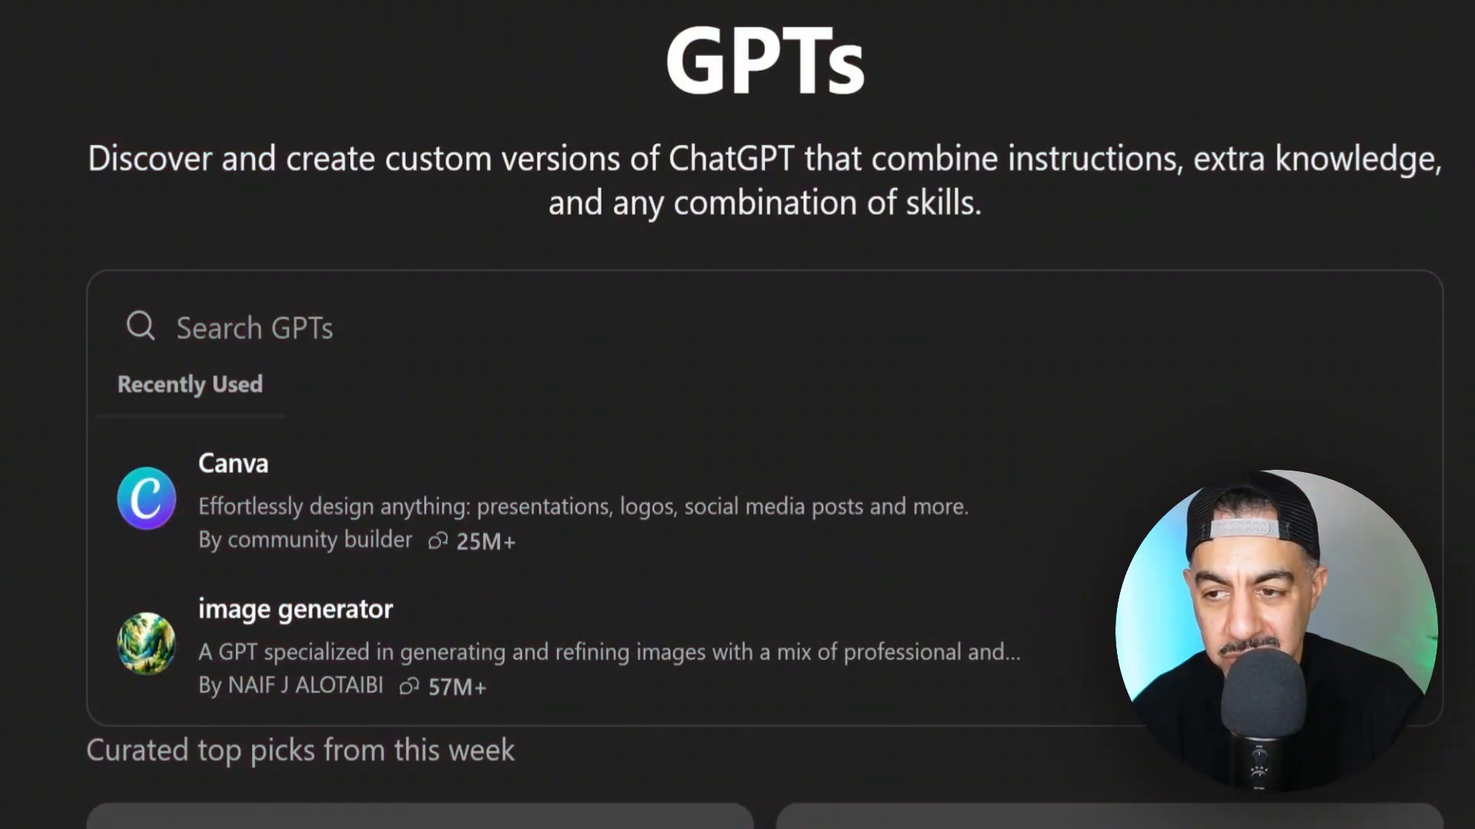
pyautogui.scroll(-3)
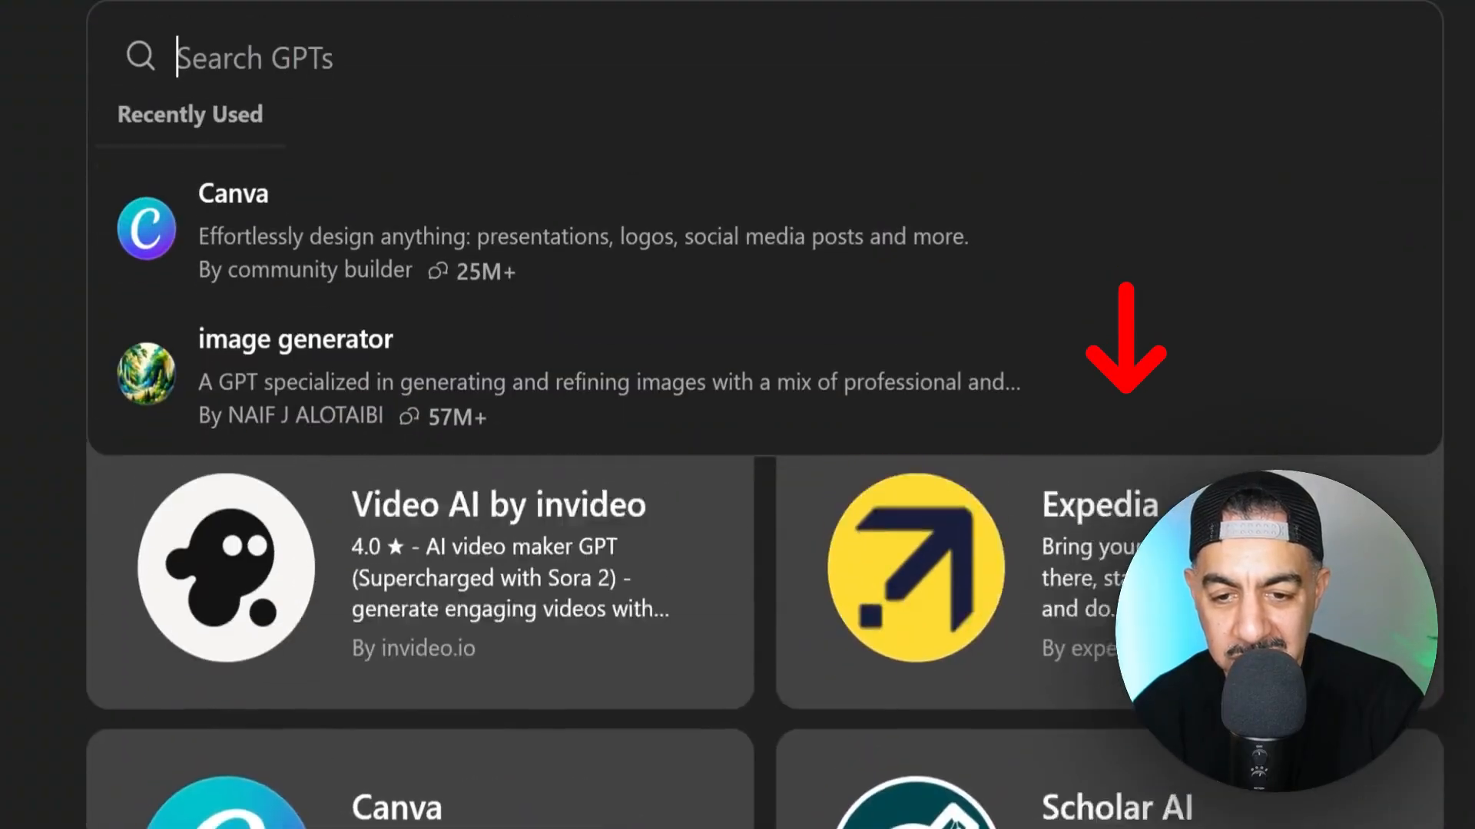
pyautogui.scroll(3)
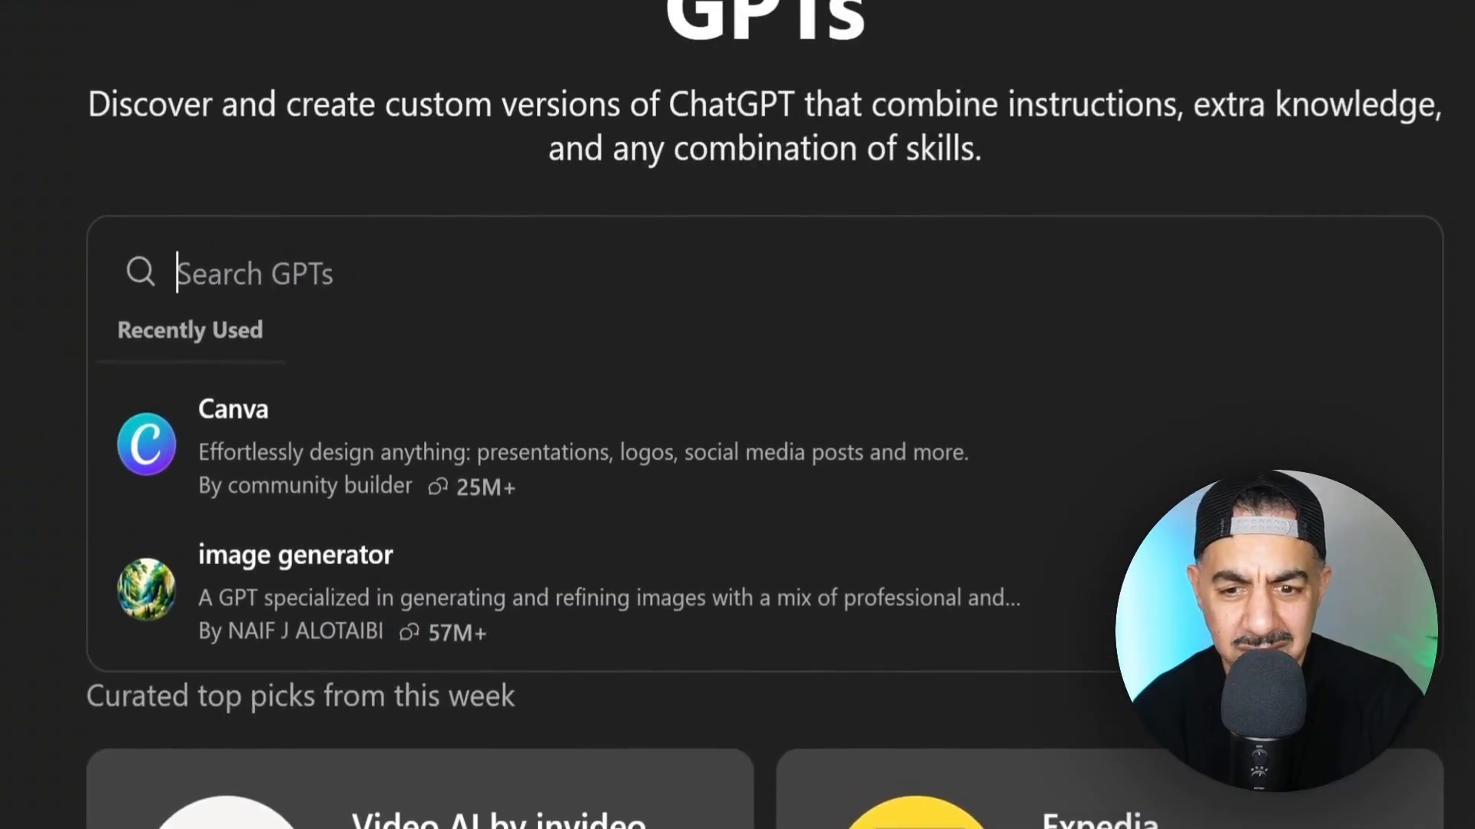
pyautogui.moveTo(636, 357)
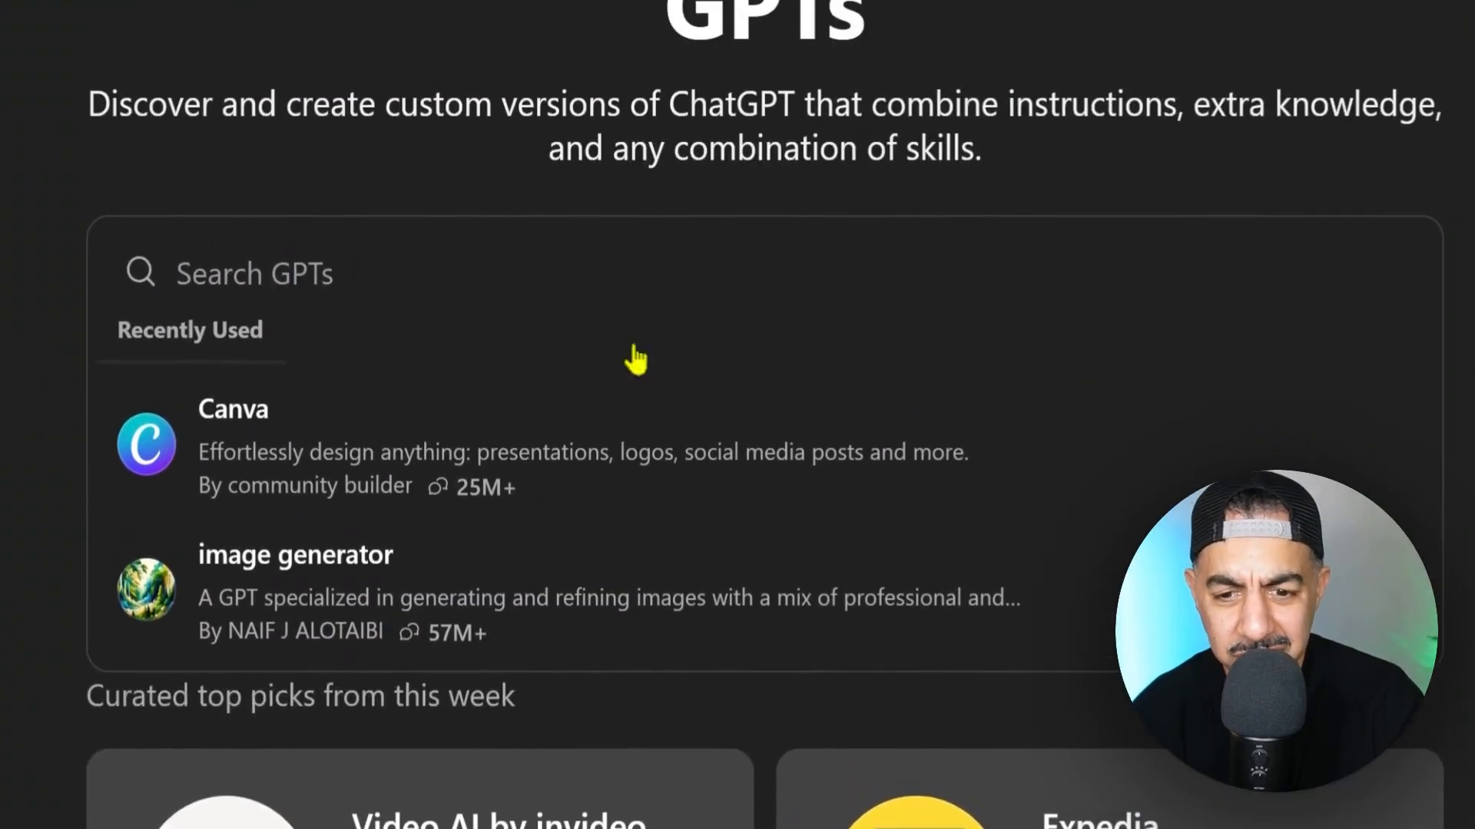
pyautogui.write('p')
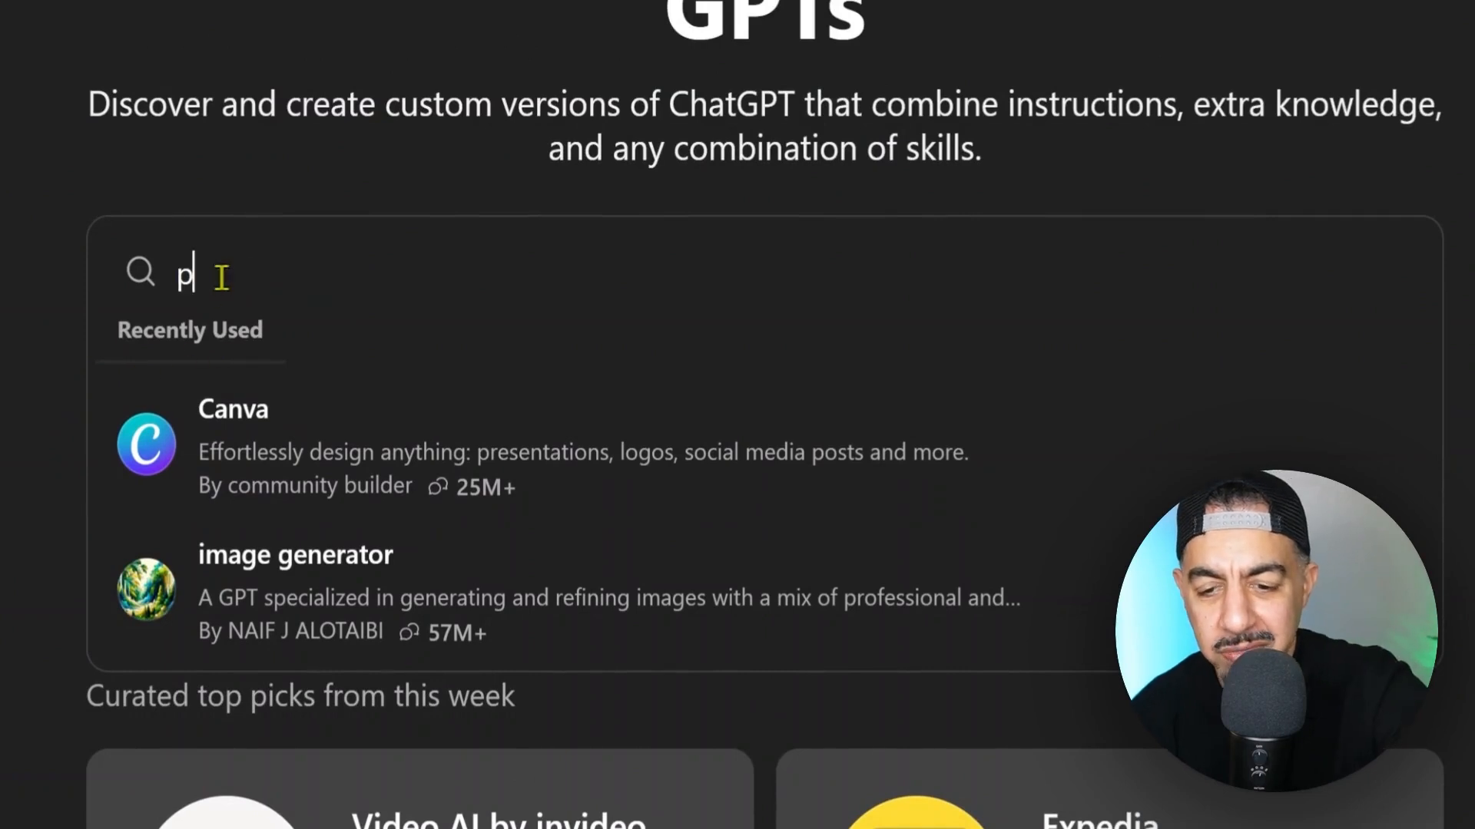
pyautogui.write('hot')
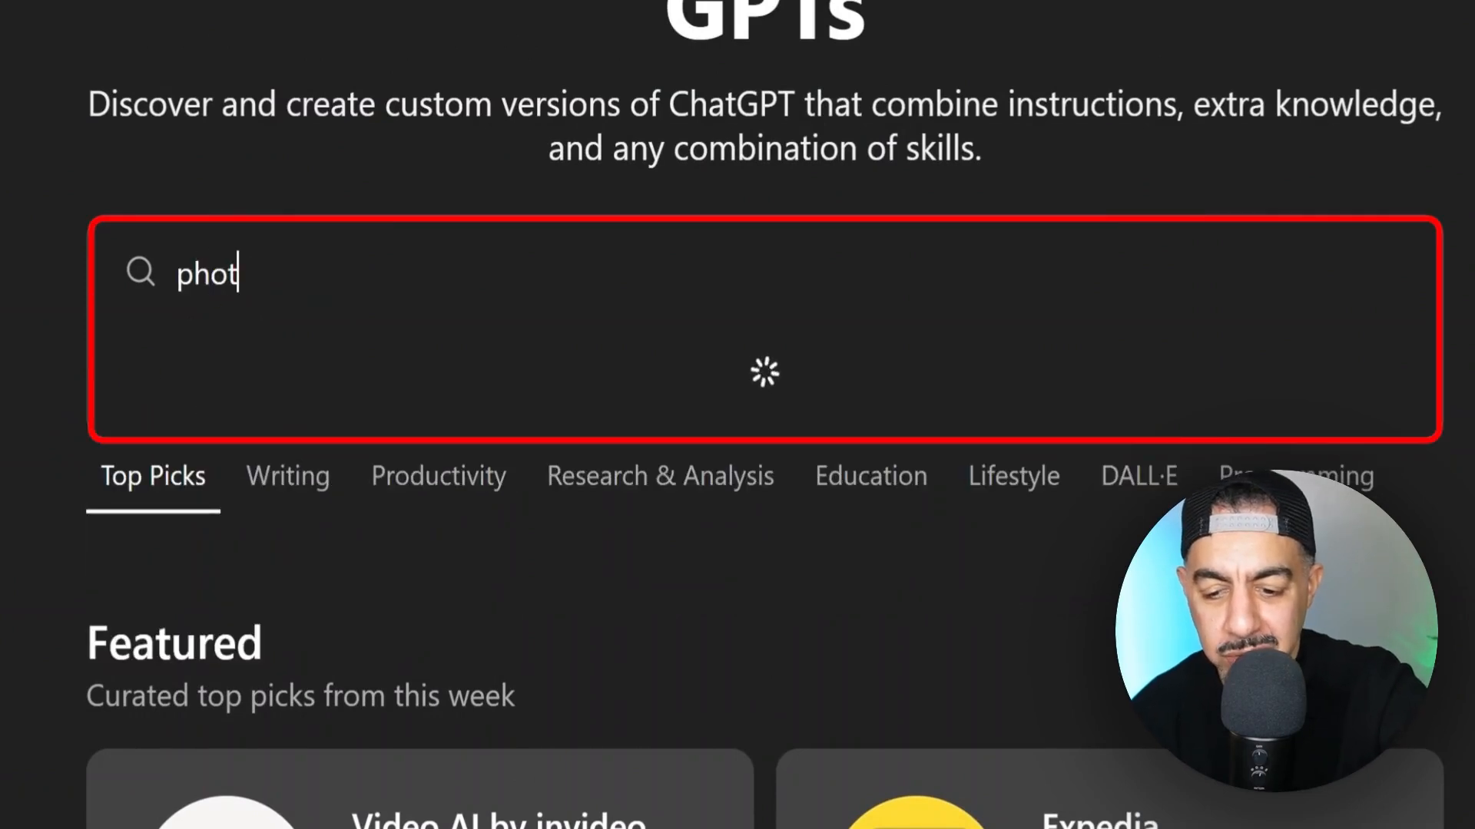
pyautogui.write('oshop')
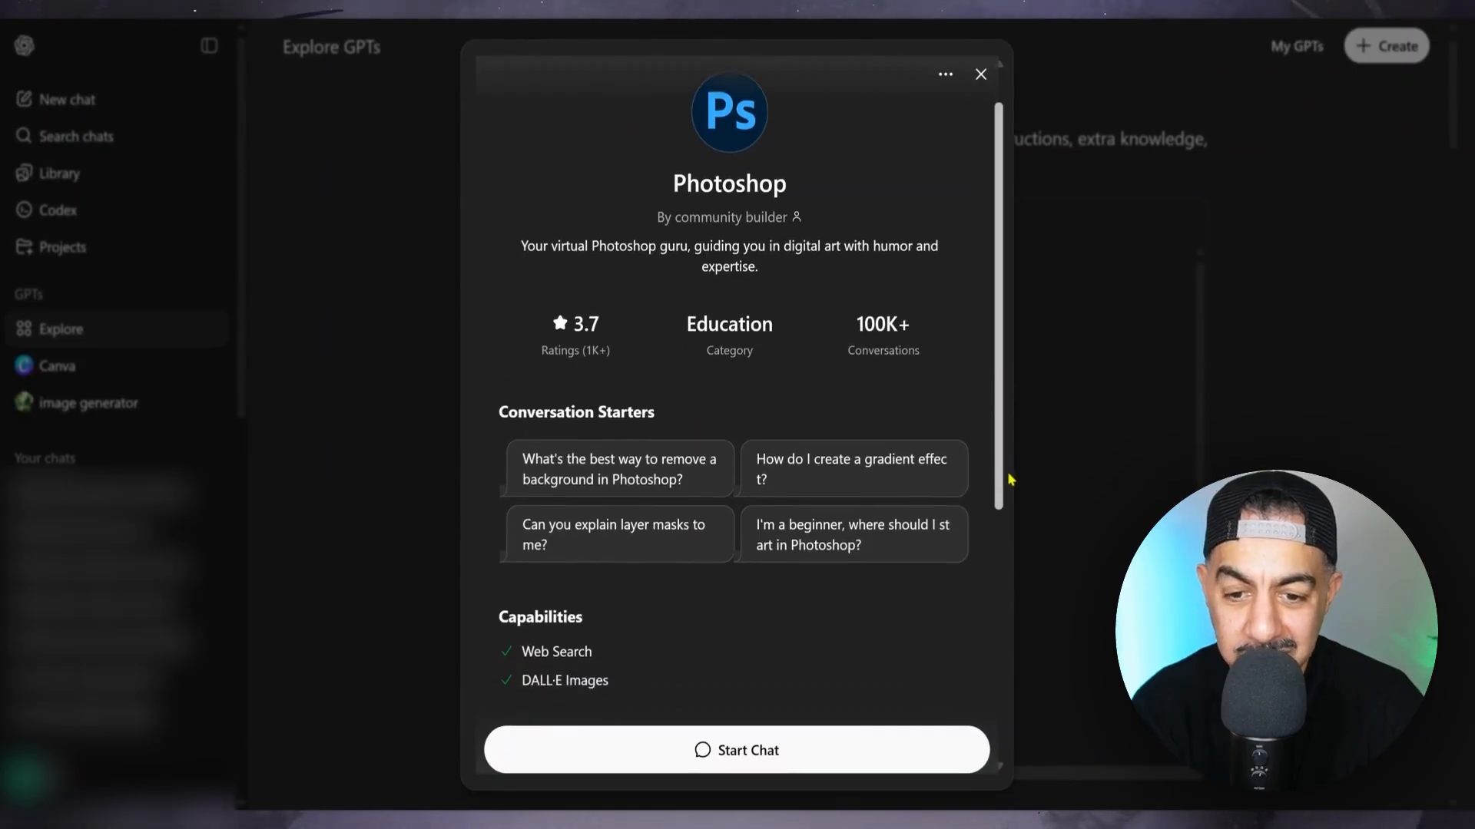
# Scroll through the Photoshop GPT's details: conversation starters, capabilities and ratings
pyautogui.scroll(-3)
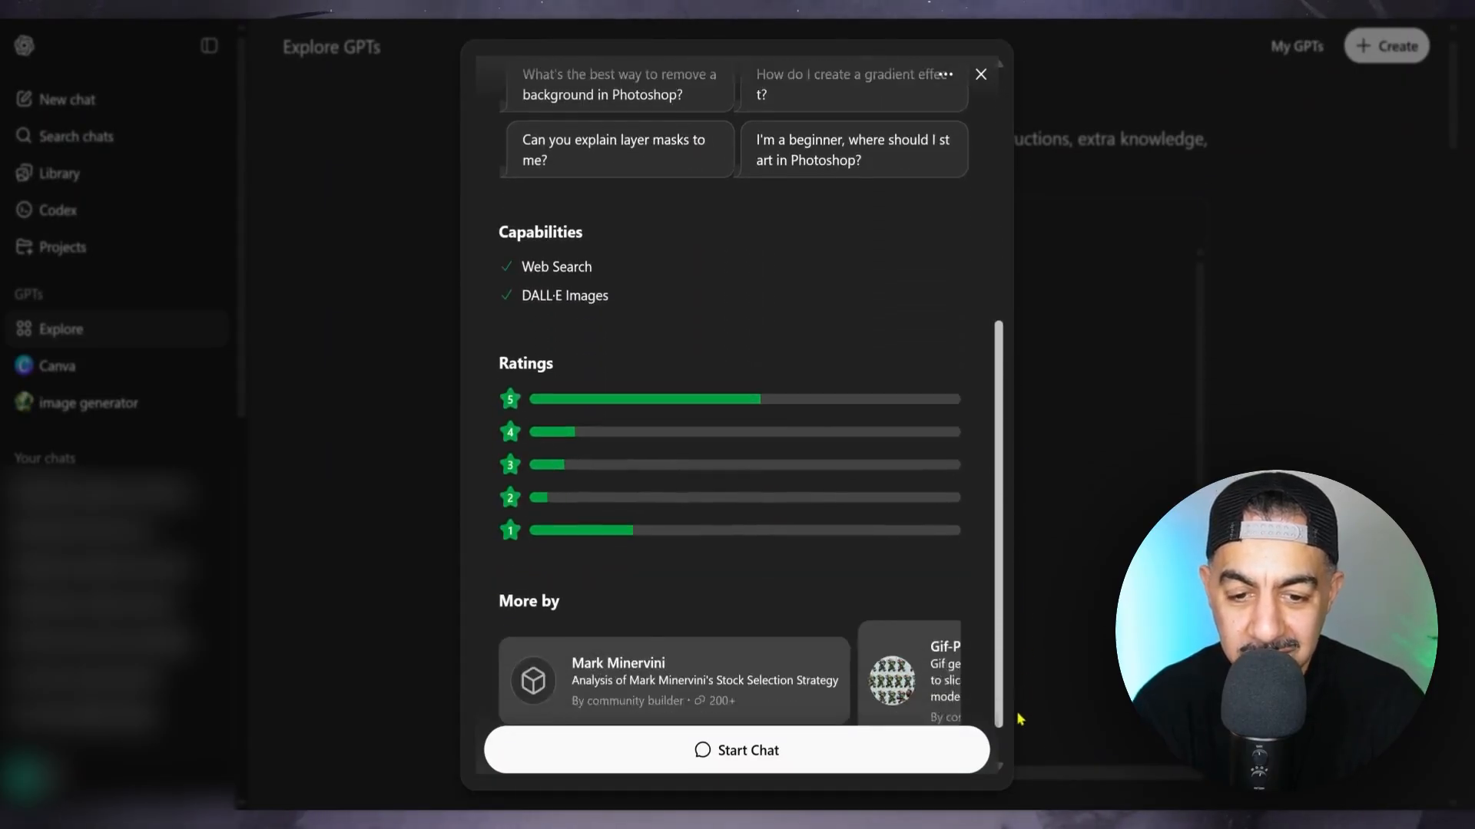
pyautogui.scroll(-3)
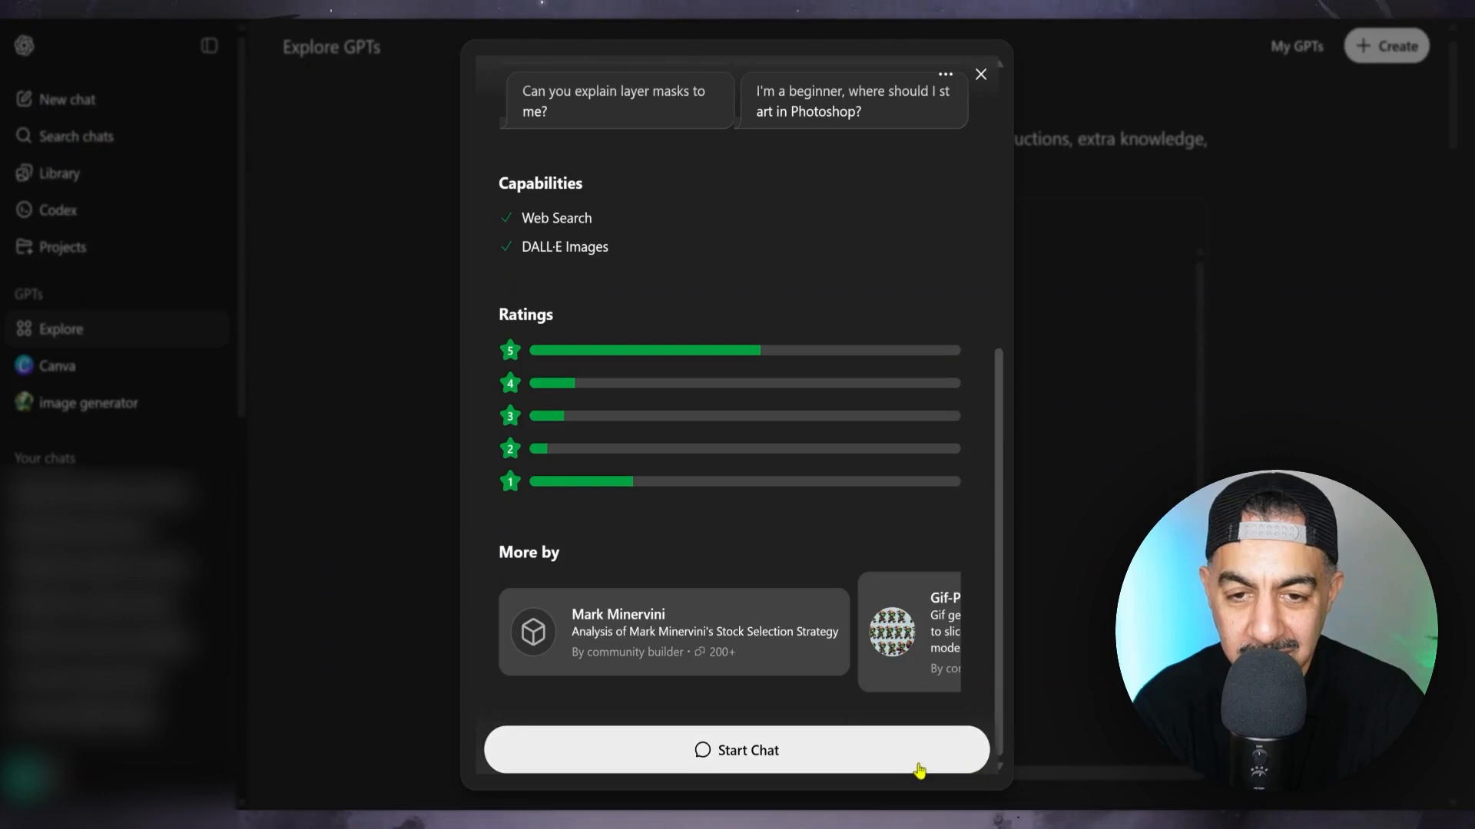
pyautogui.moveTo(1001, 715)
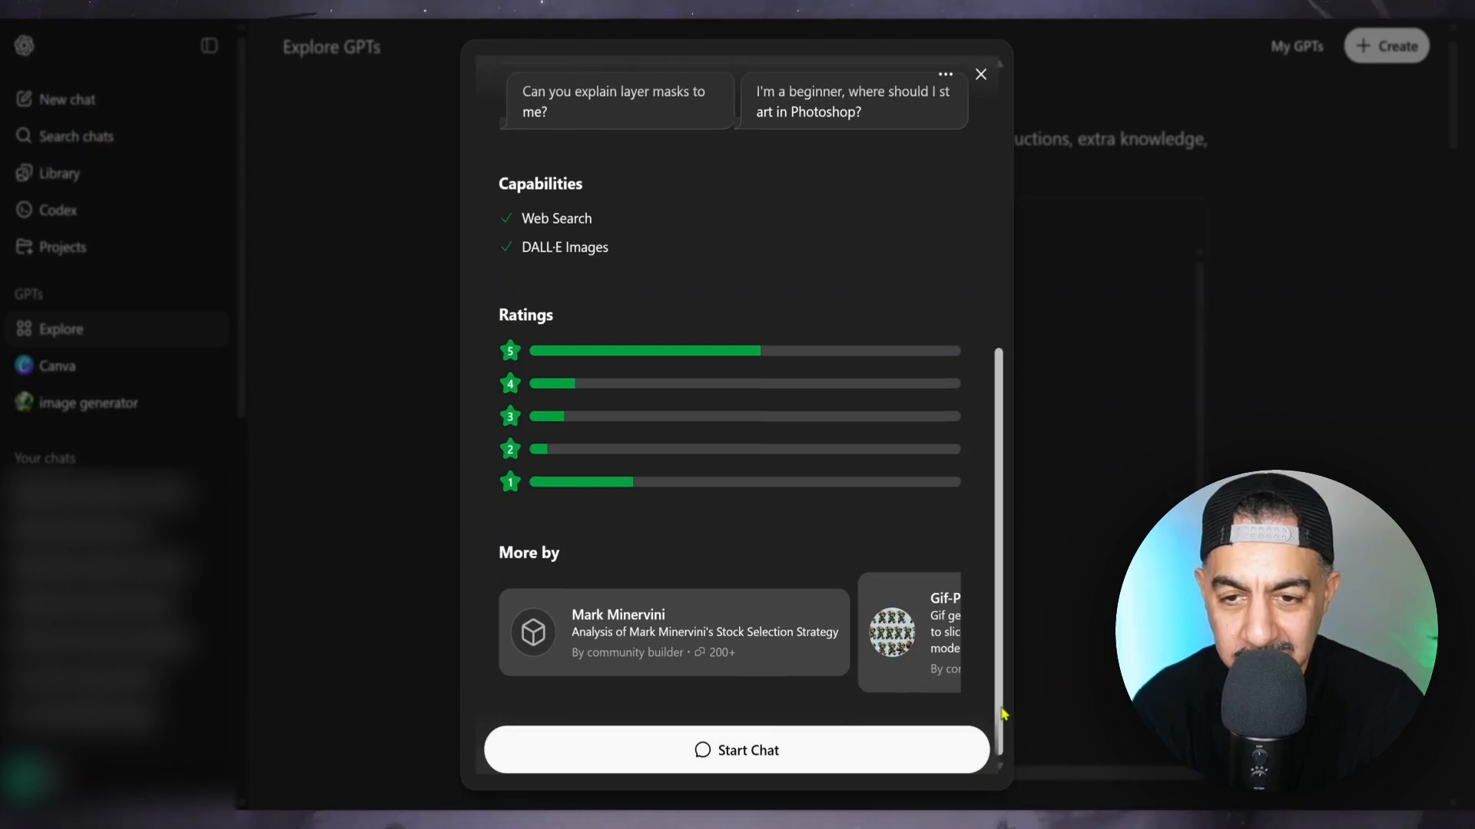
pyautogui.scroll(3)
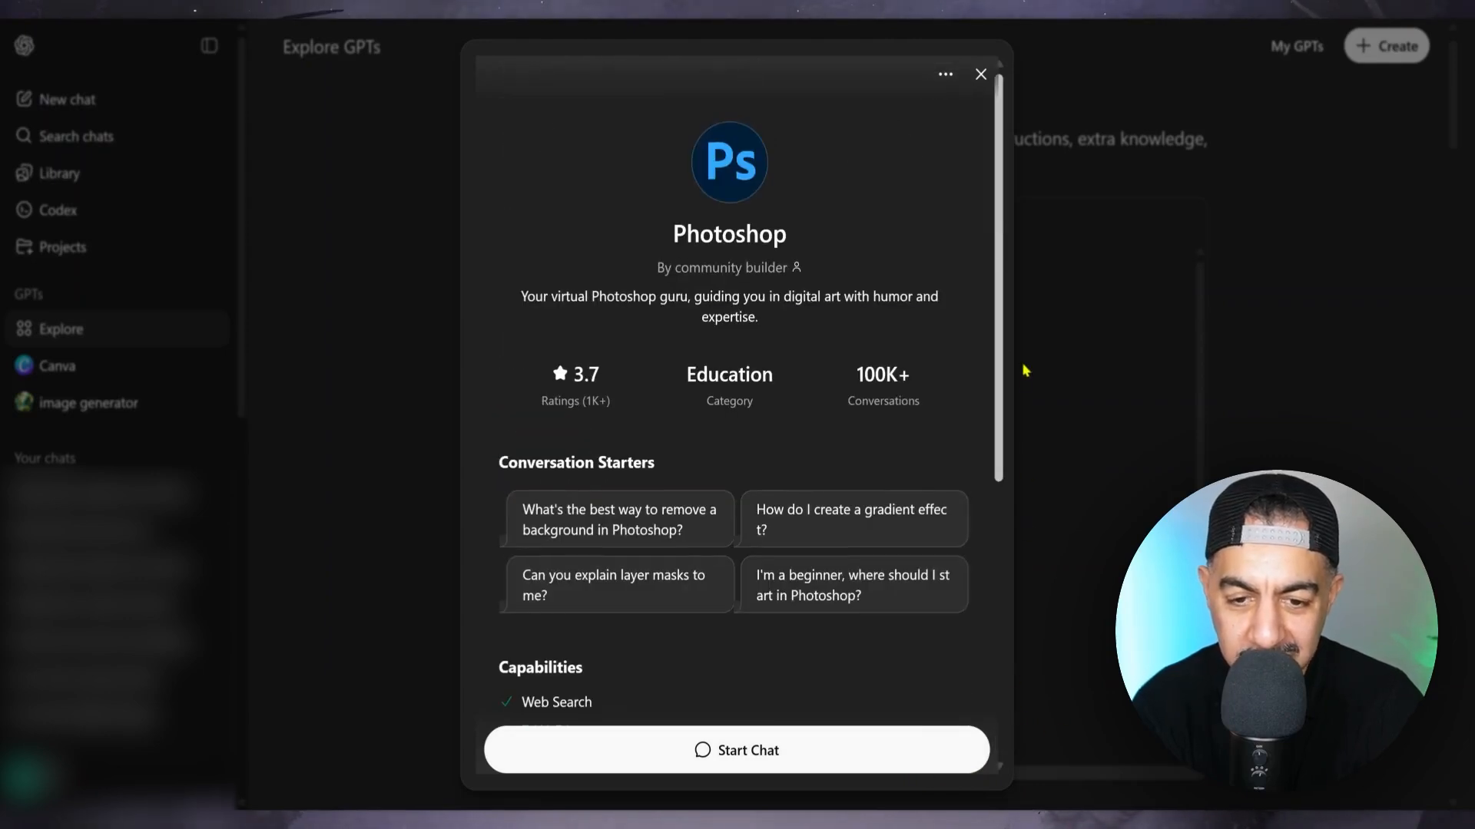
pyautogui.moveTo(1031, 562)
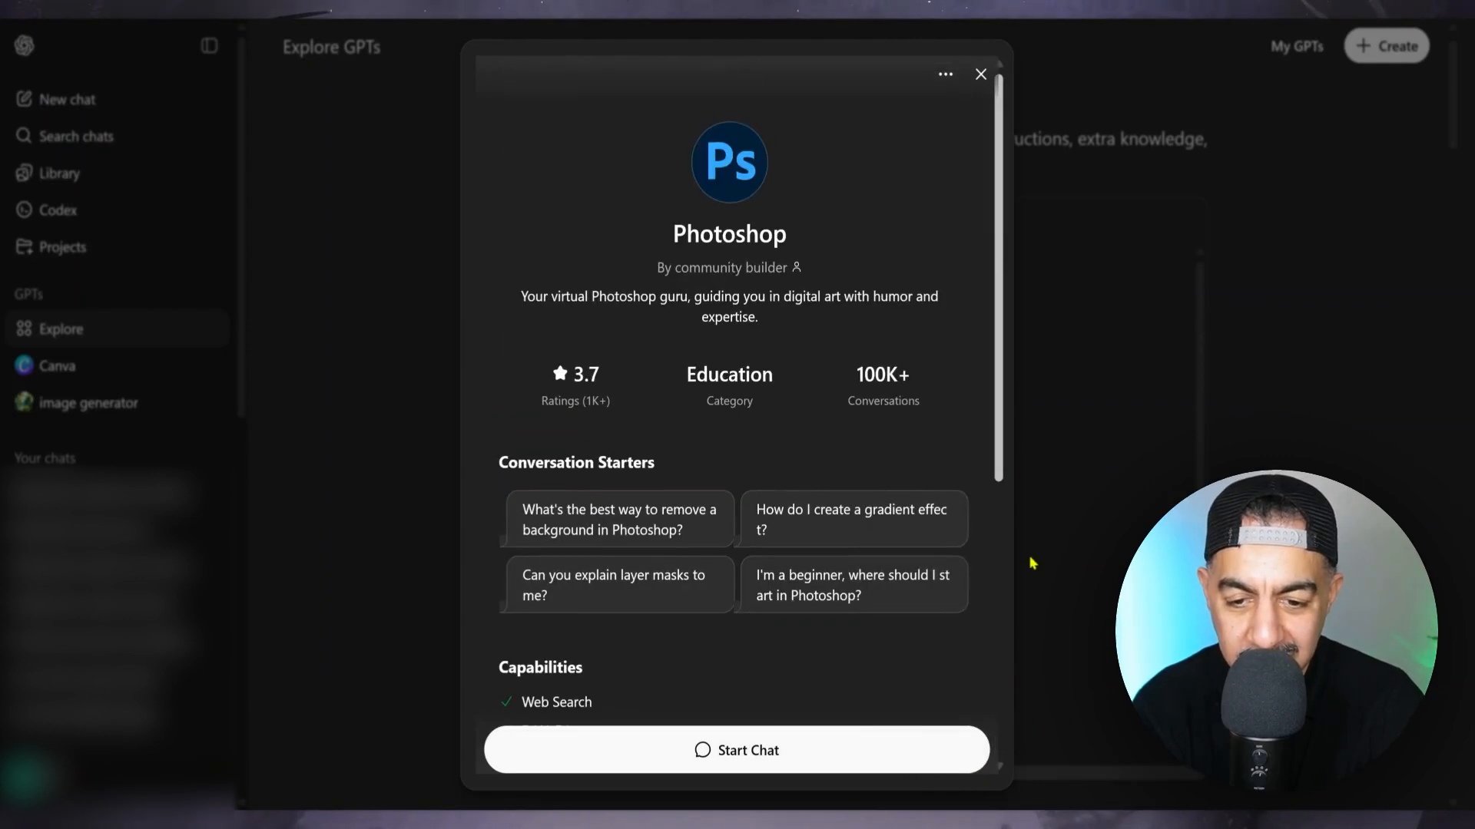
pyautogui.moveTo(993, 584)
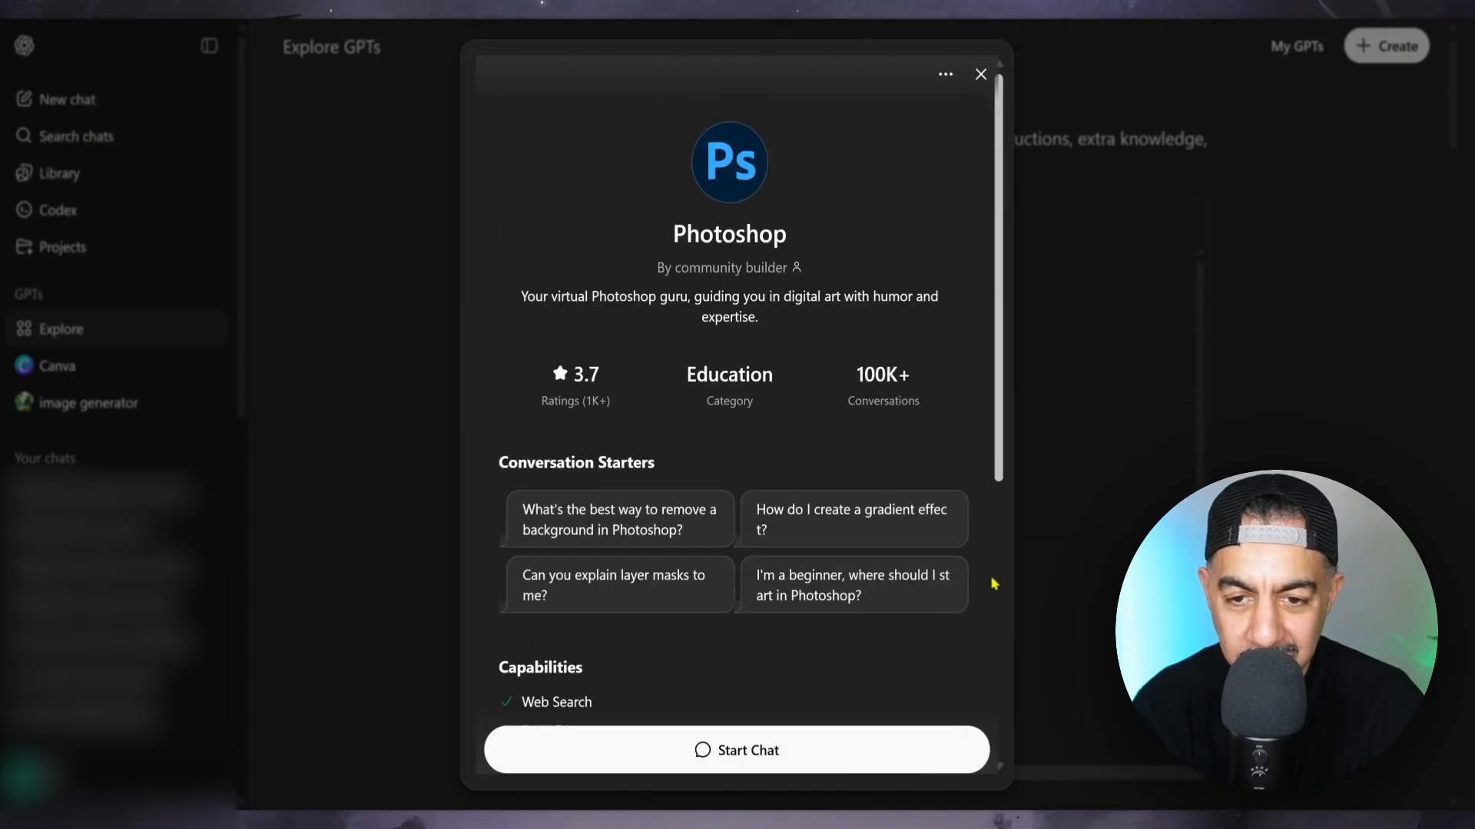
pyautogui.scroll(-3)
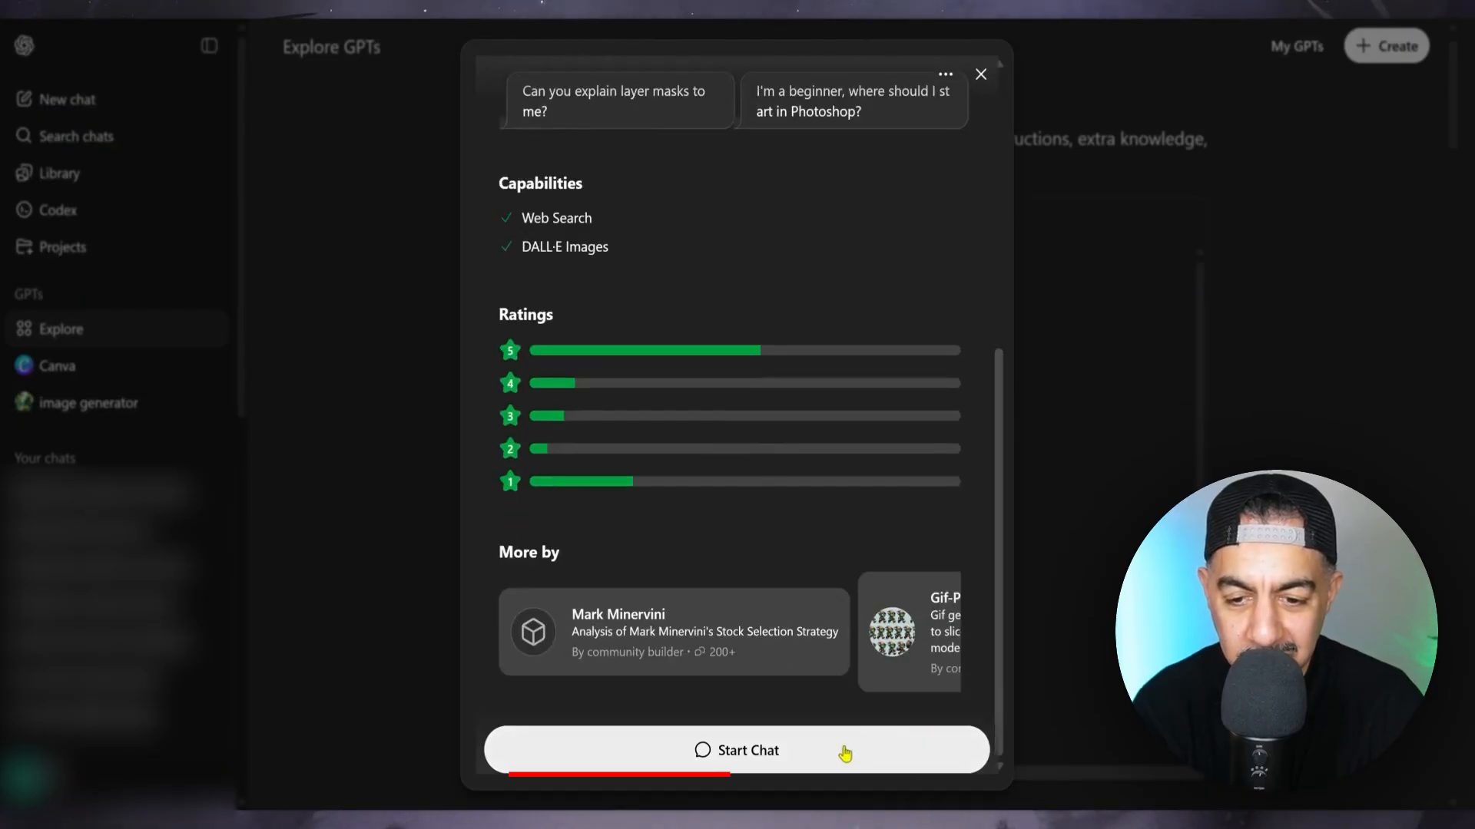
# Start a chat with the Photoshop GPT and open ChatGPT Settings from the profile menu
pyautogui.click(737, 751)
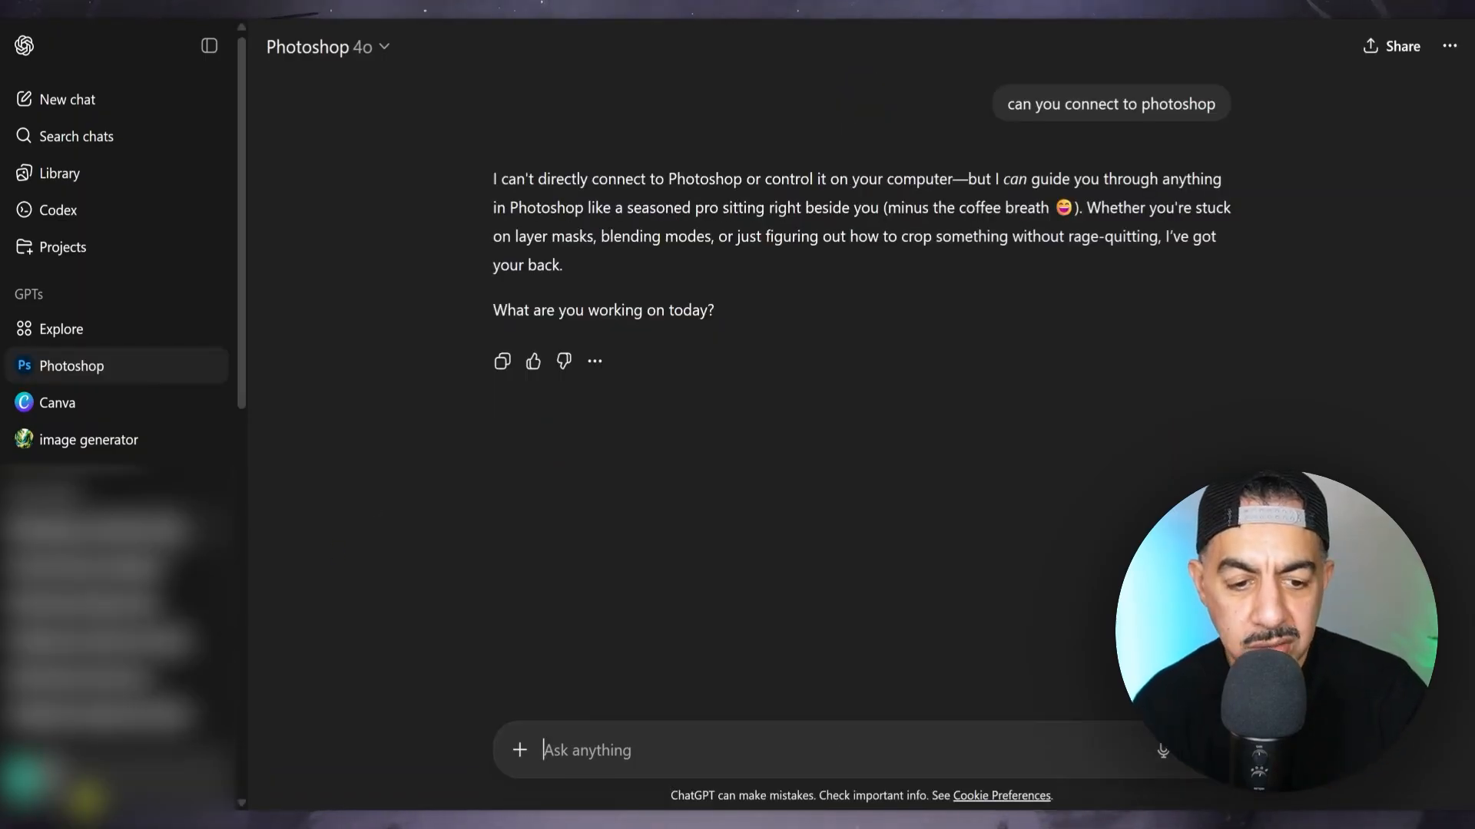
pyautogui.click(49, 780)
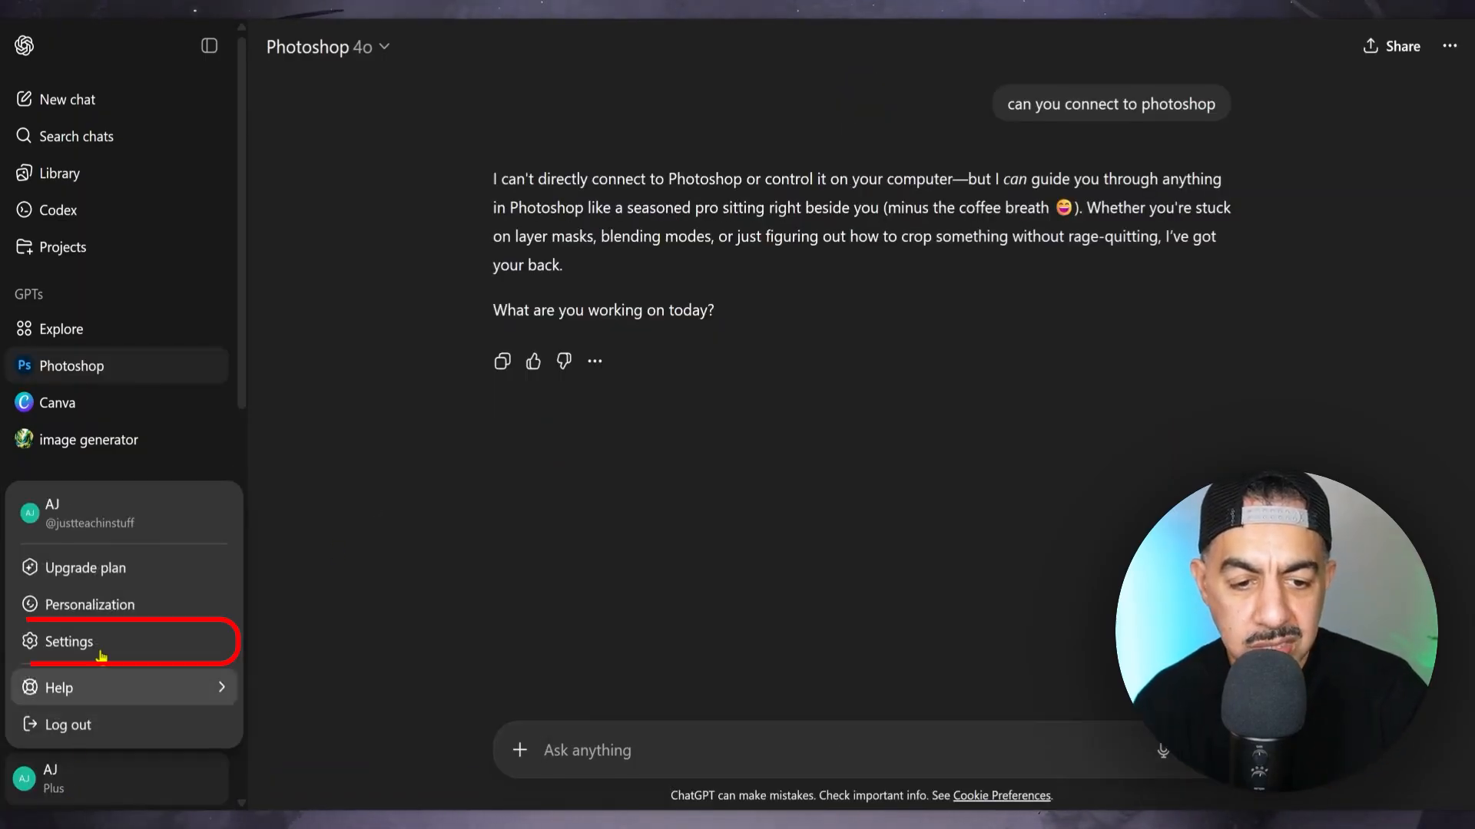
pyautogui.click(69, 641)
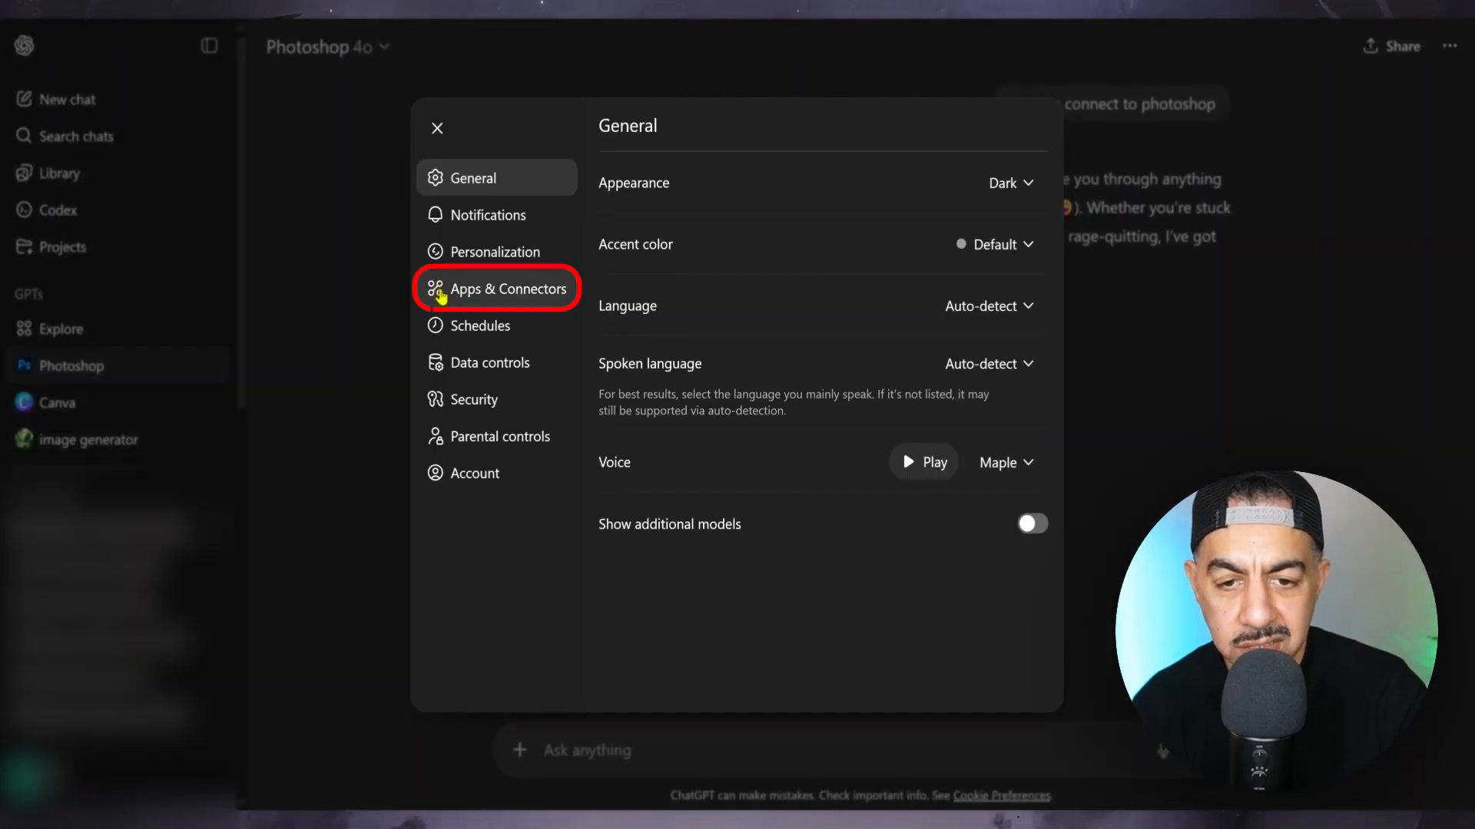
# Connect the Adobe Photoshop app under Apps & Connectors, then close Settings
pyautogui.click(507, 288)
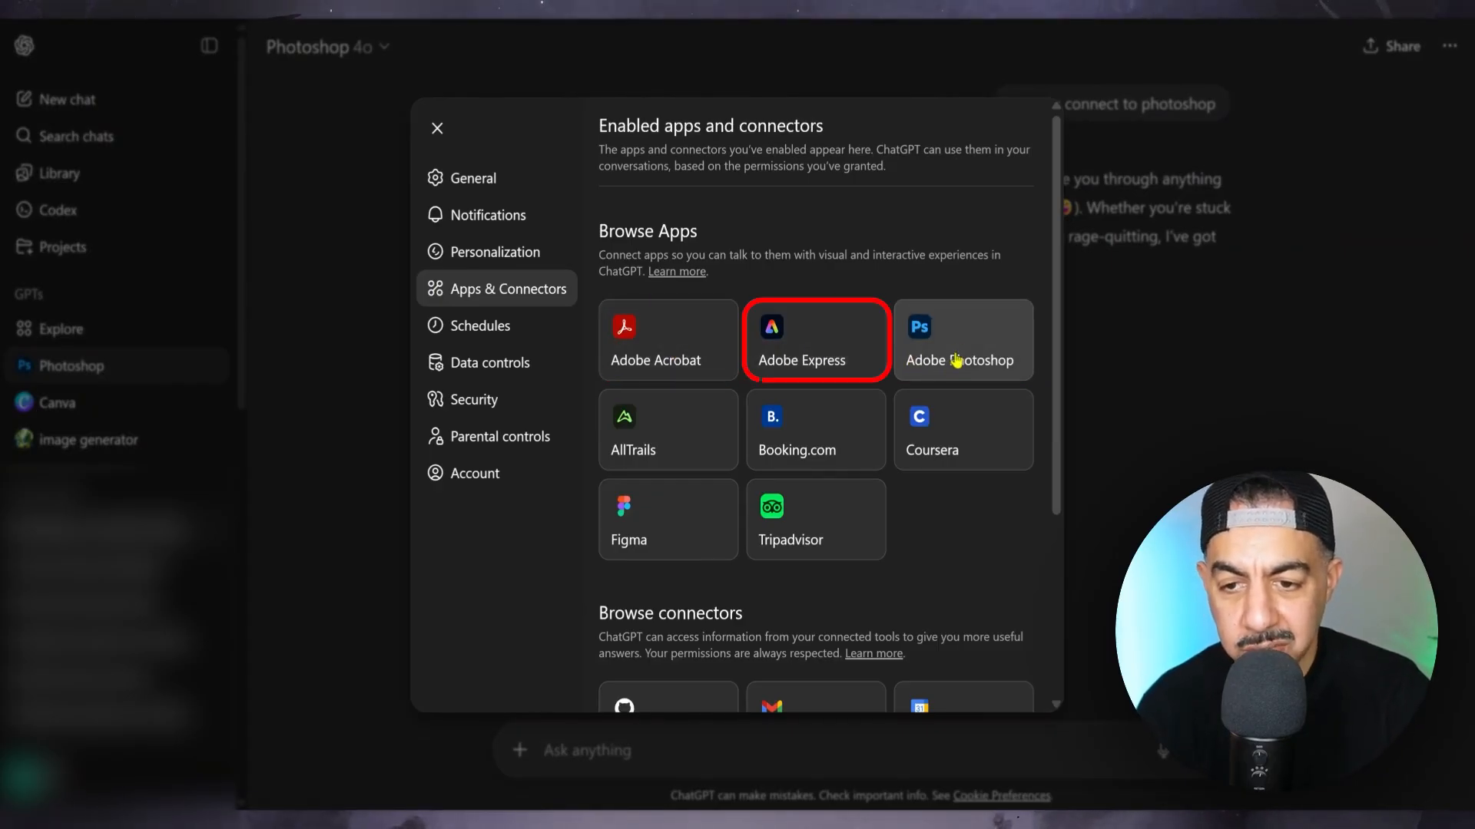
pyautogui.click(960, 341)
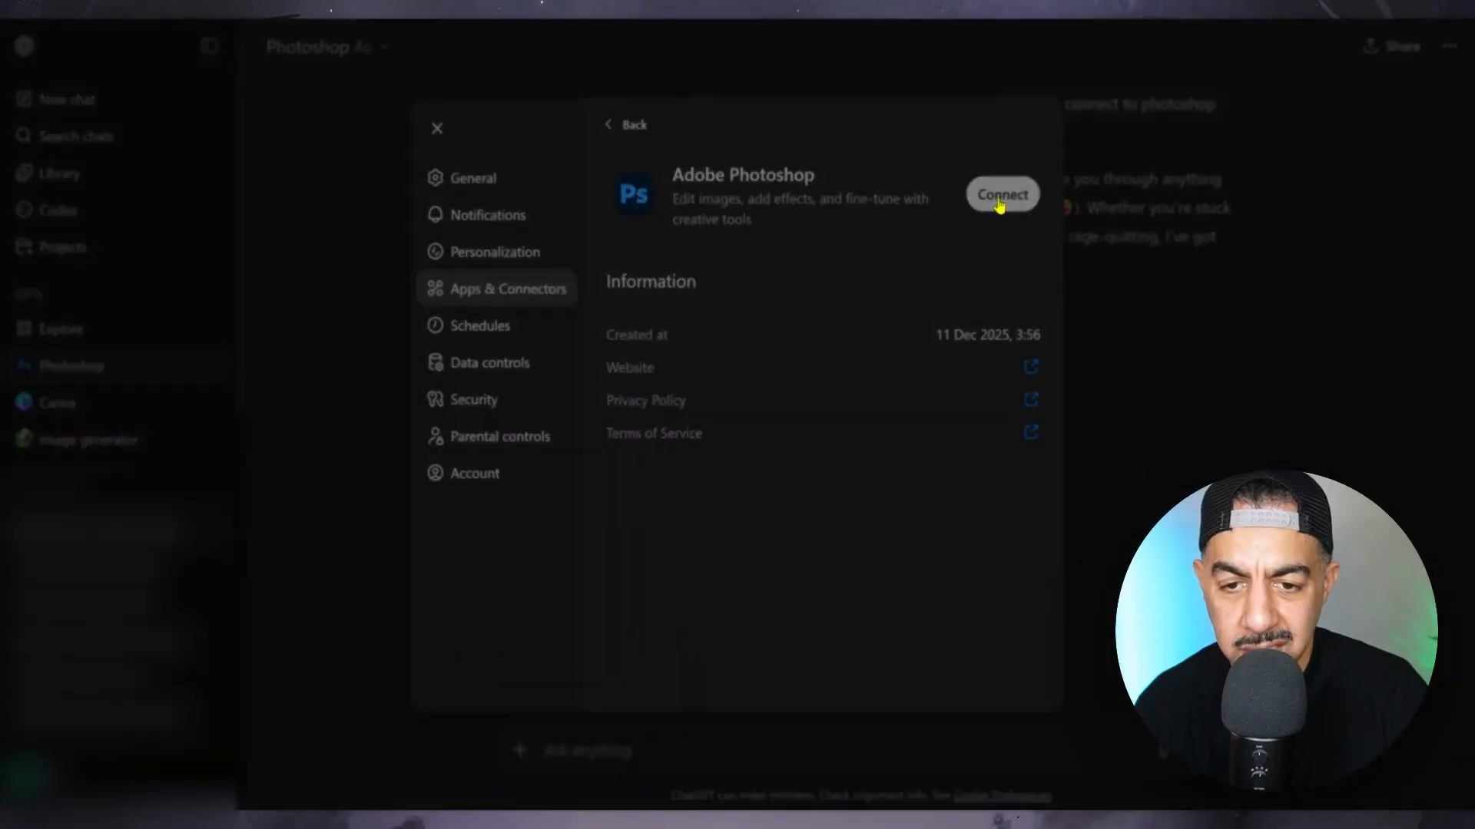
pyautogui.click(1000, 194)
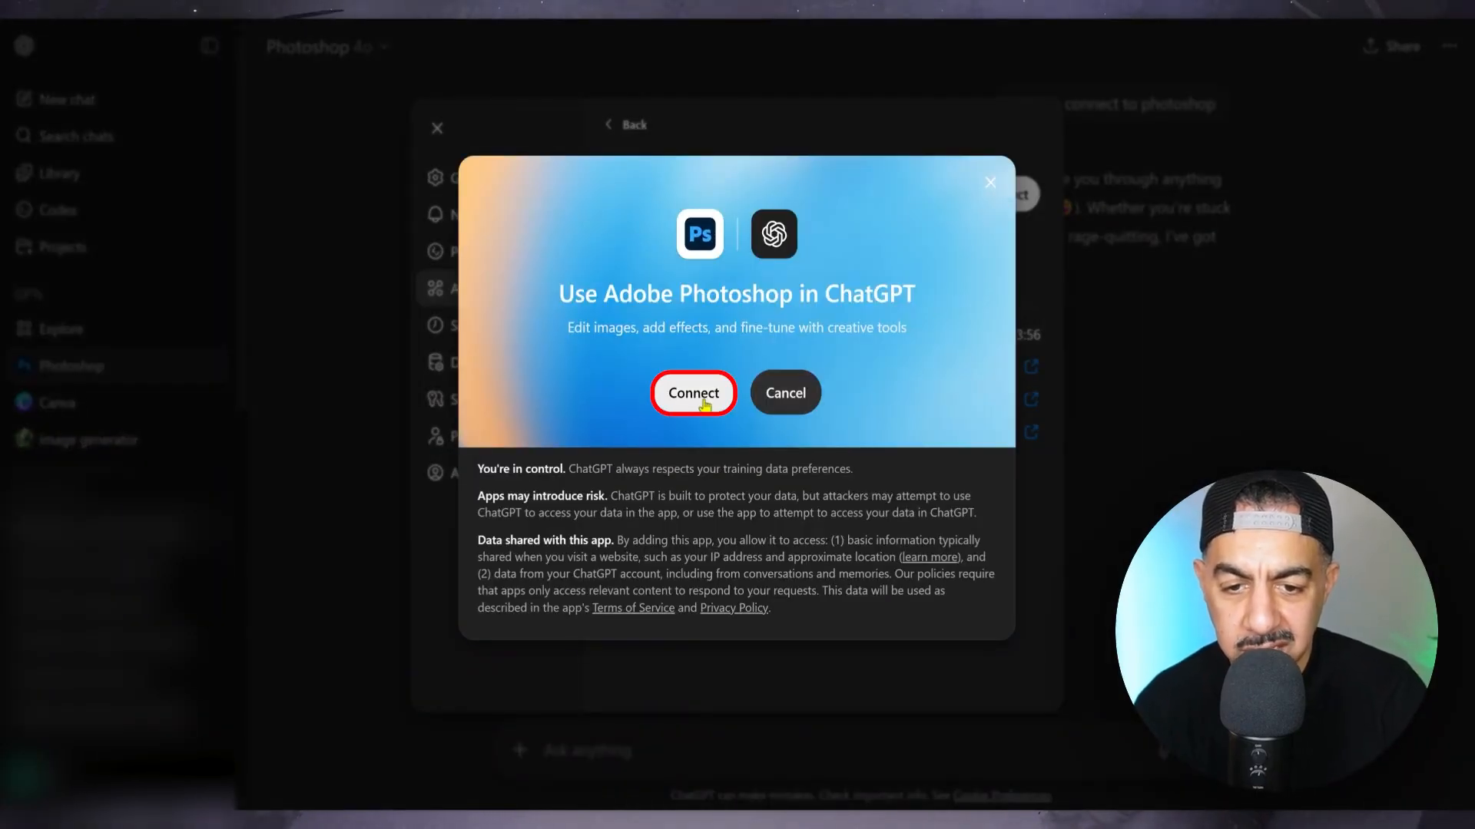
pyautogui.click(693, 393)
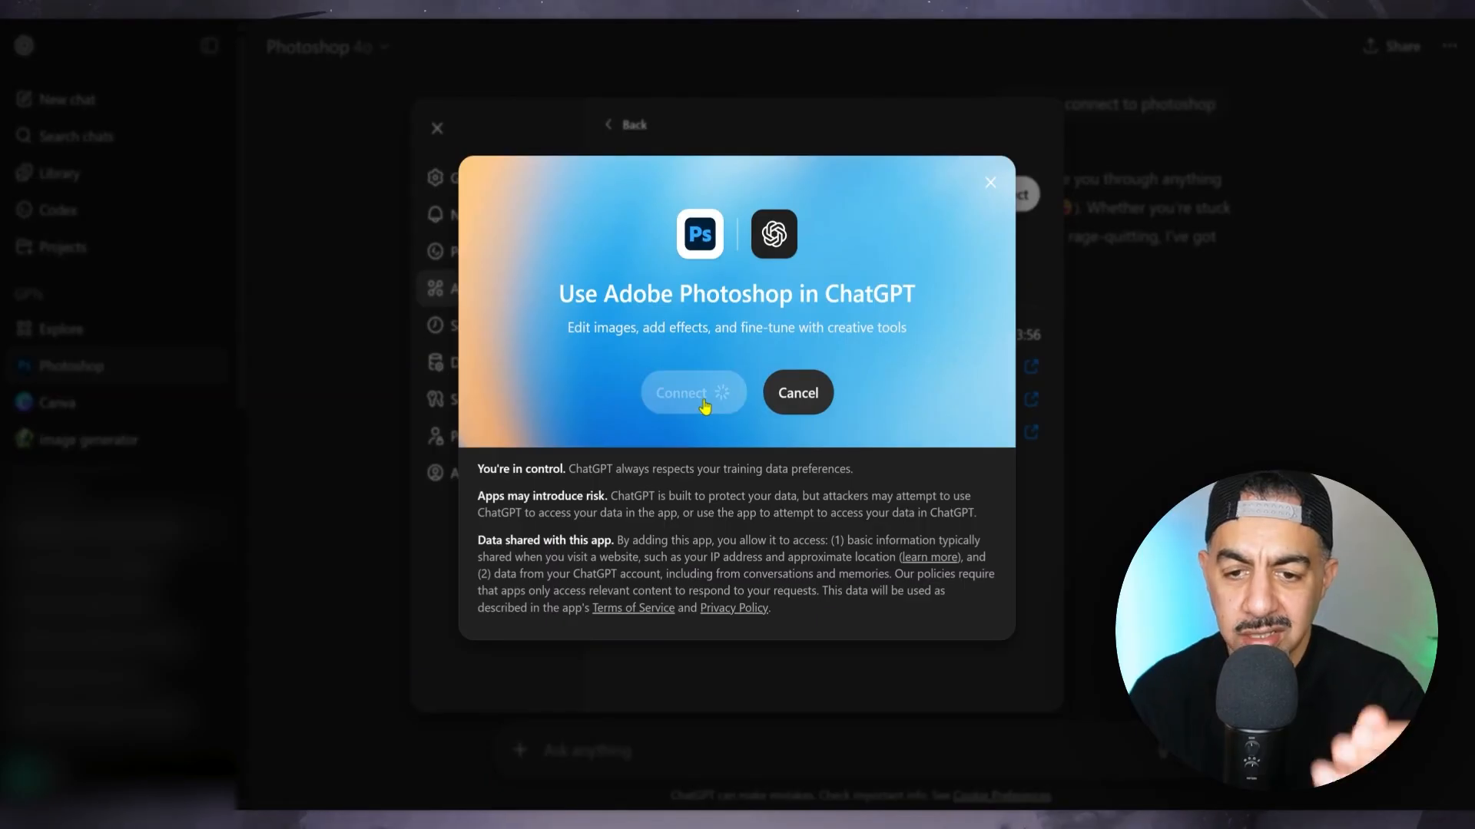
pyautogui.click(693, 393)
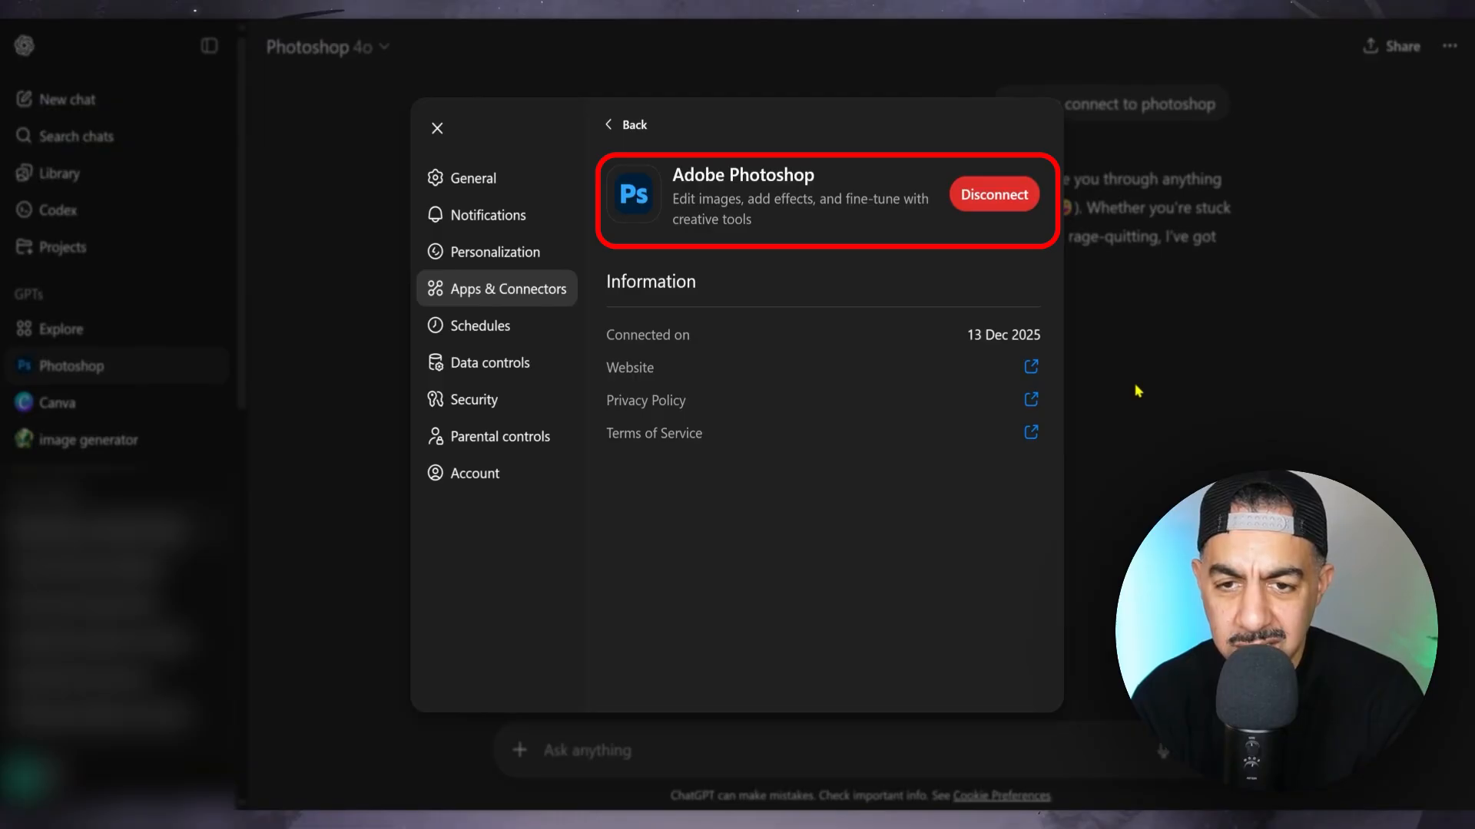
pyautogui.click(436, 129)
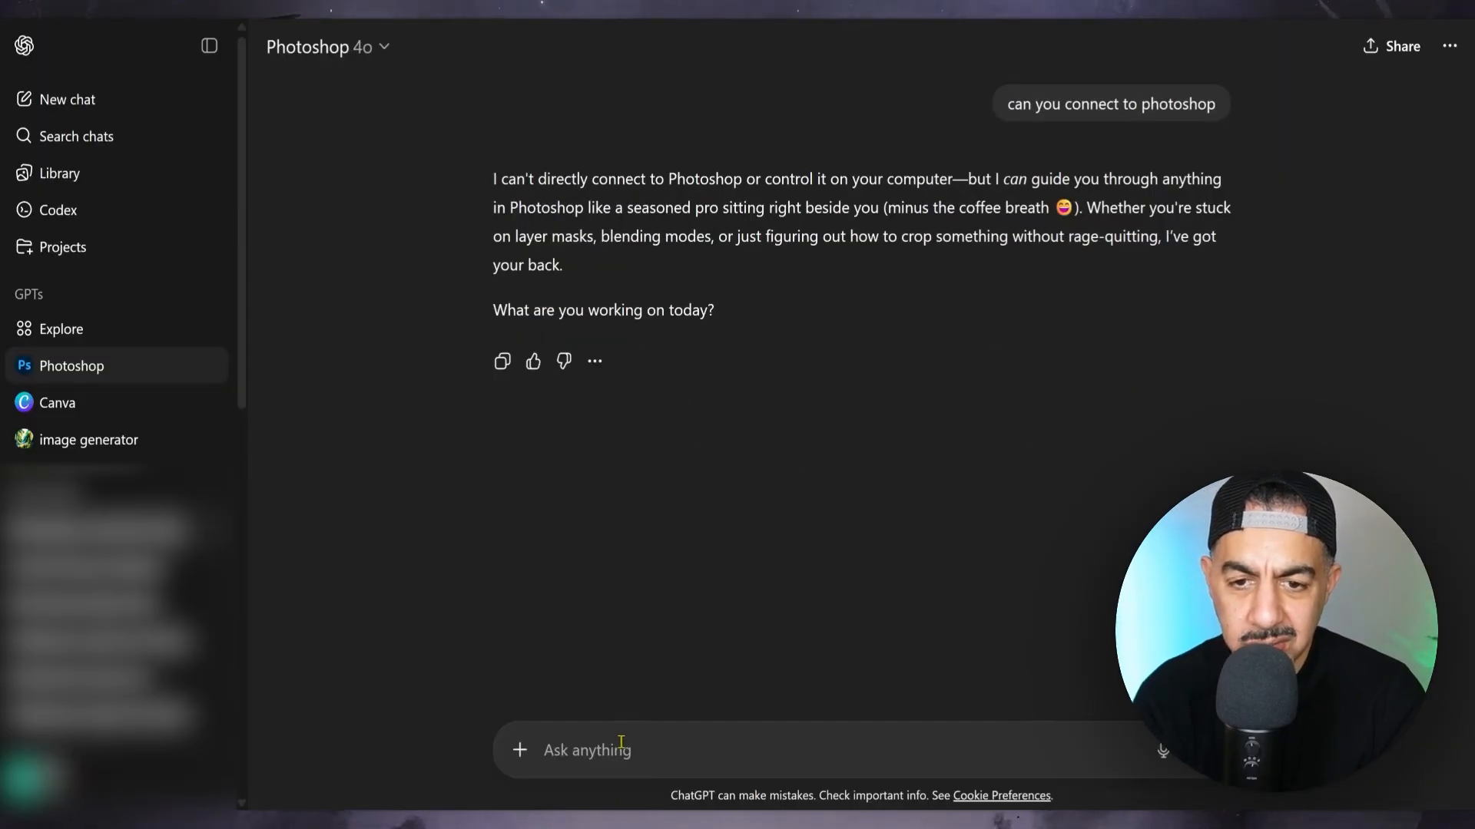
# Start a new chat with the Adobe Photoshop app added from + > More
pyautogui.click(67, 99)
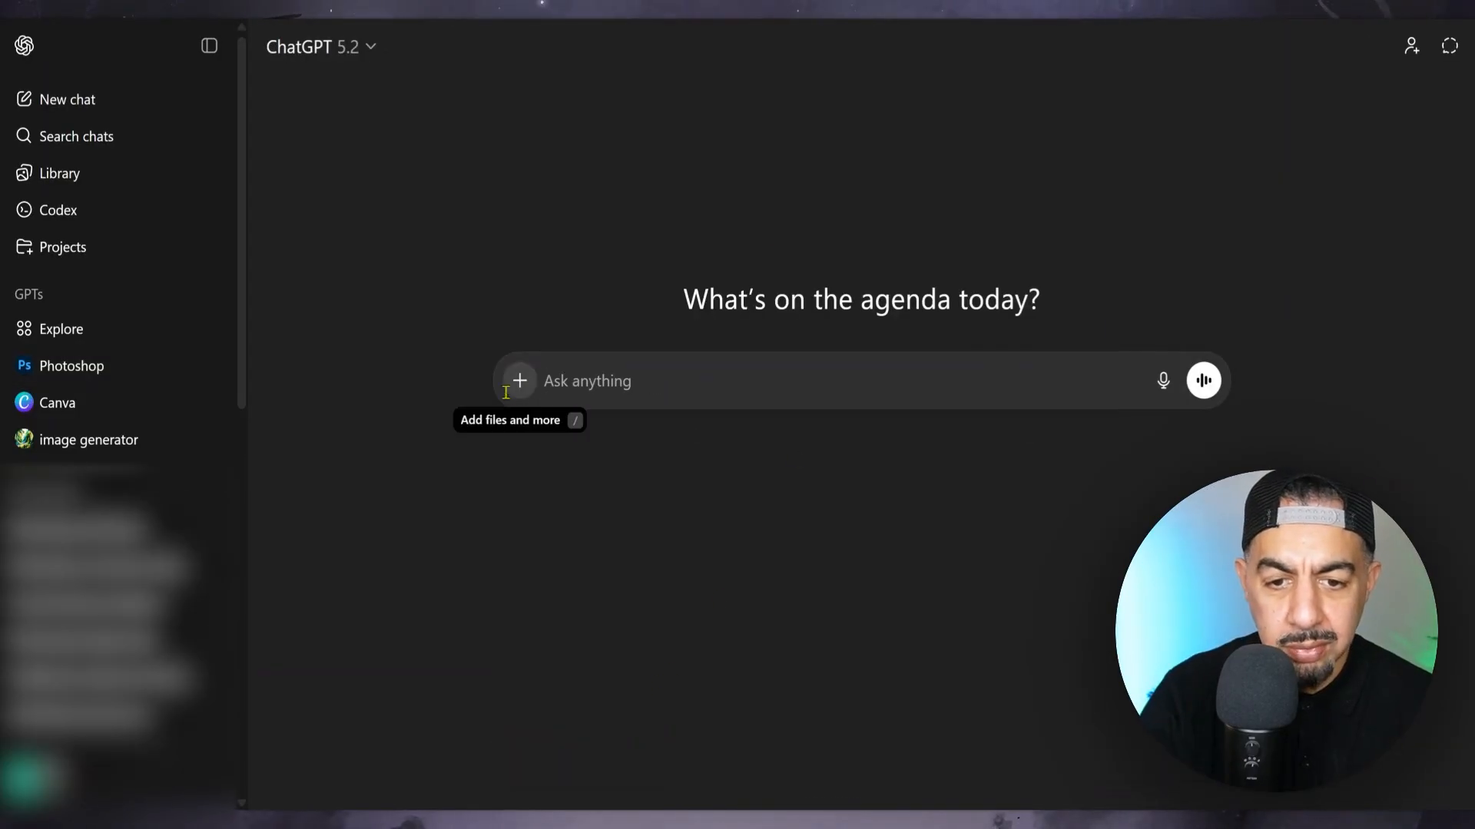
pyautogui.click(518, 381)
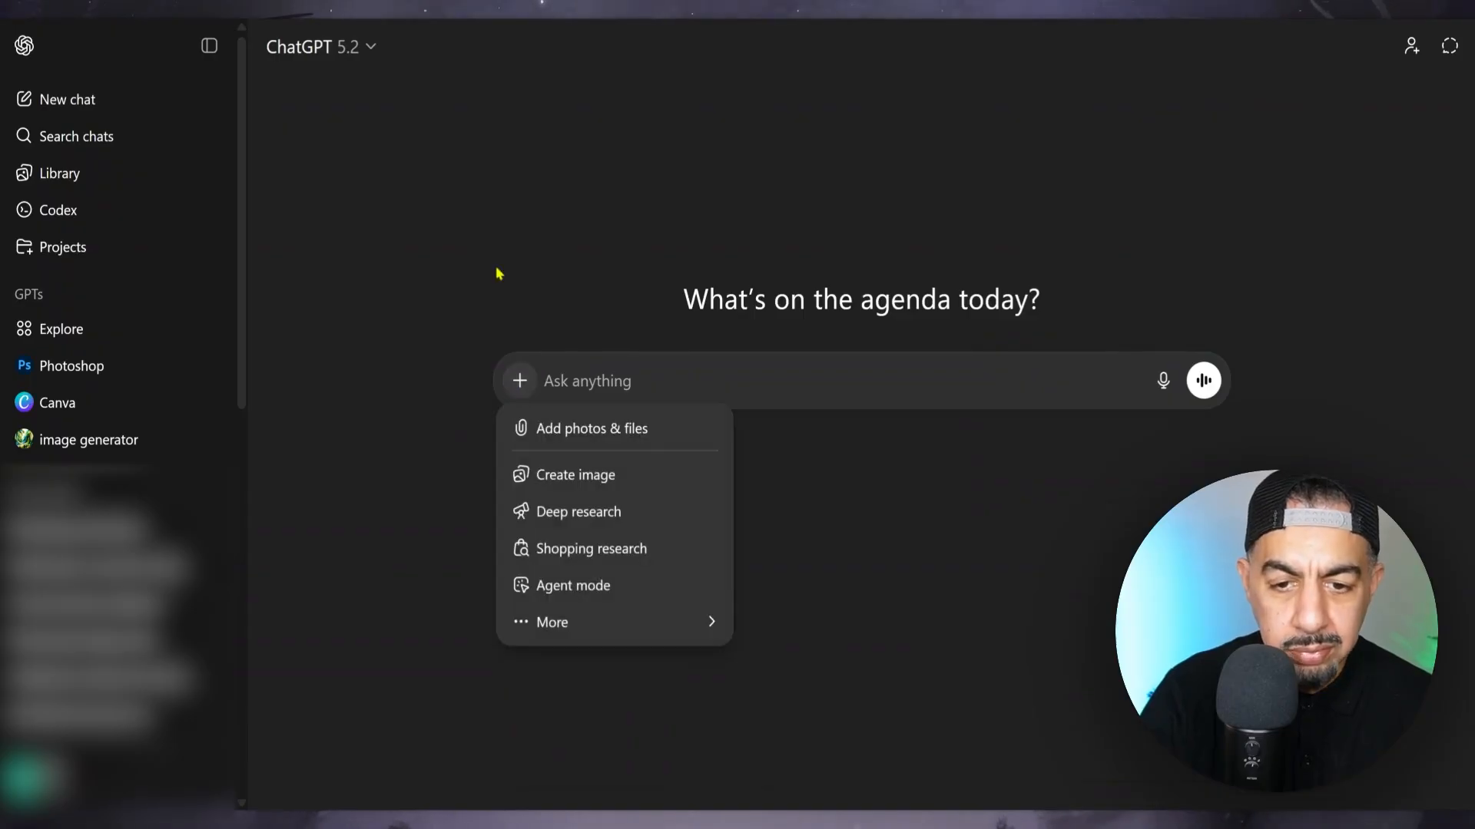
pyautogui.click(501, 255)
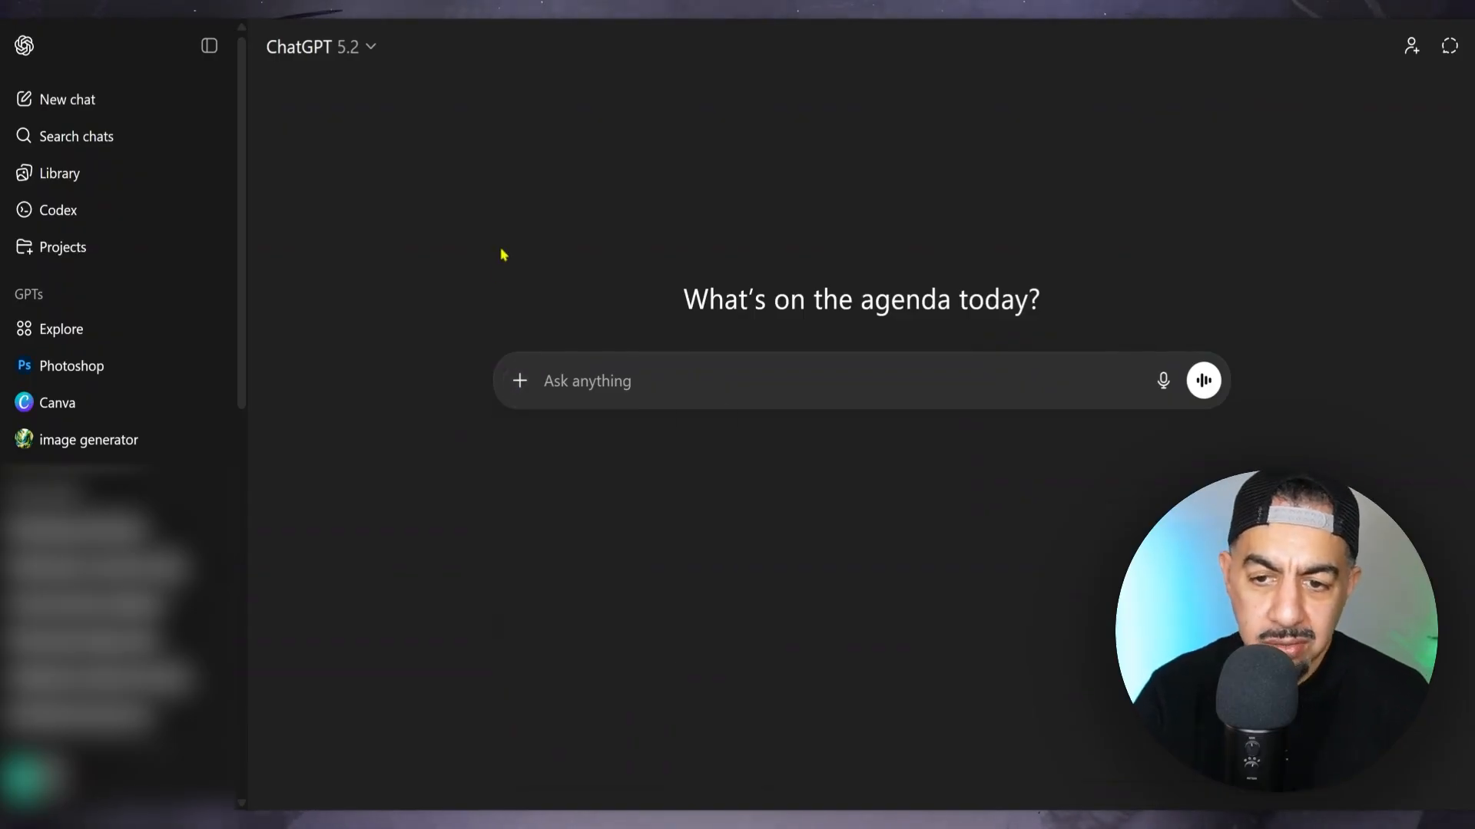
pyautogui.moveTo(541, 174)
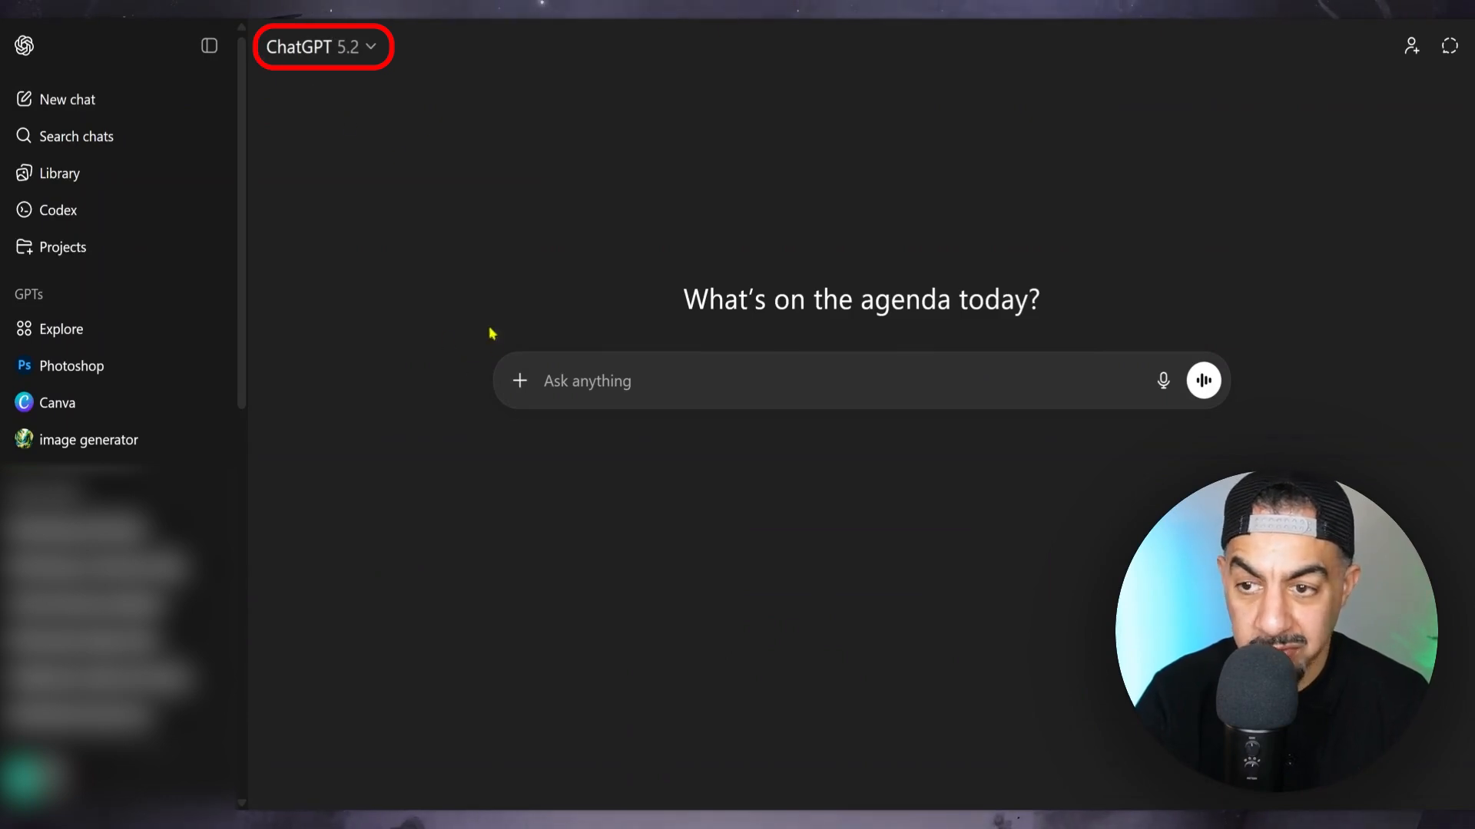
pyautogui.click(518, 381)
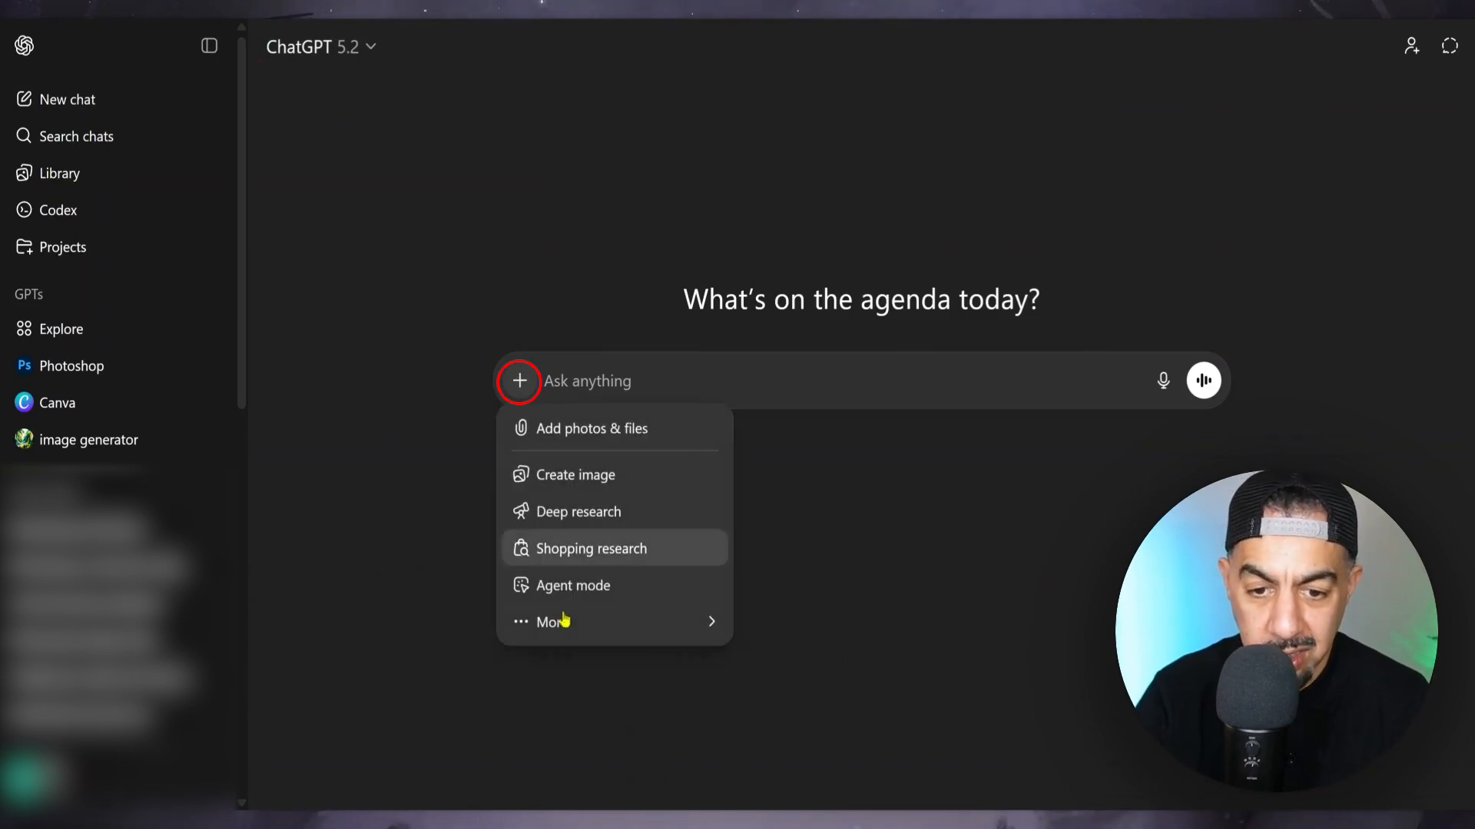
pyautogui.click(550, 621)
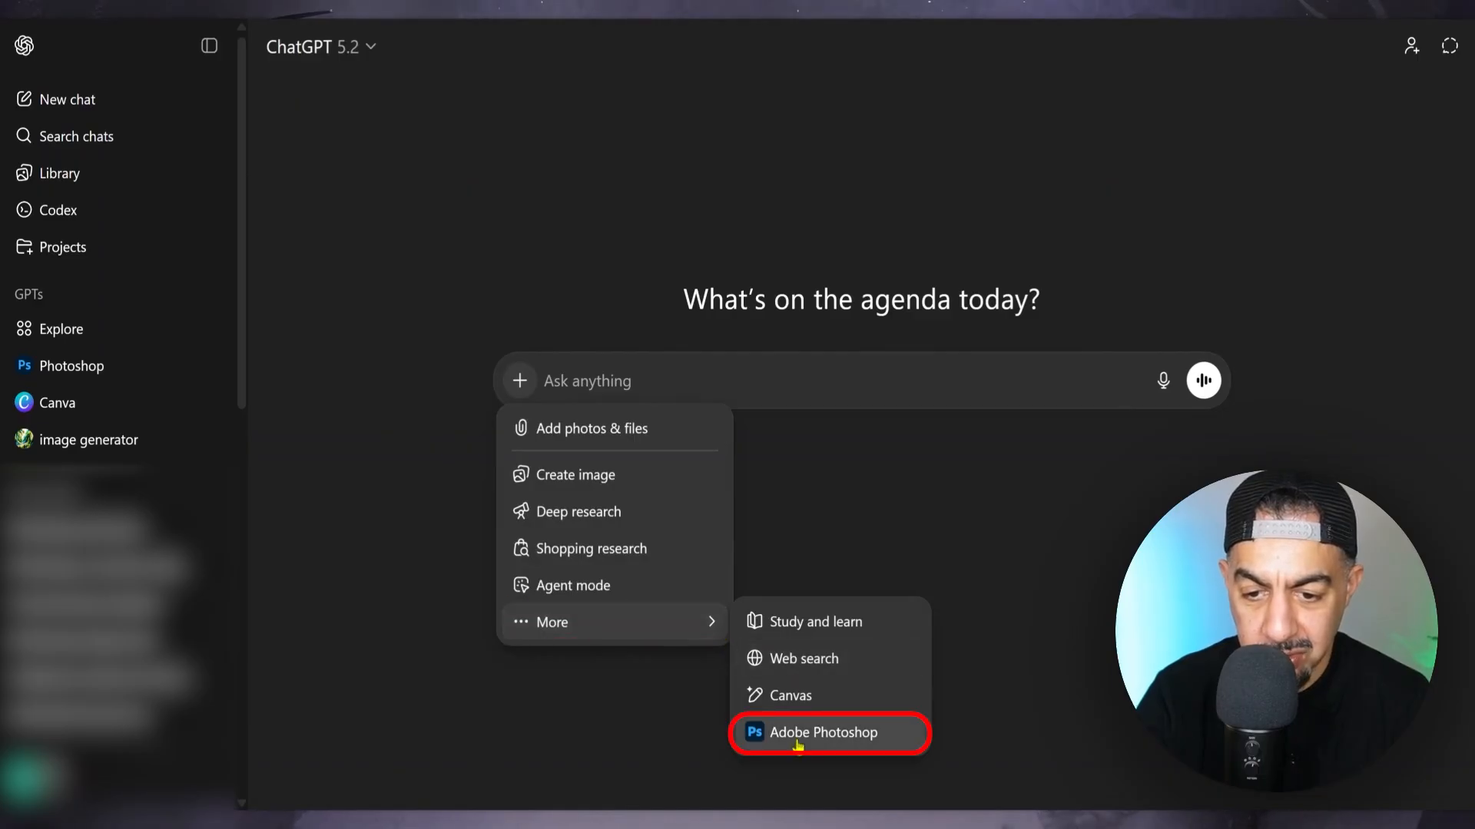
pyautogui.click(821, 731)
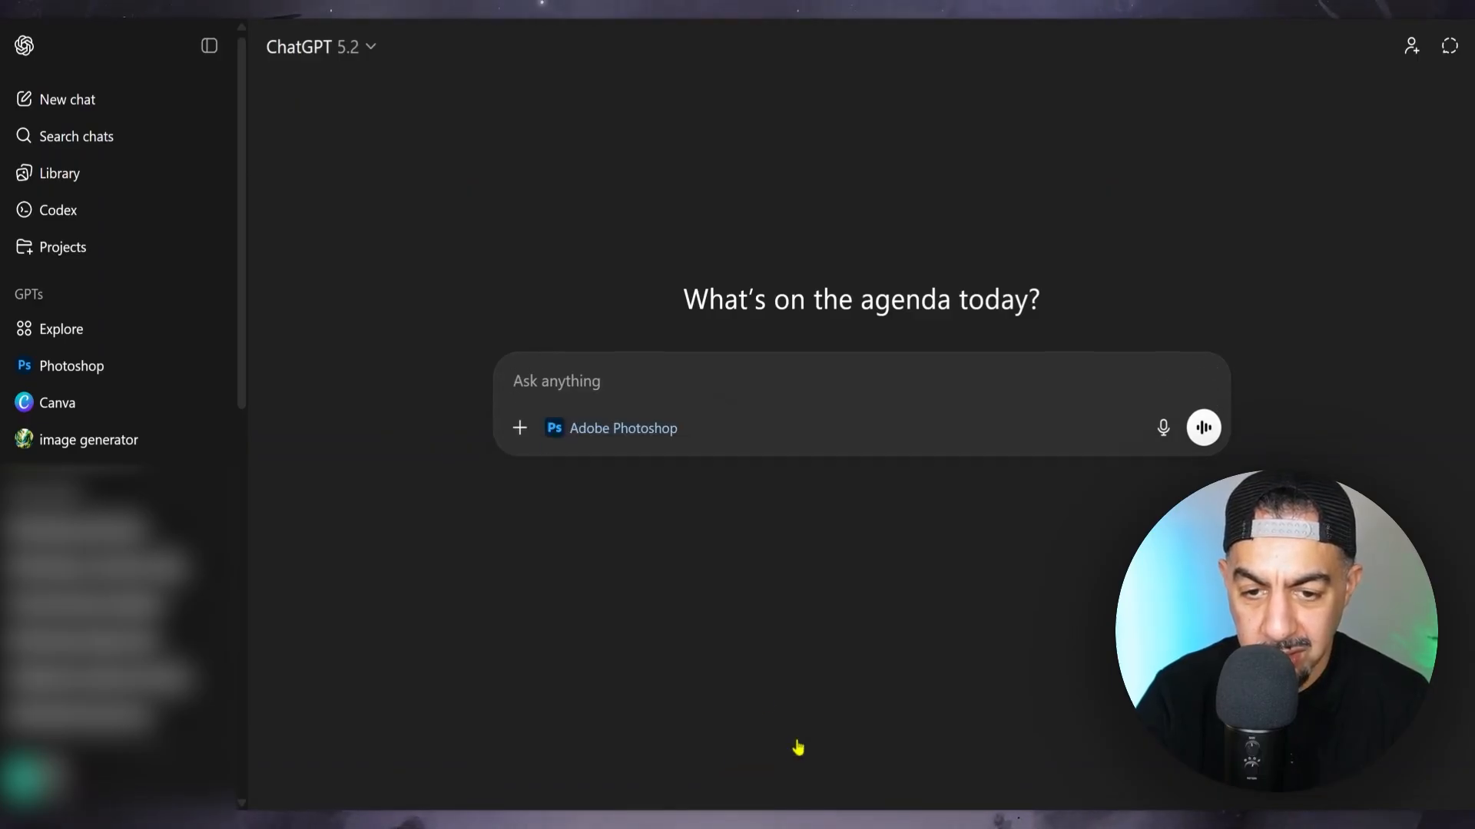
# Attach the couple photo and send 'I want to edit the image'
pyautogui.click(564, 381)
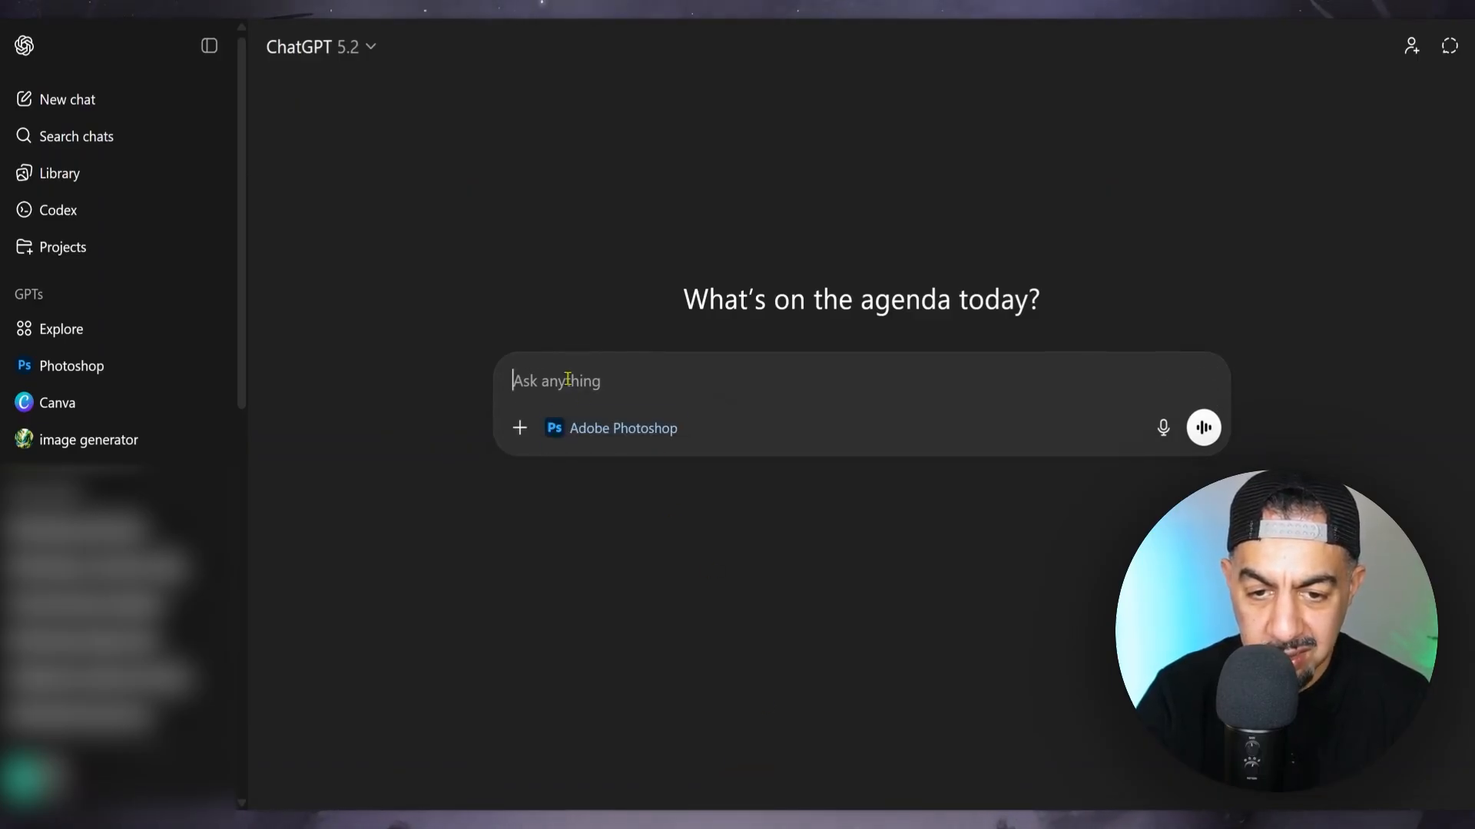
pyautogui.click(519, 427)
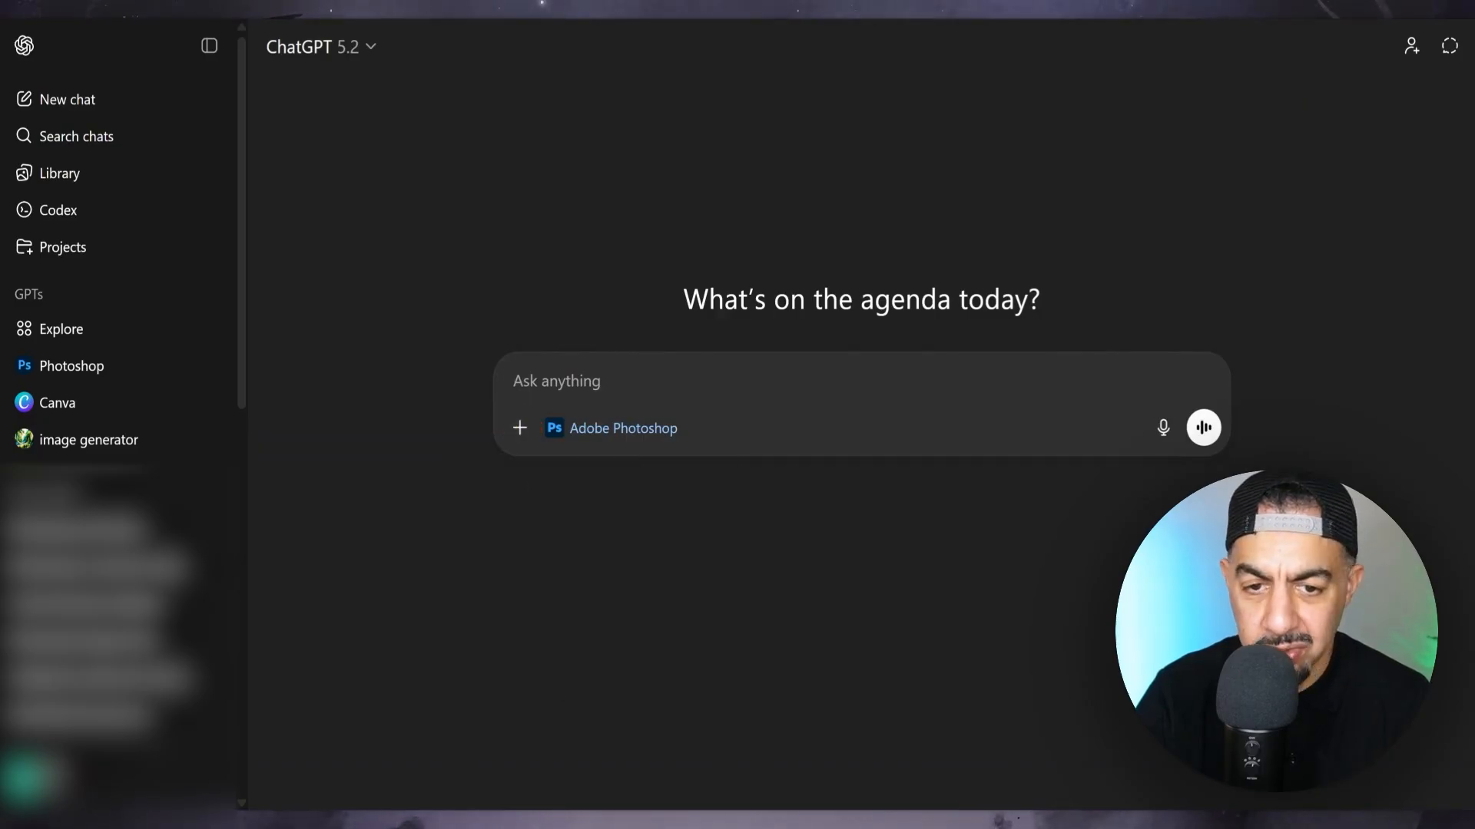
pyautogui.click(519, 428)
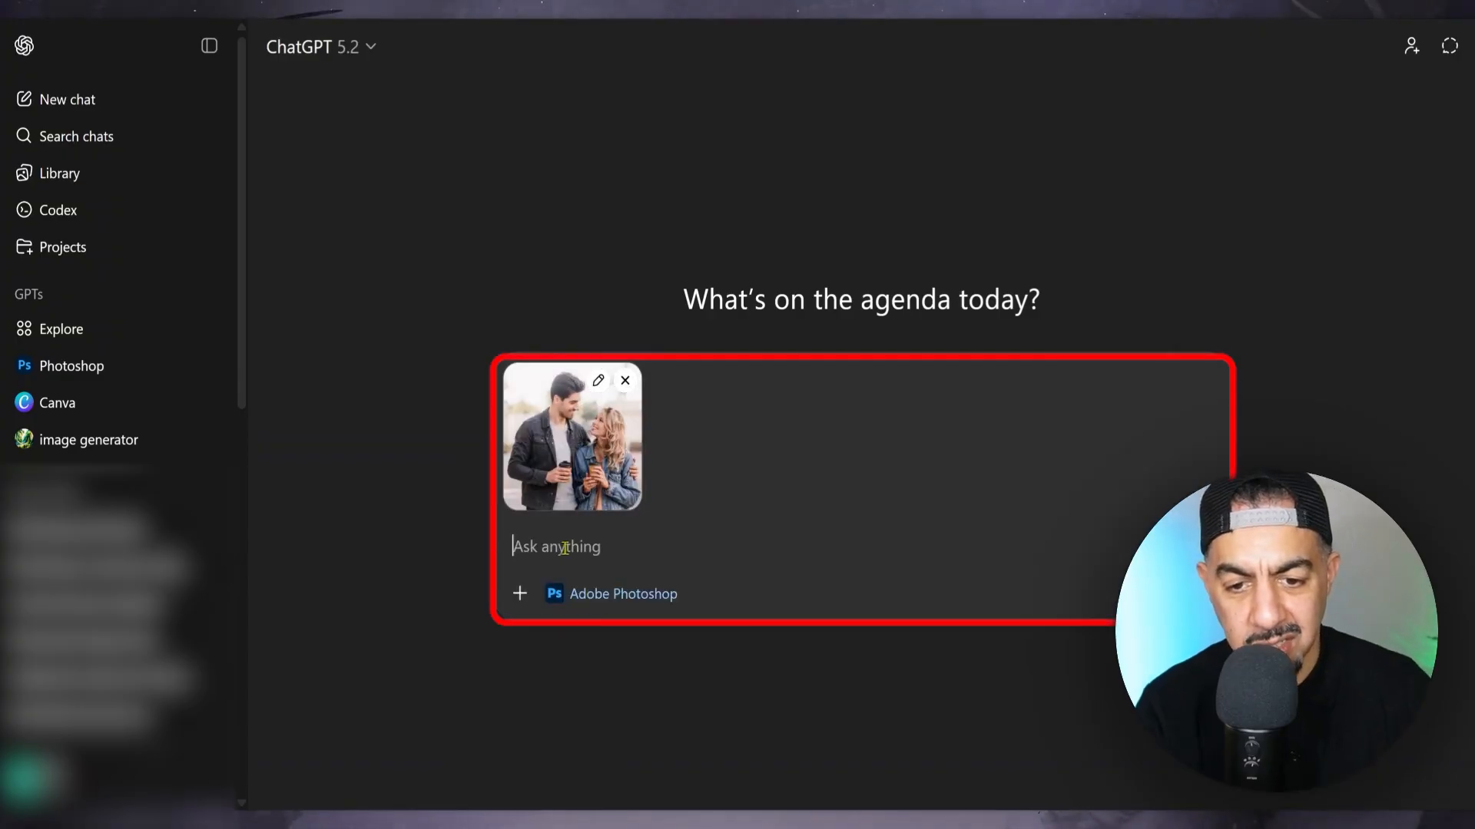
pyautogui.write('I want')
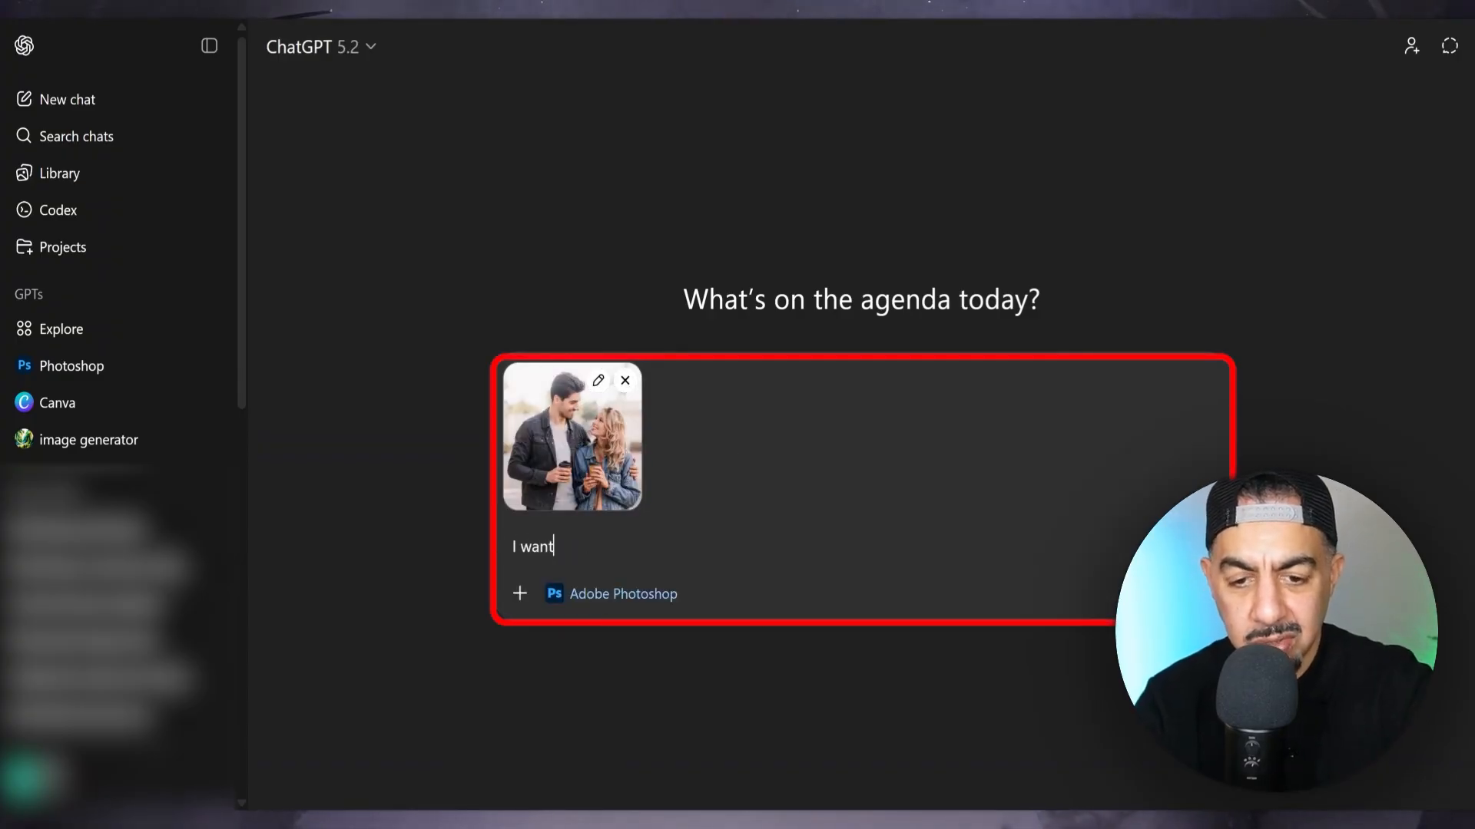
pyautogui.write('to edit')
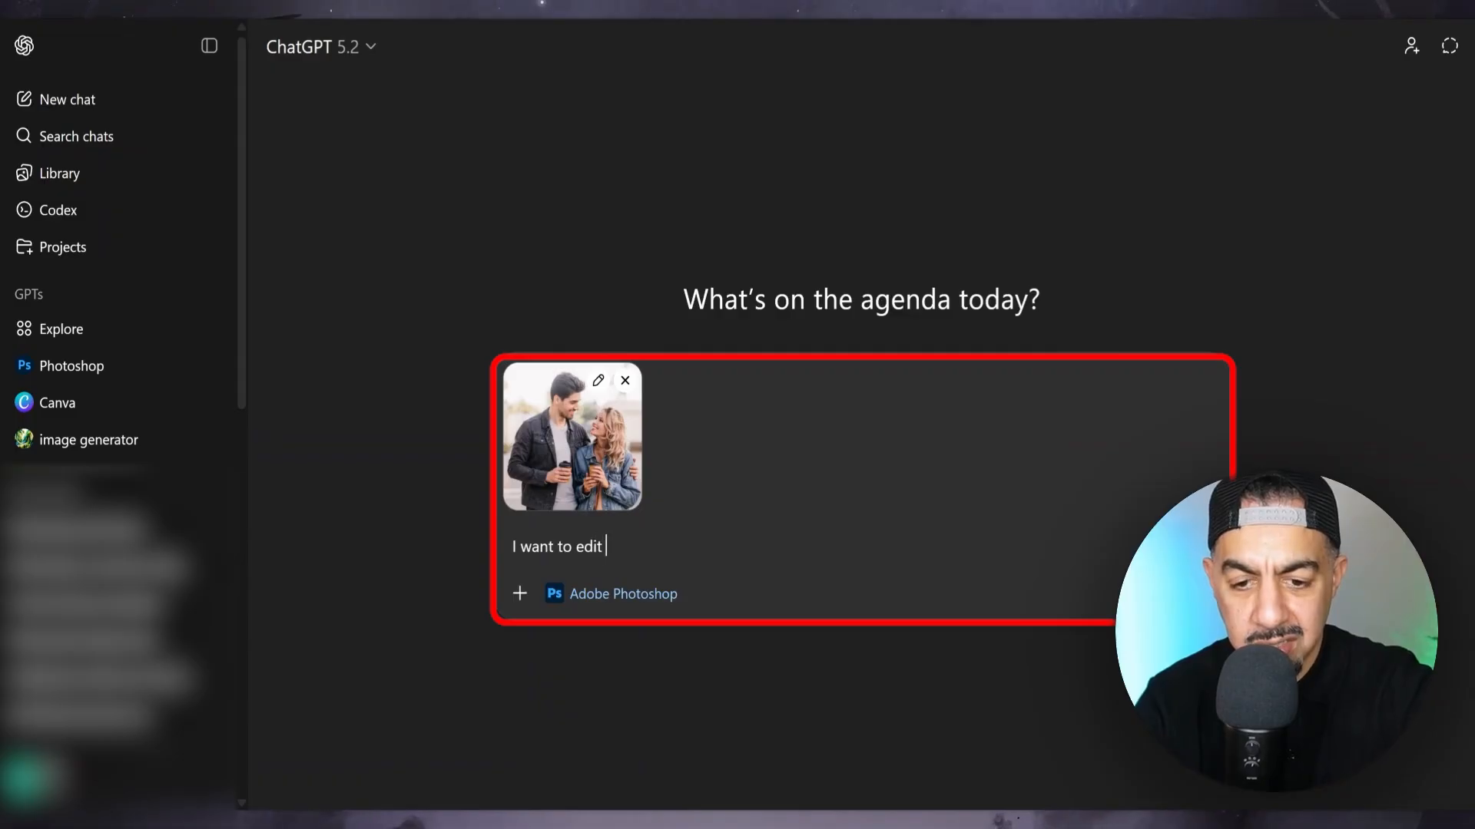
pyautogui.write('the im')
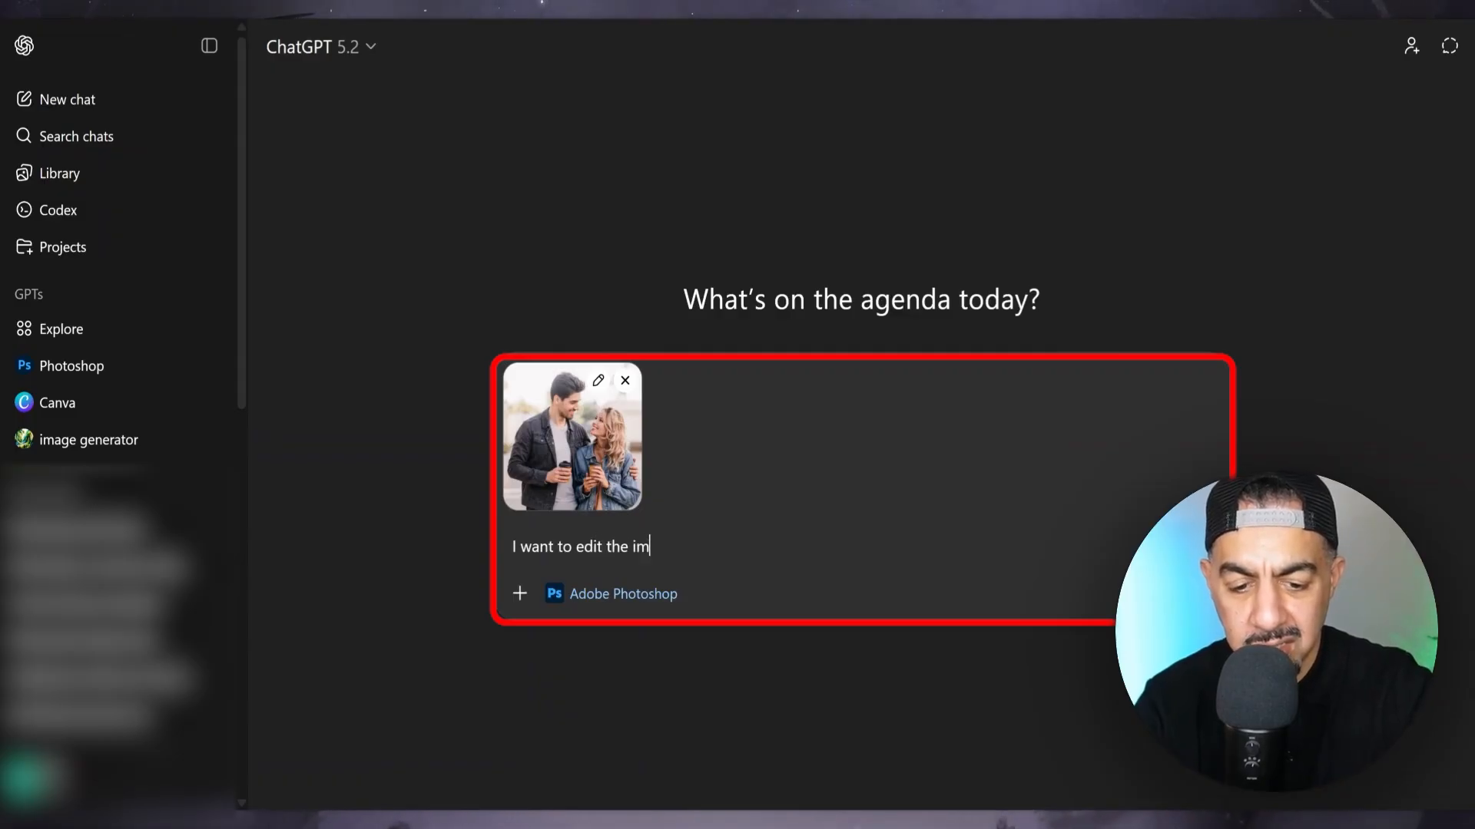
pyautogui.press('Return')
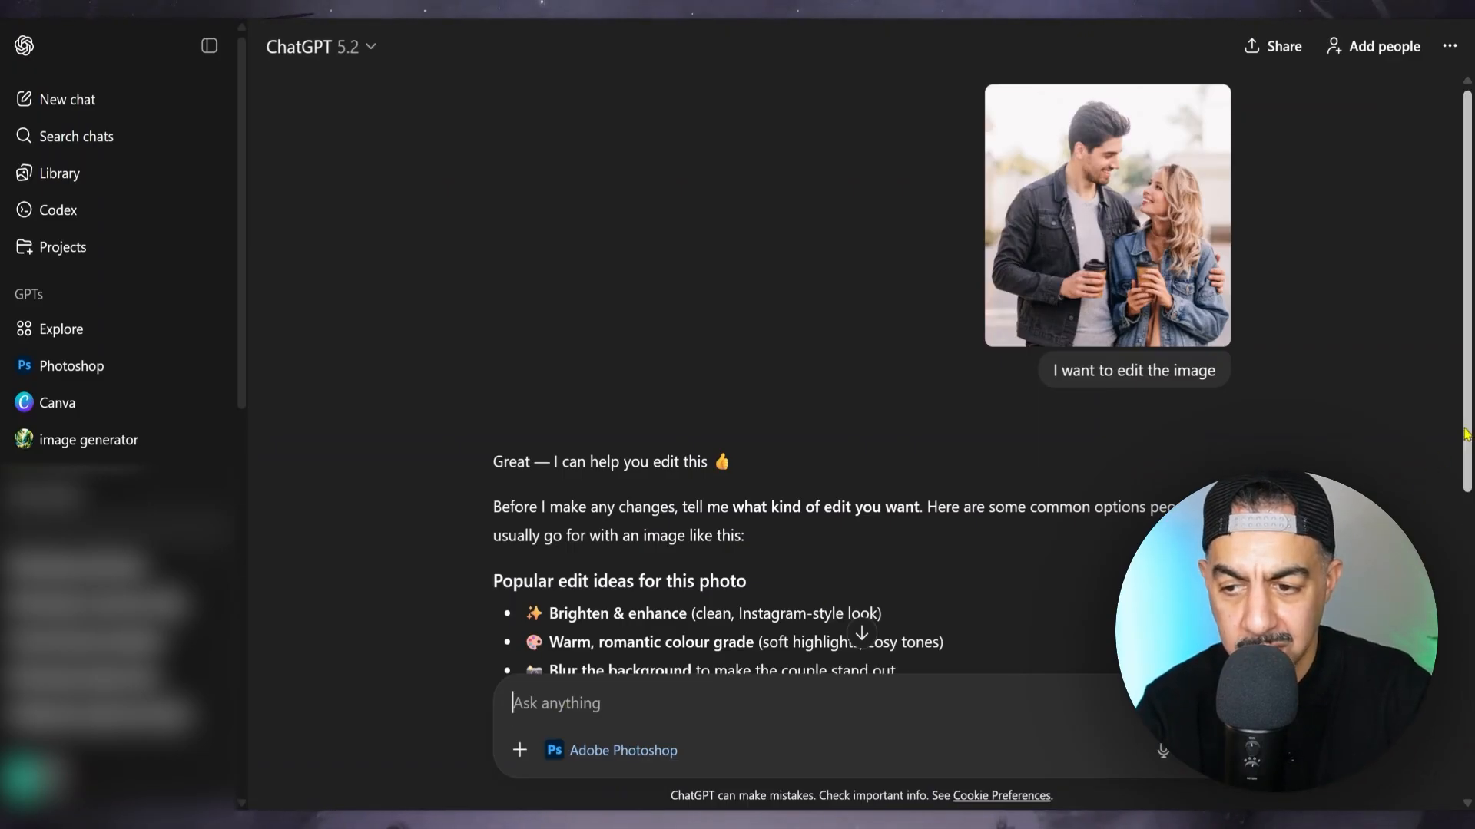
# Send the request 'make it brighter and warmer' to Photoshop
pyautogui.scroll(-3)
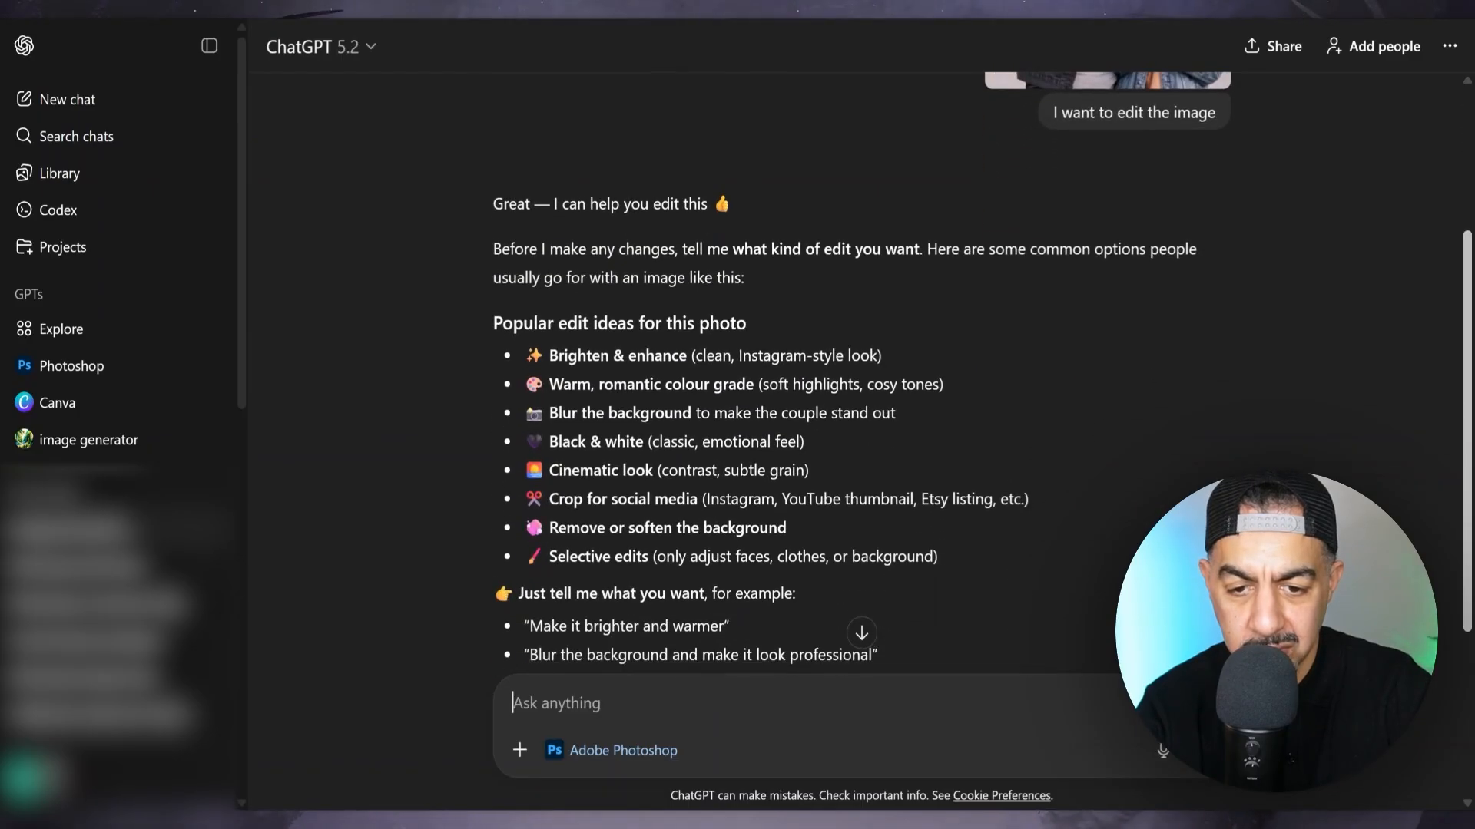
pyautogui.scroll(3)
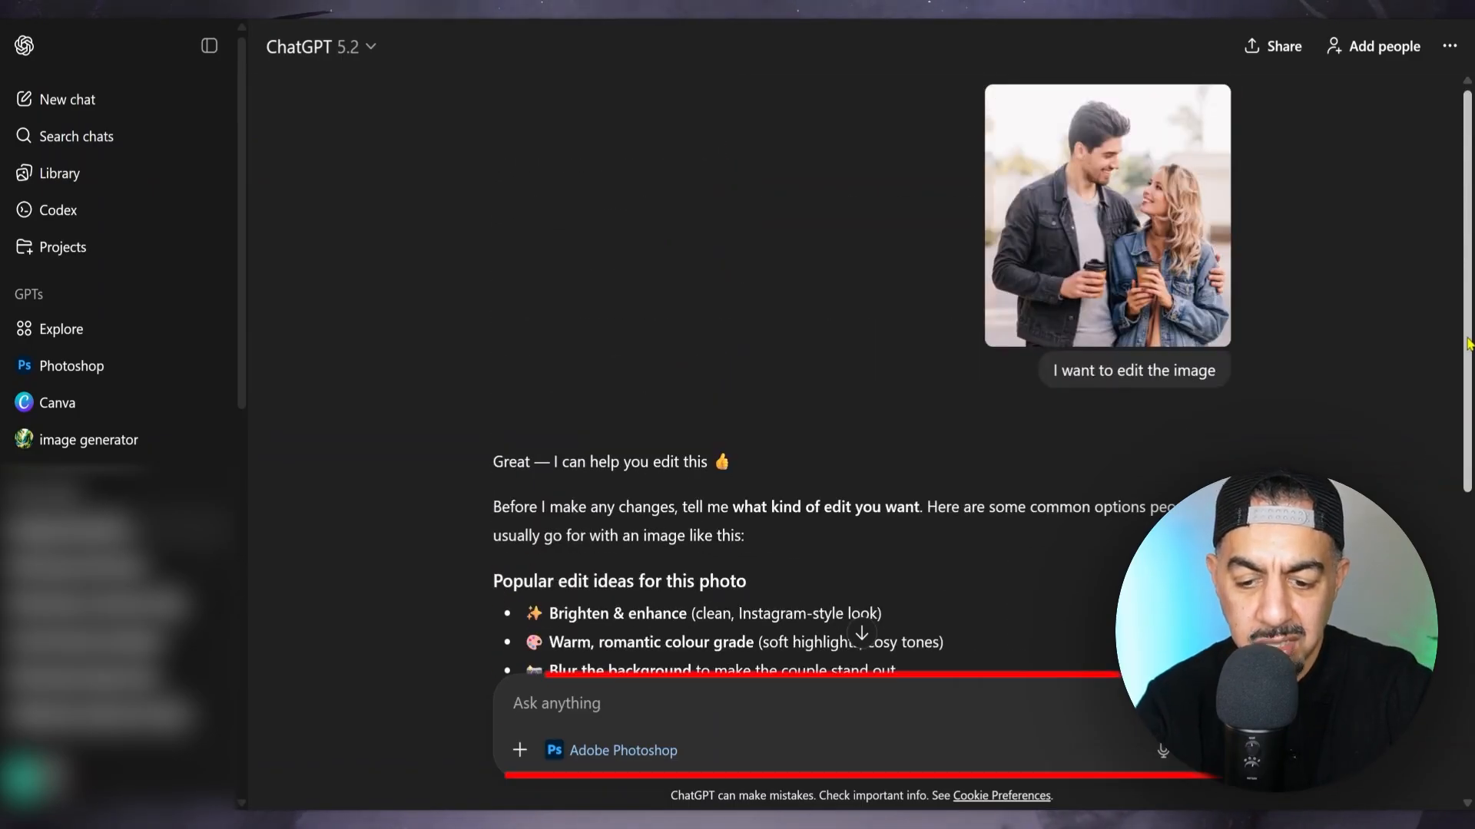
pyautogui.write('make i')
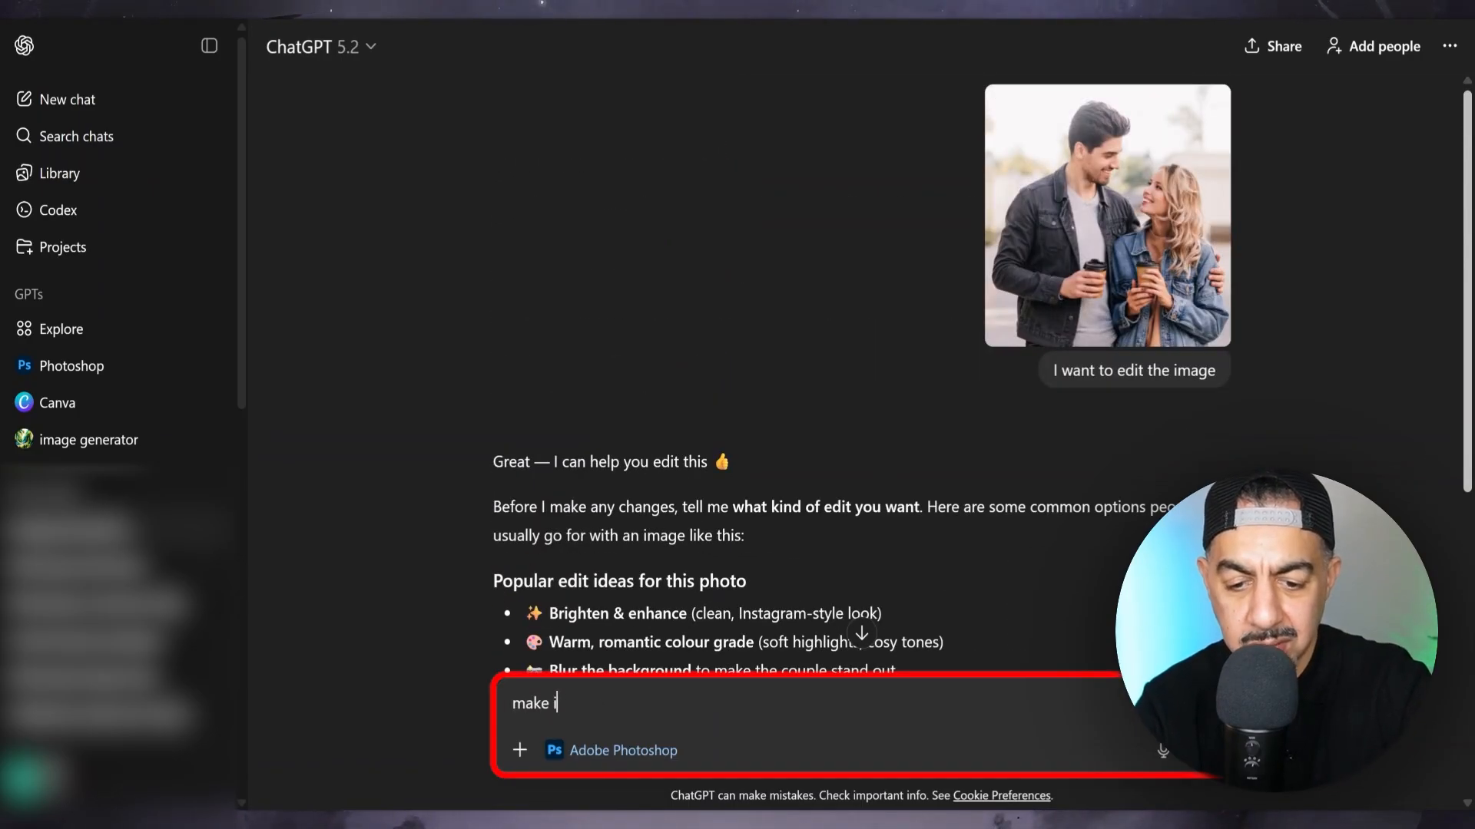
pyautogui.write('t brighter and')
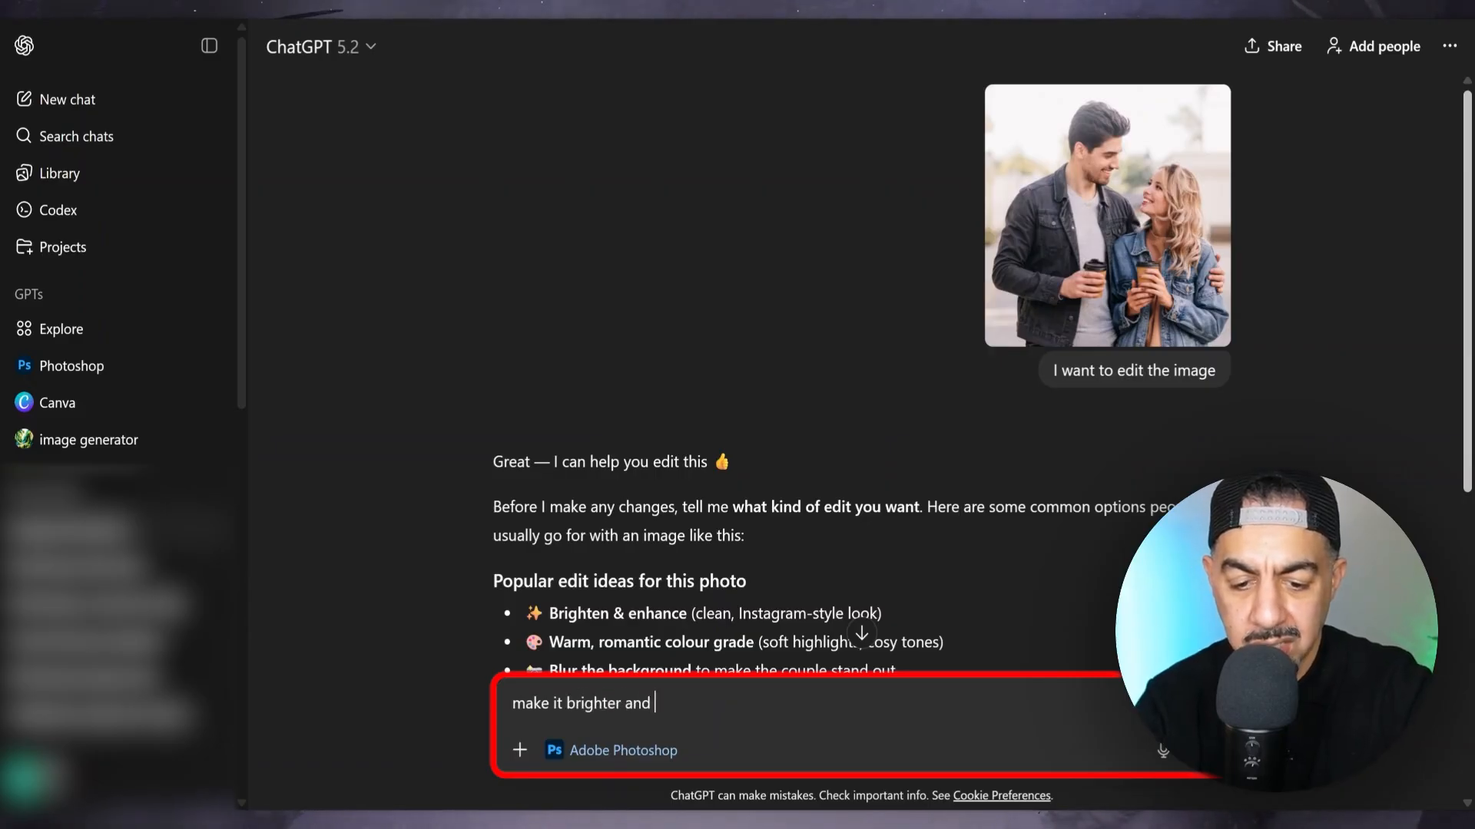
pyautogui.write('warmer')
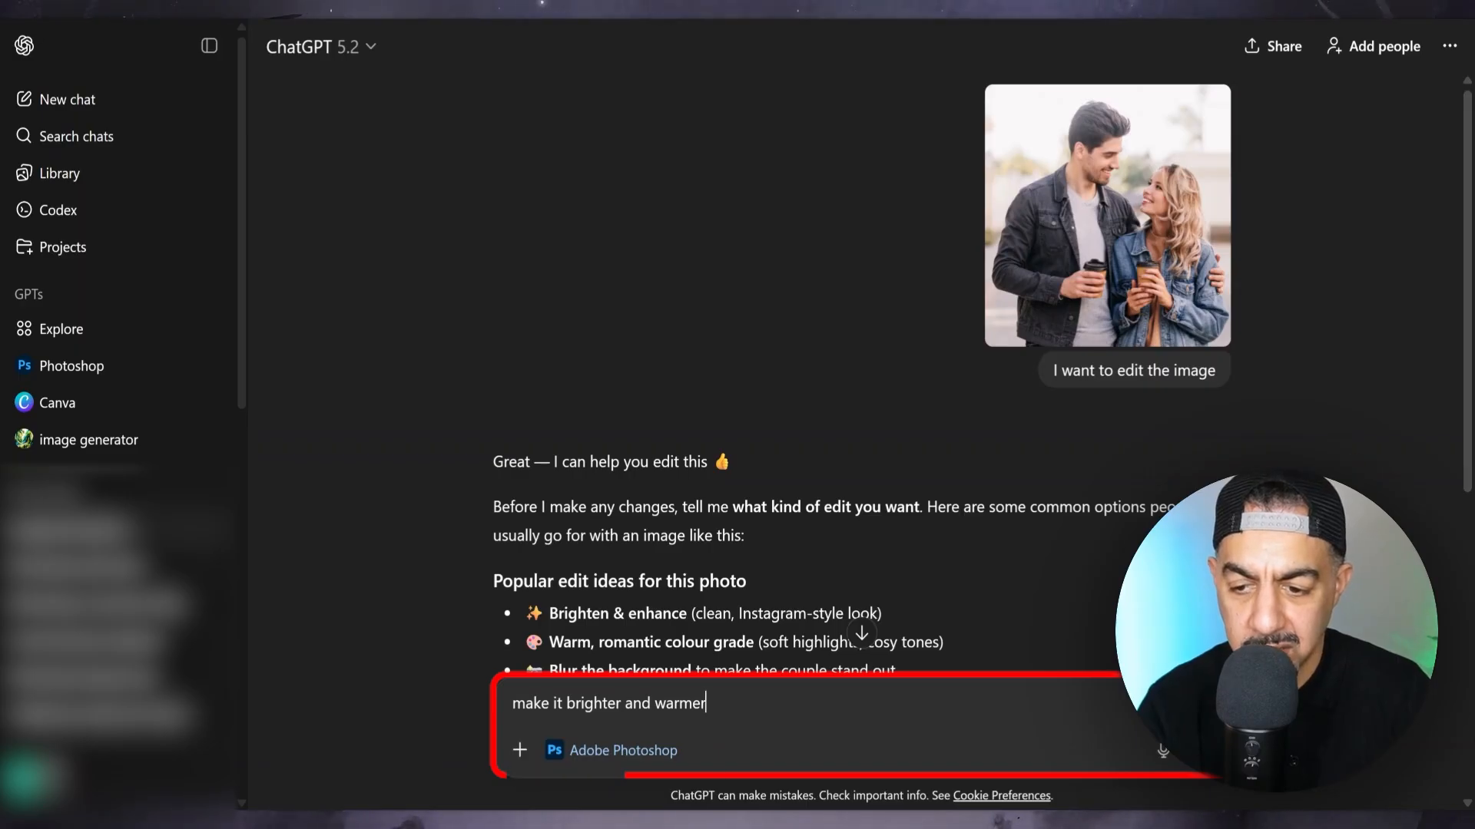
pyautogui.press('Return')
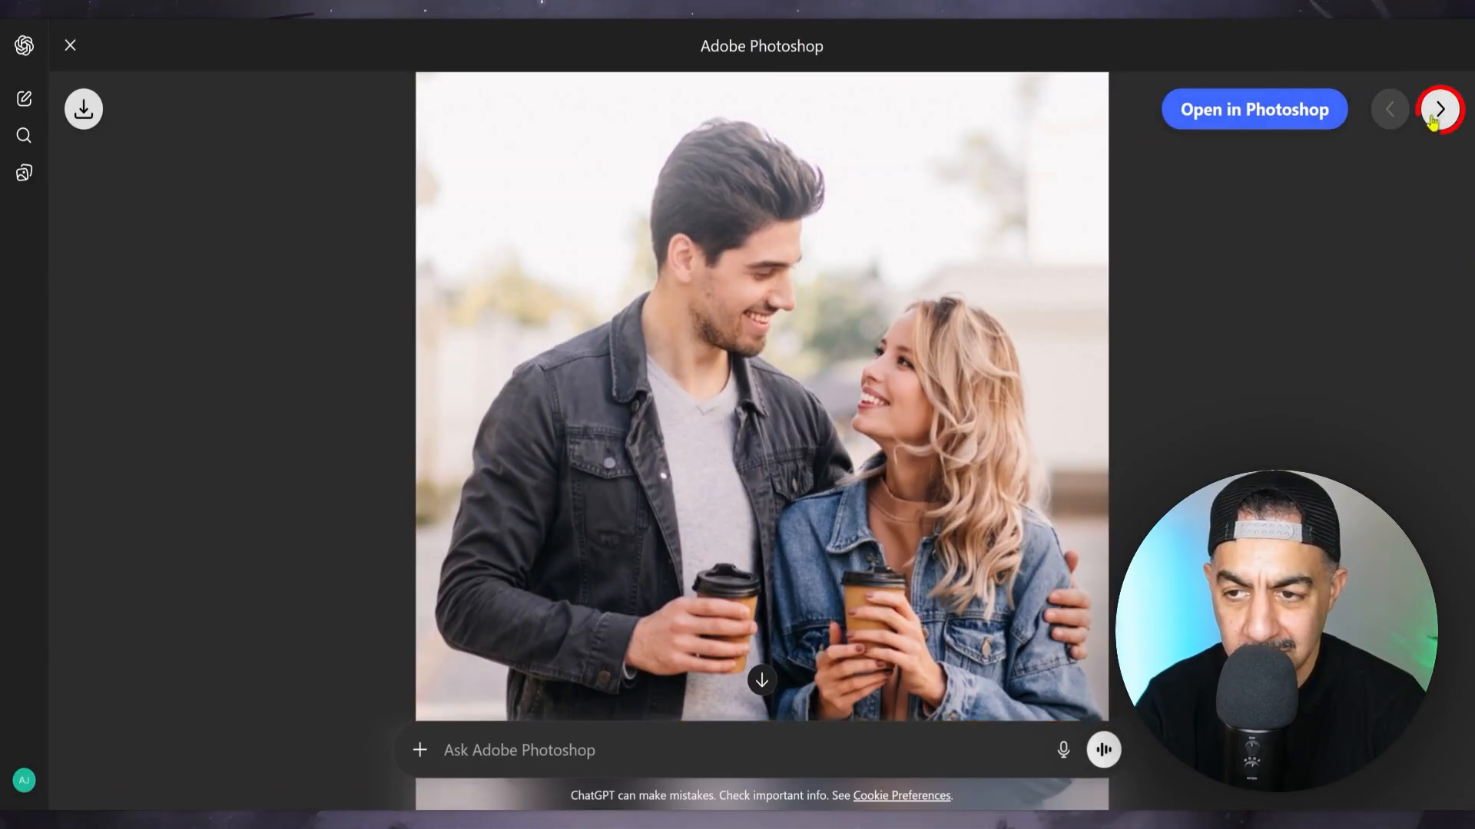
# Step through Exposure, White Balance, Vibrance and Brightness & Contrast adjustments, then close the editor
pyautogui.click(1440, 109)
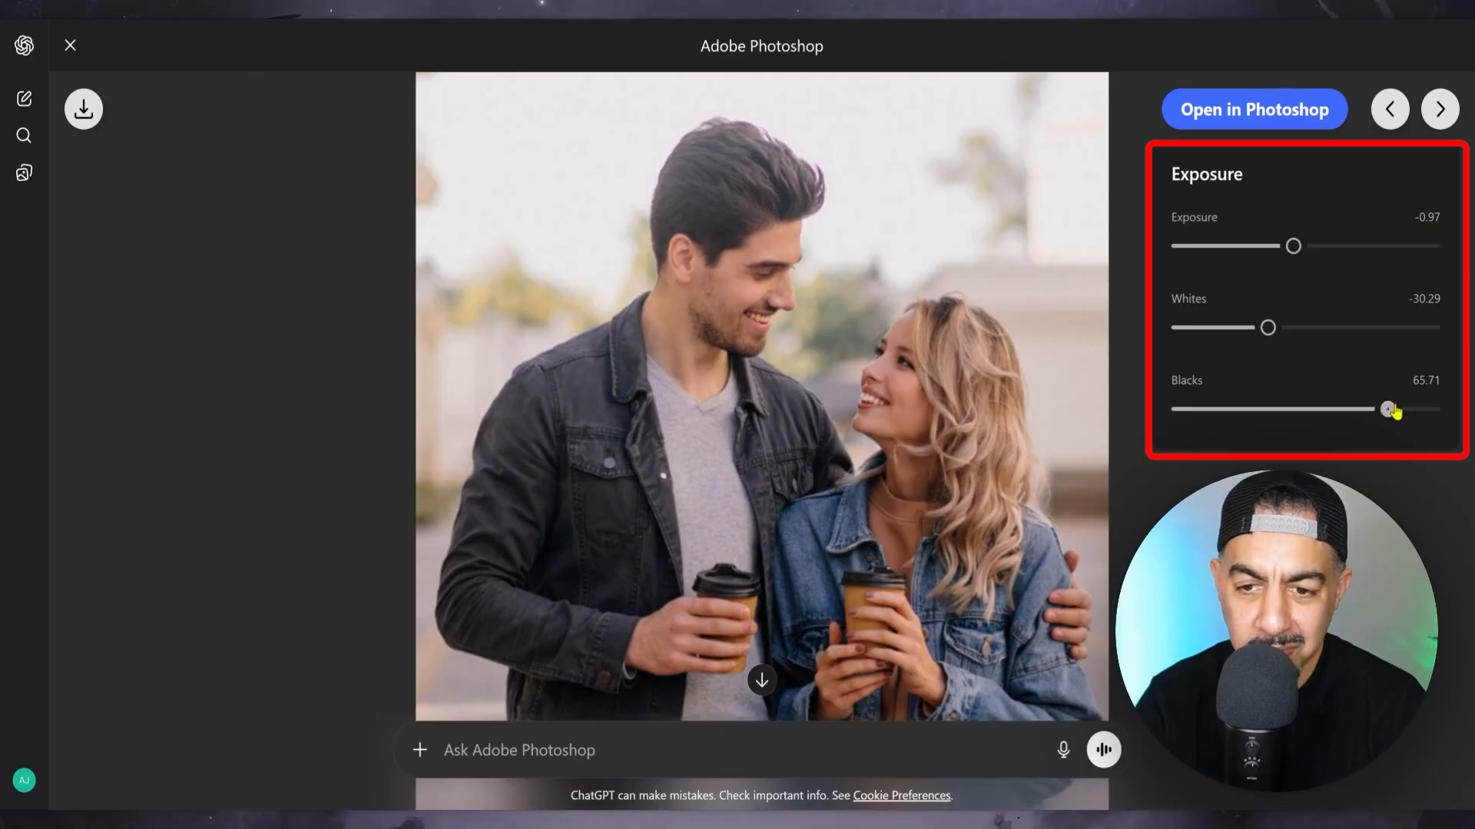
pyautogui.click(1440, 109)
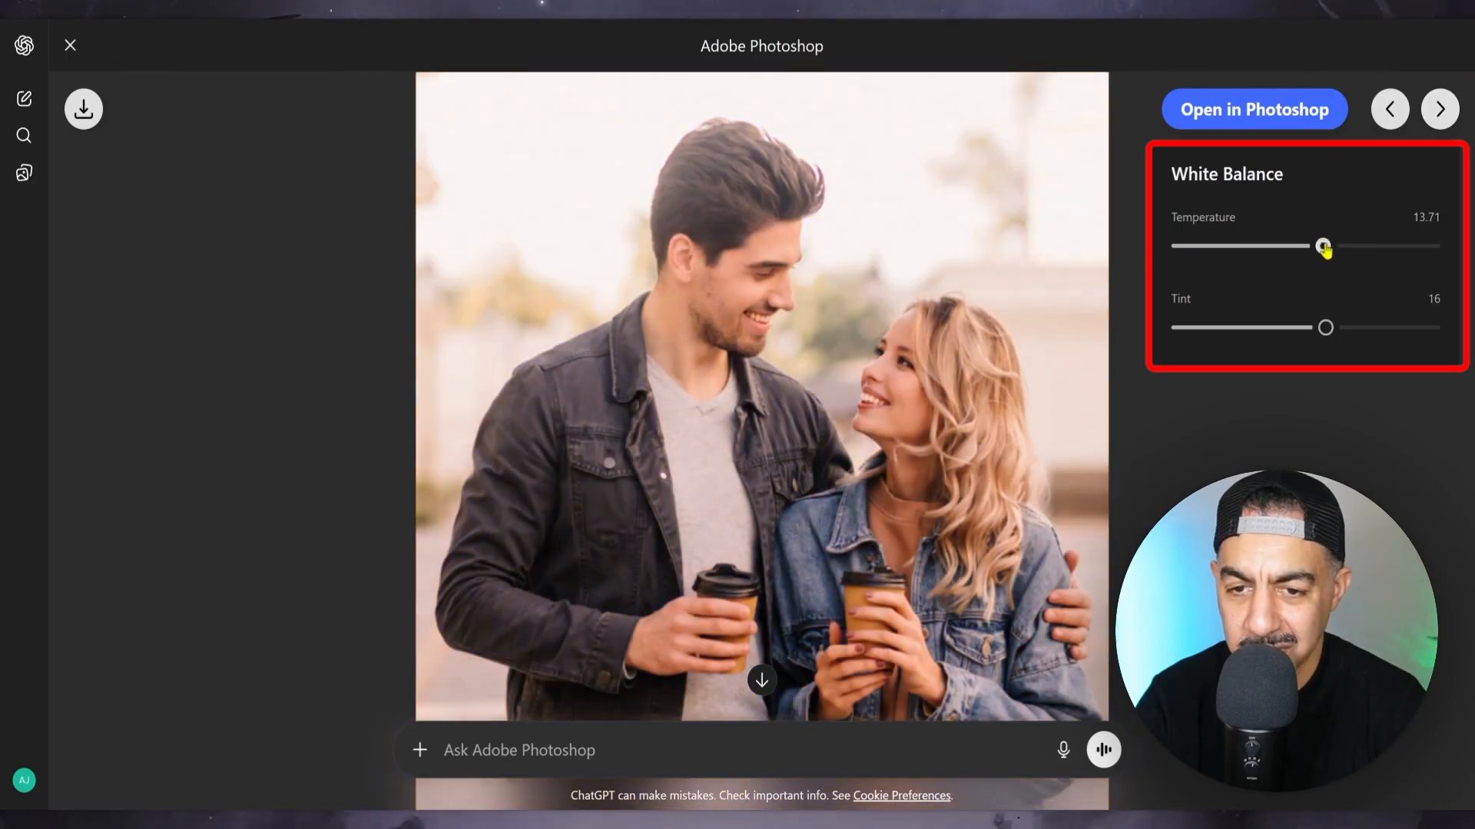
pyautogui.moveTo(1296, 335)
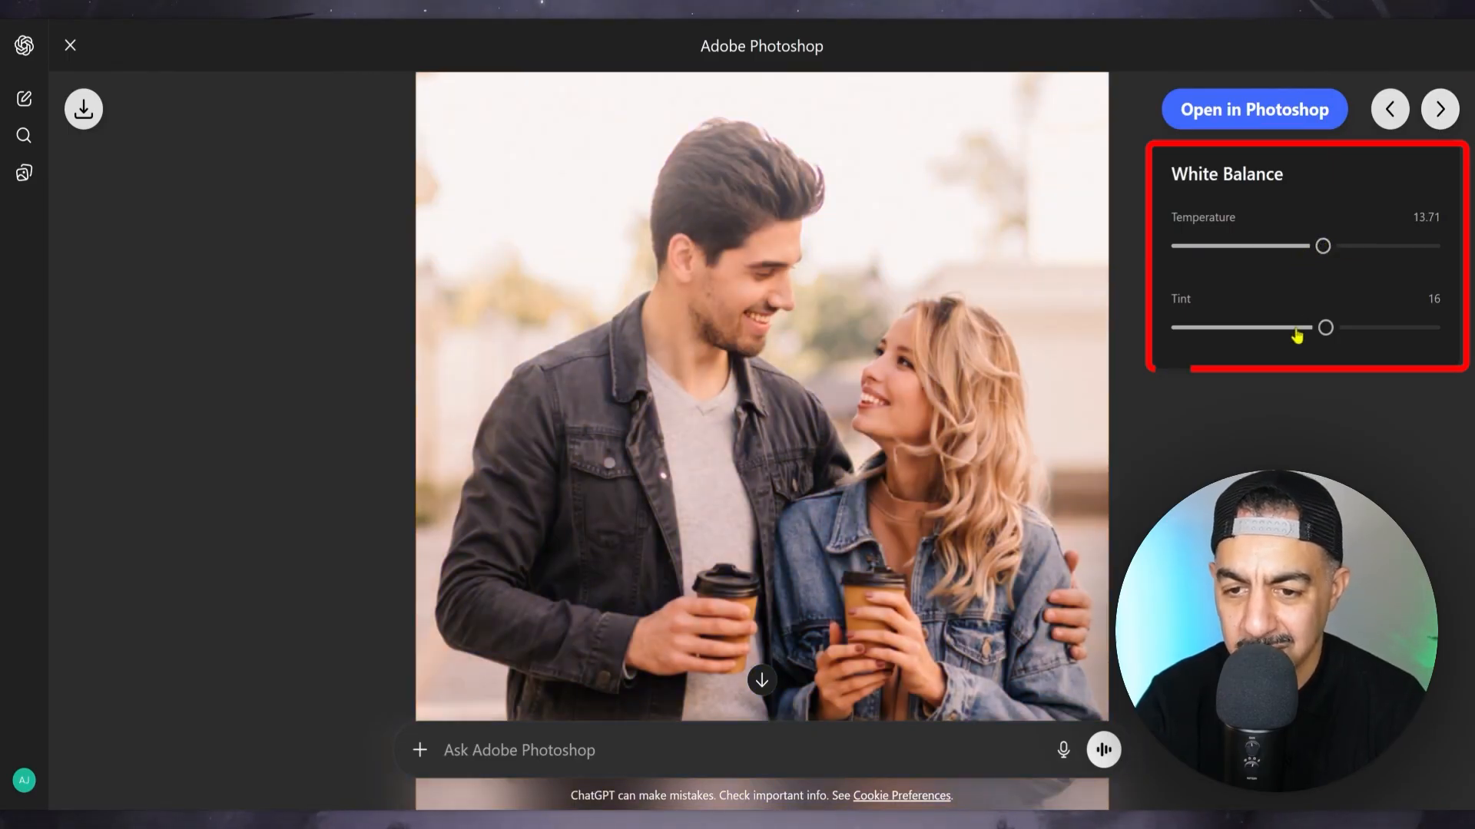
pyautogui.click(1440, 109)
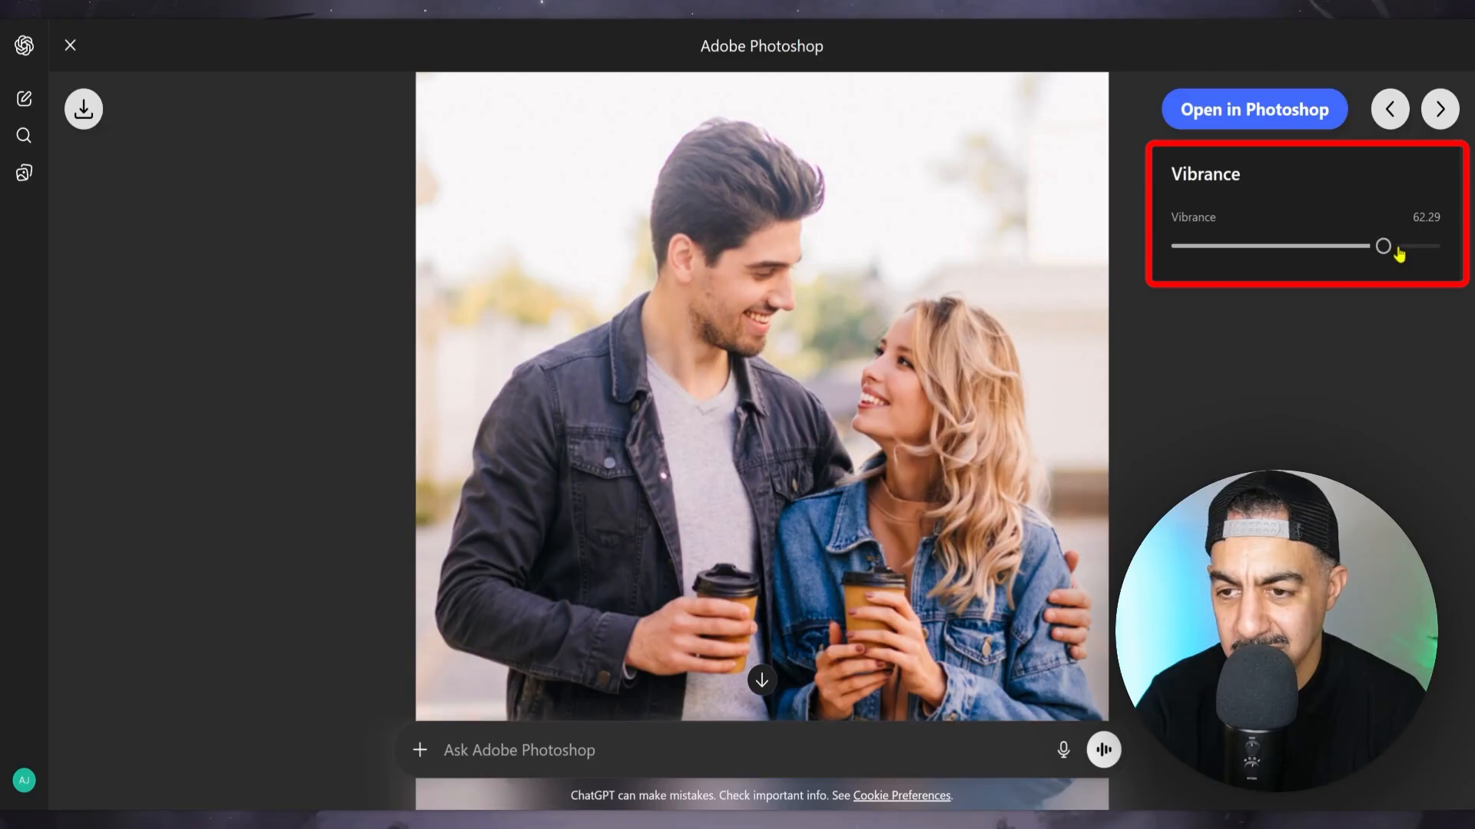
pyautogui.click(1438, 109)
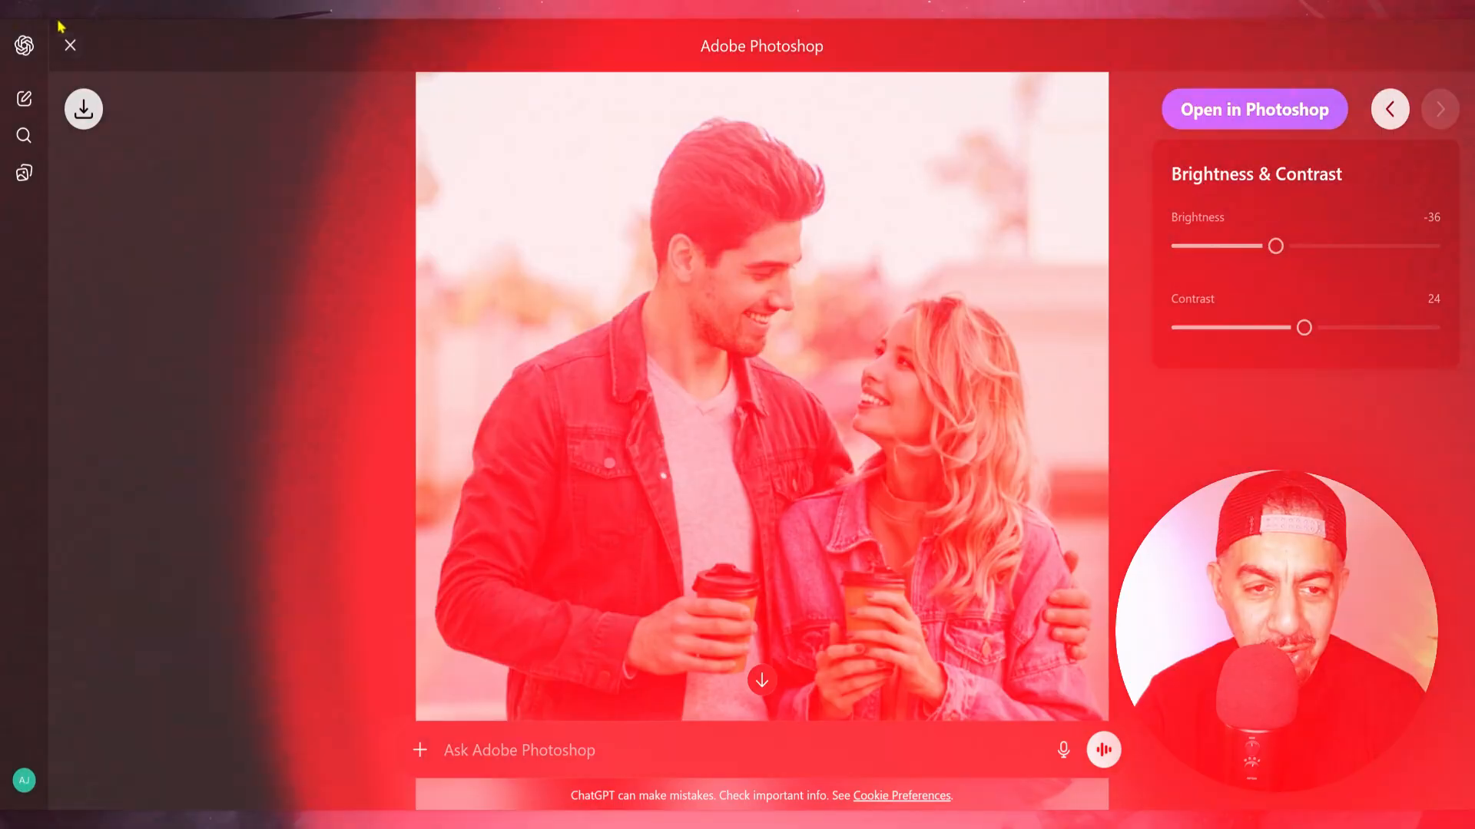
pyautogui.click(70, 46)
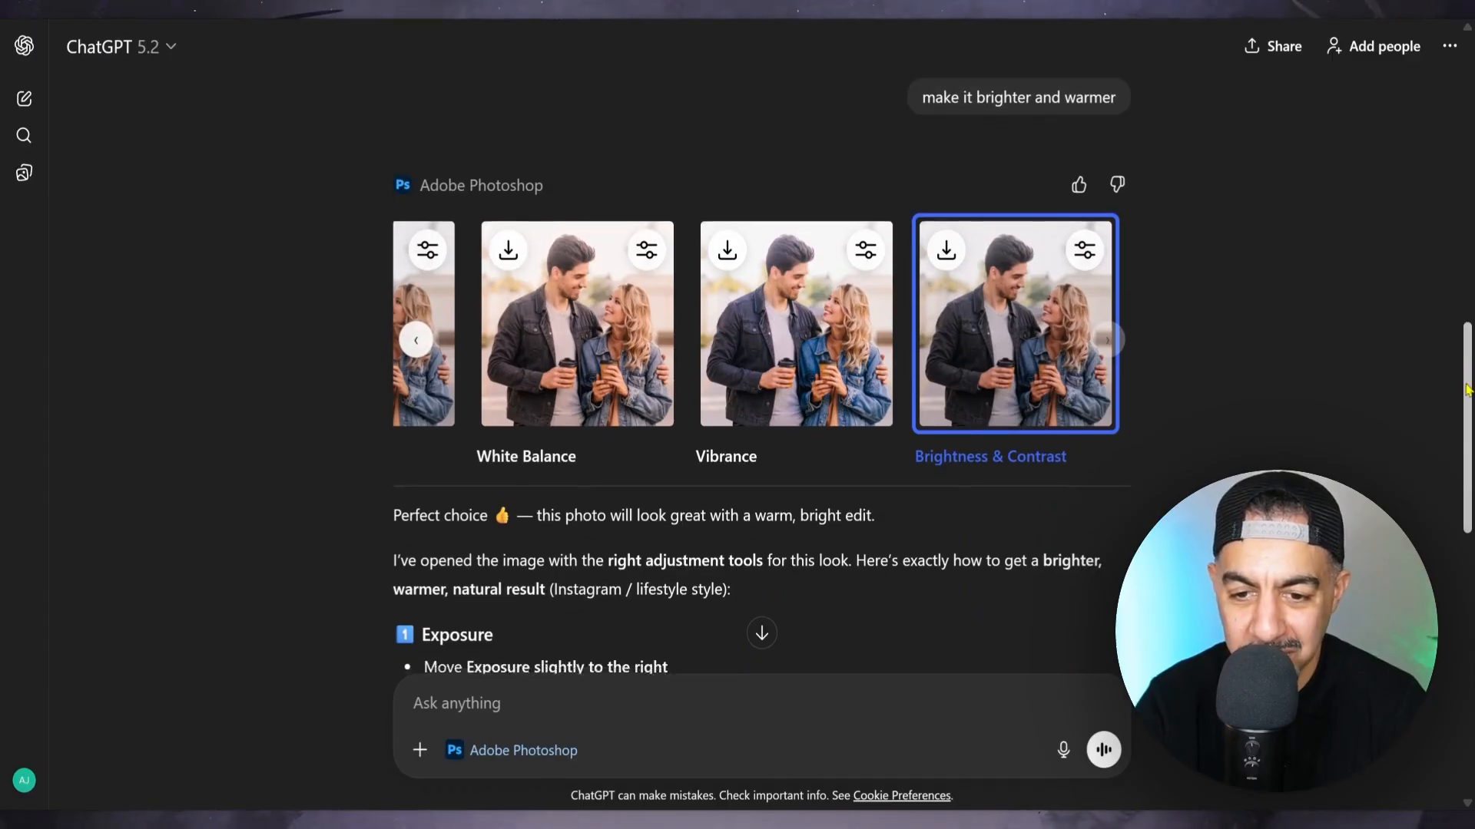
pyautogui.scroll(-3)
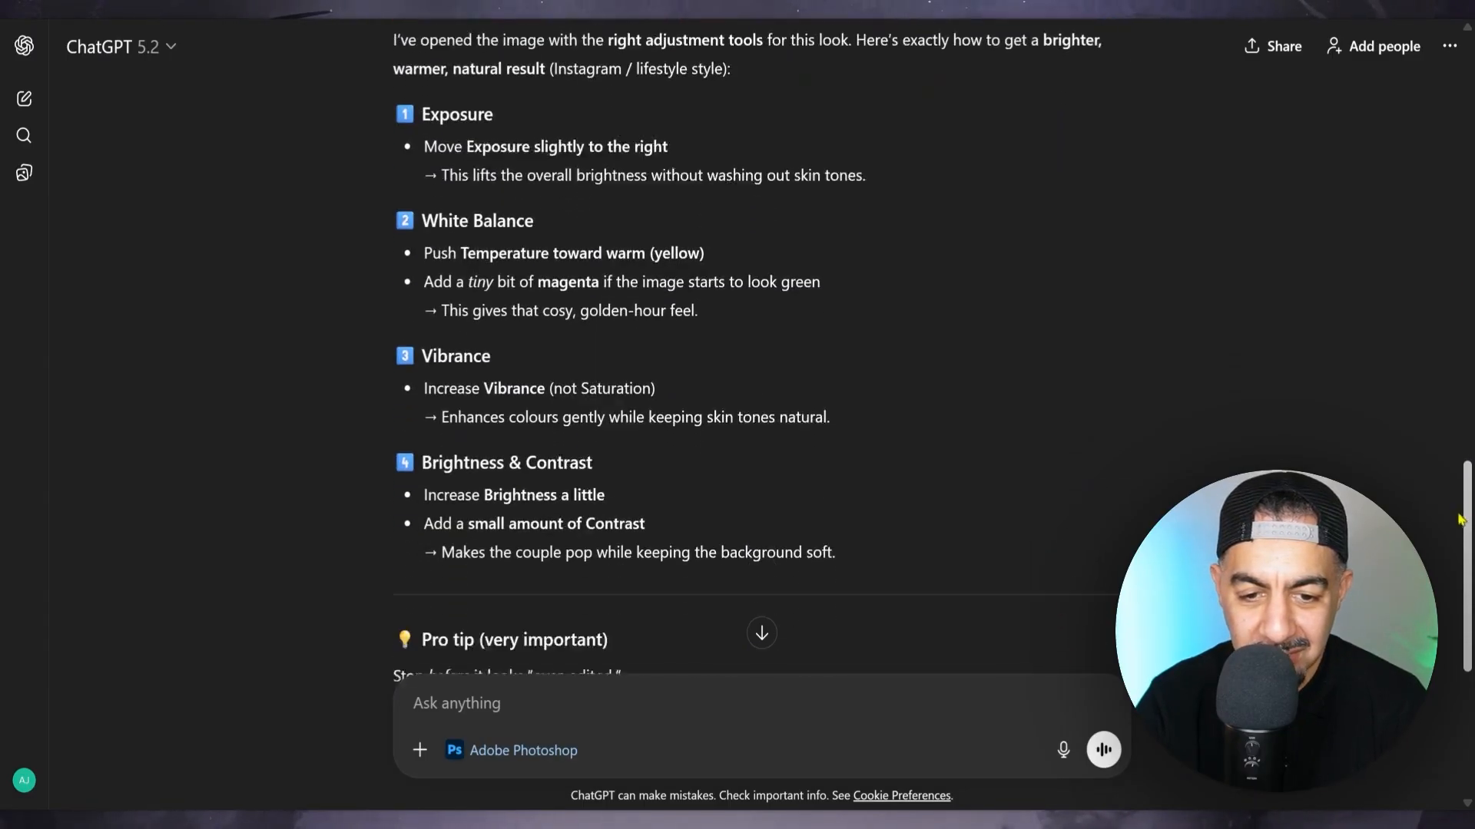
pyautogui.scroll(-3)
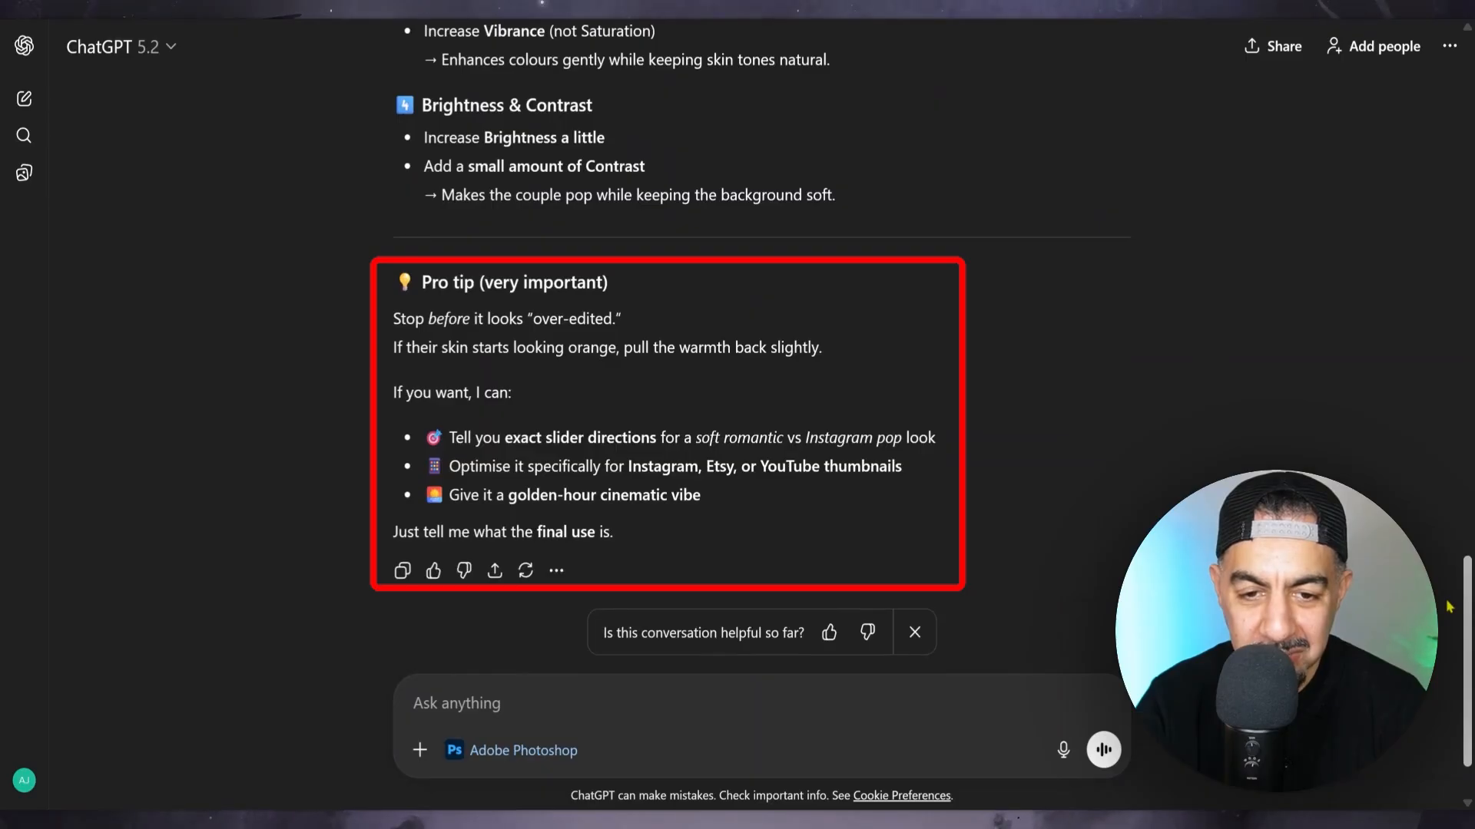
pyautogui.scroll(-3)
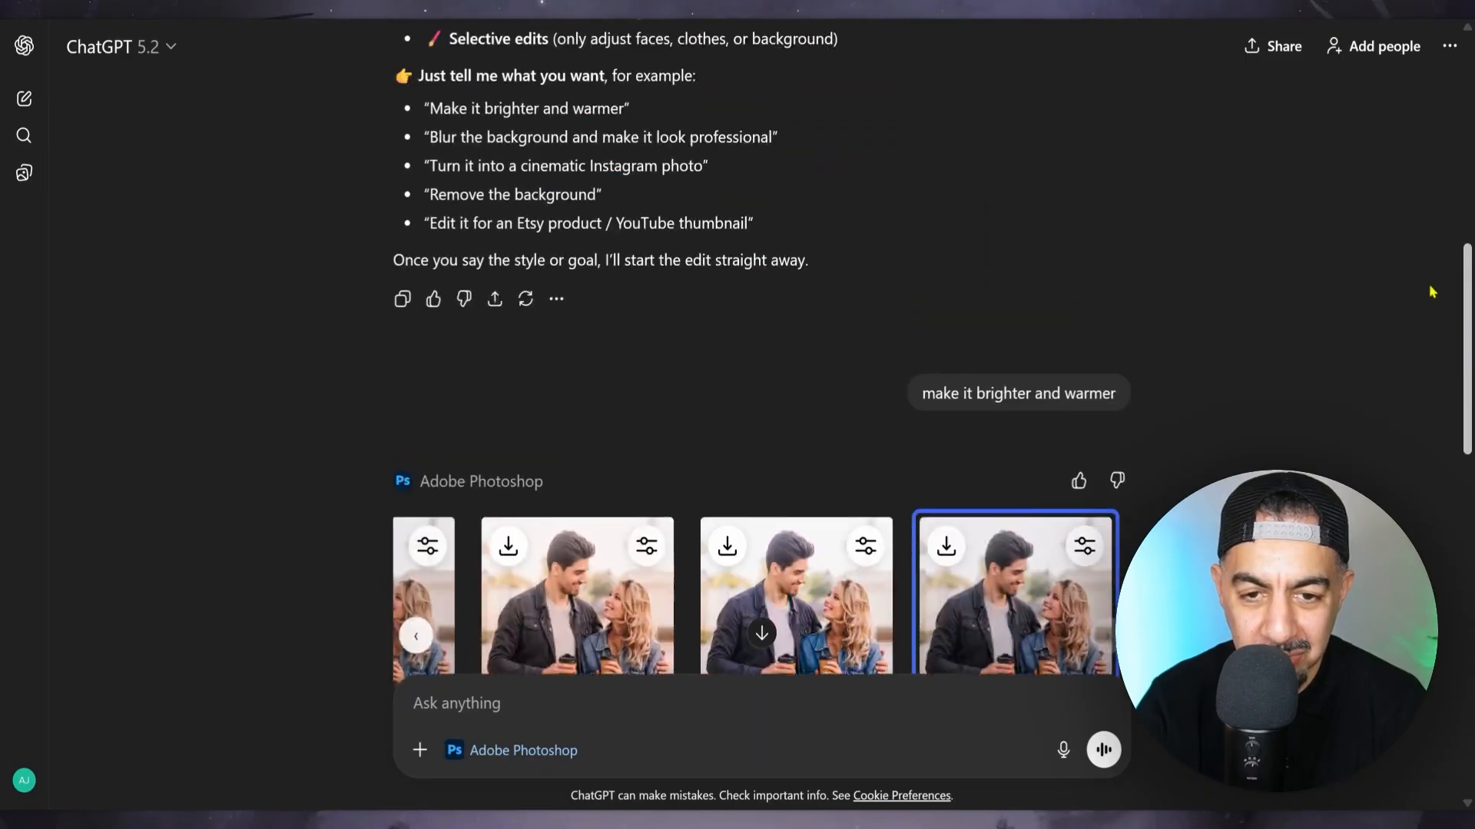
pyautogui.scroll(3)
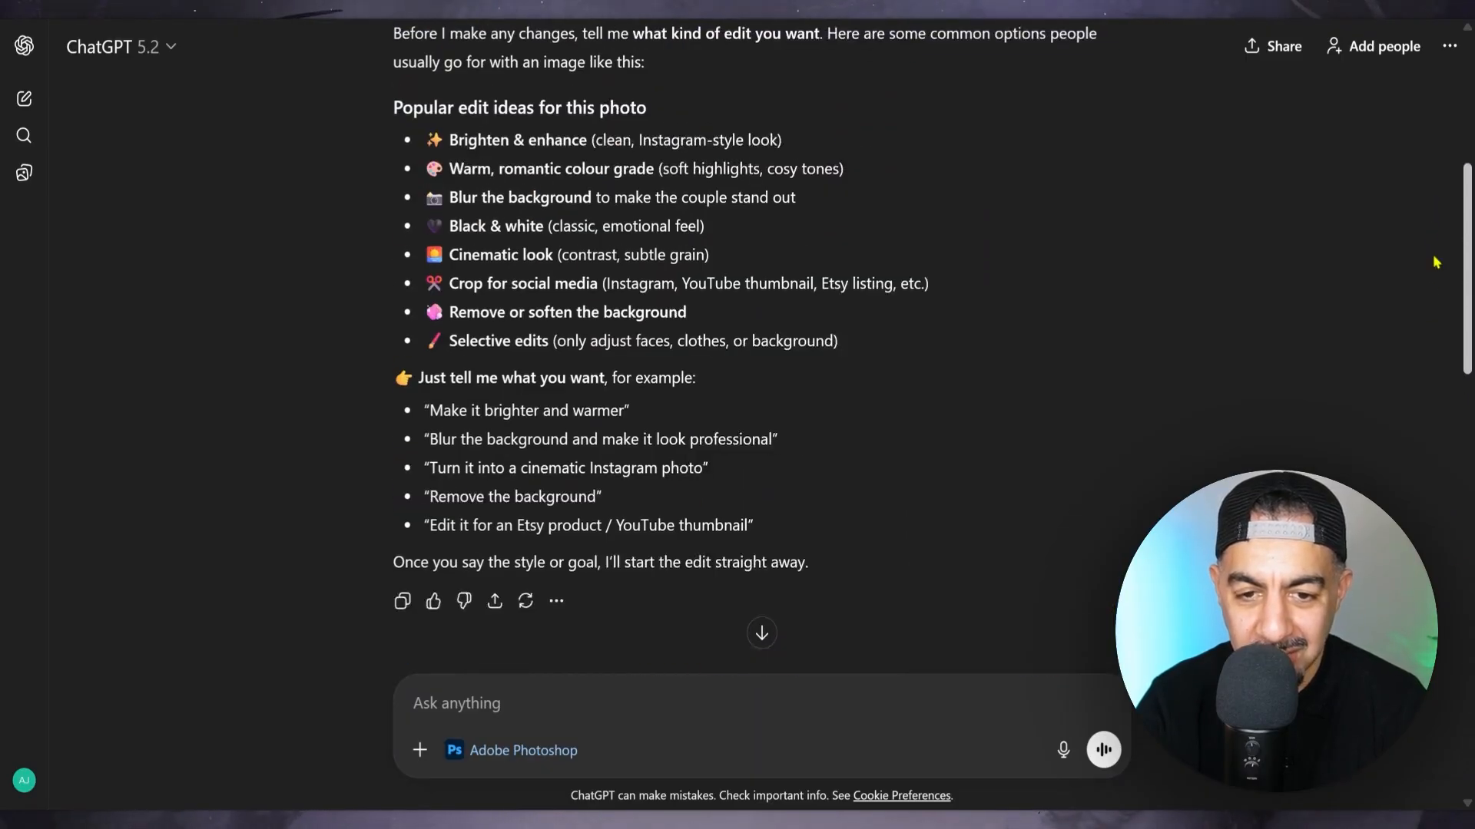
pyautogui.scroll(-3)
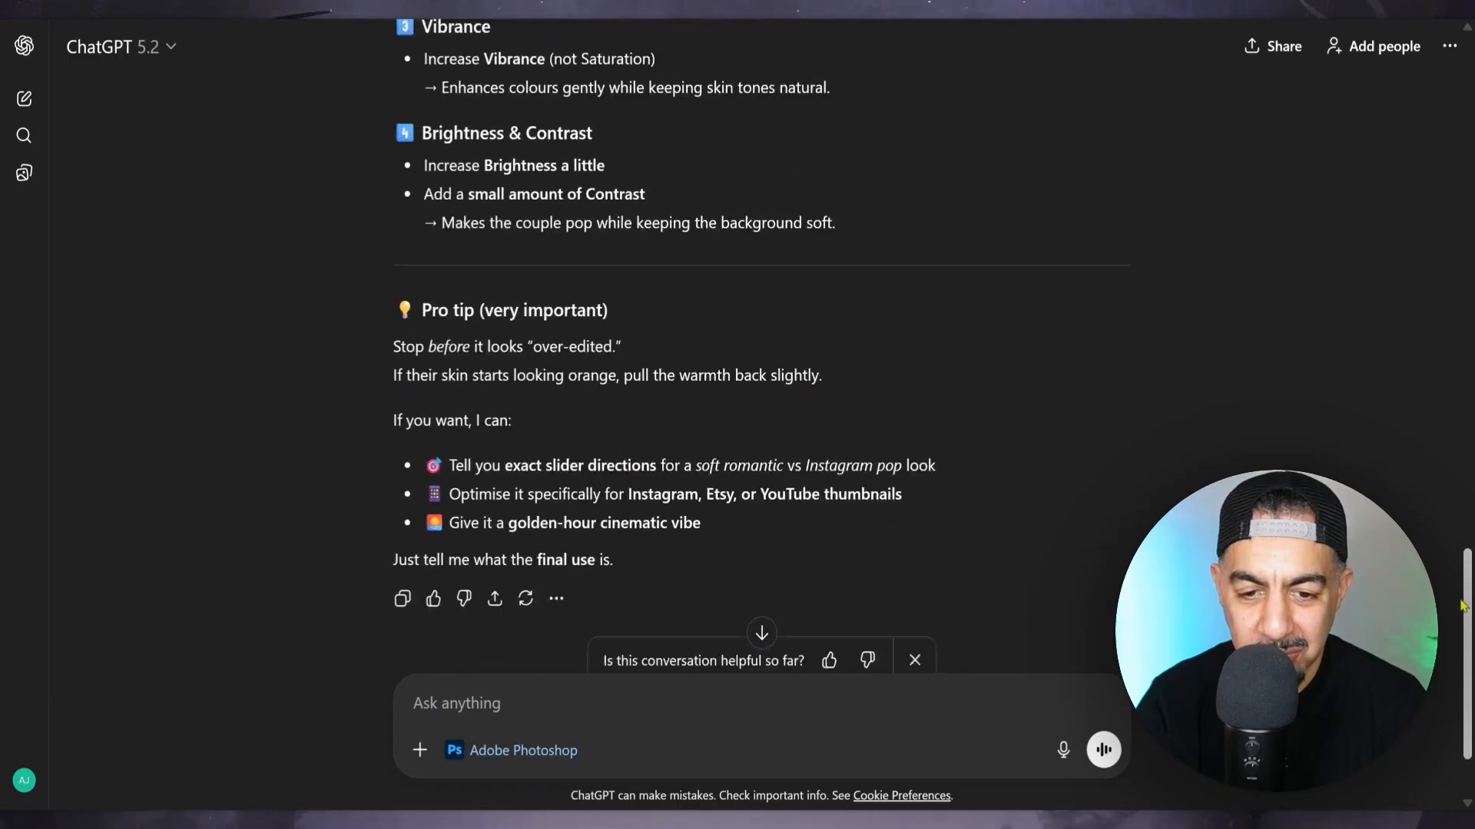
pyautogui.click(664, 704)
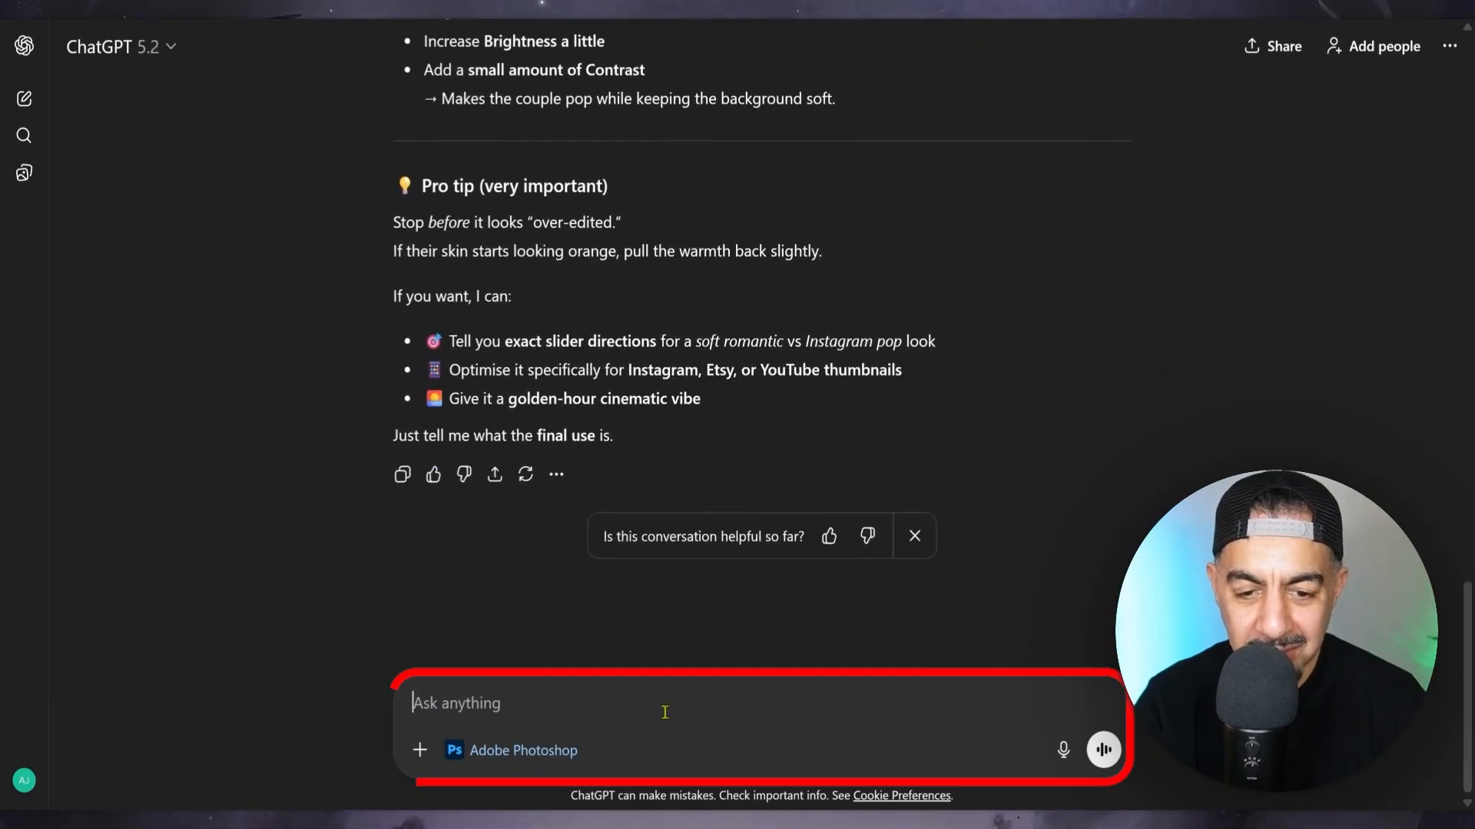
# Ask 'can I add a filter' to get Bloom and Grain versions
pyautogui.write('can I cro')
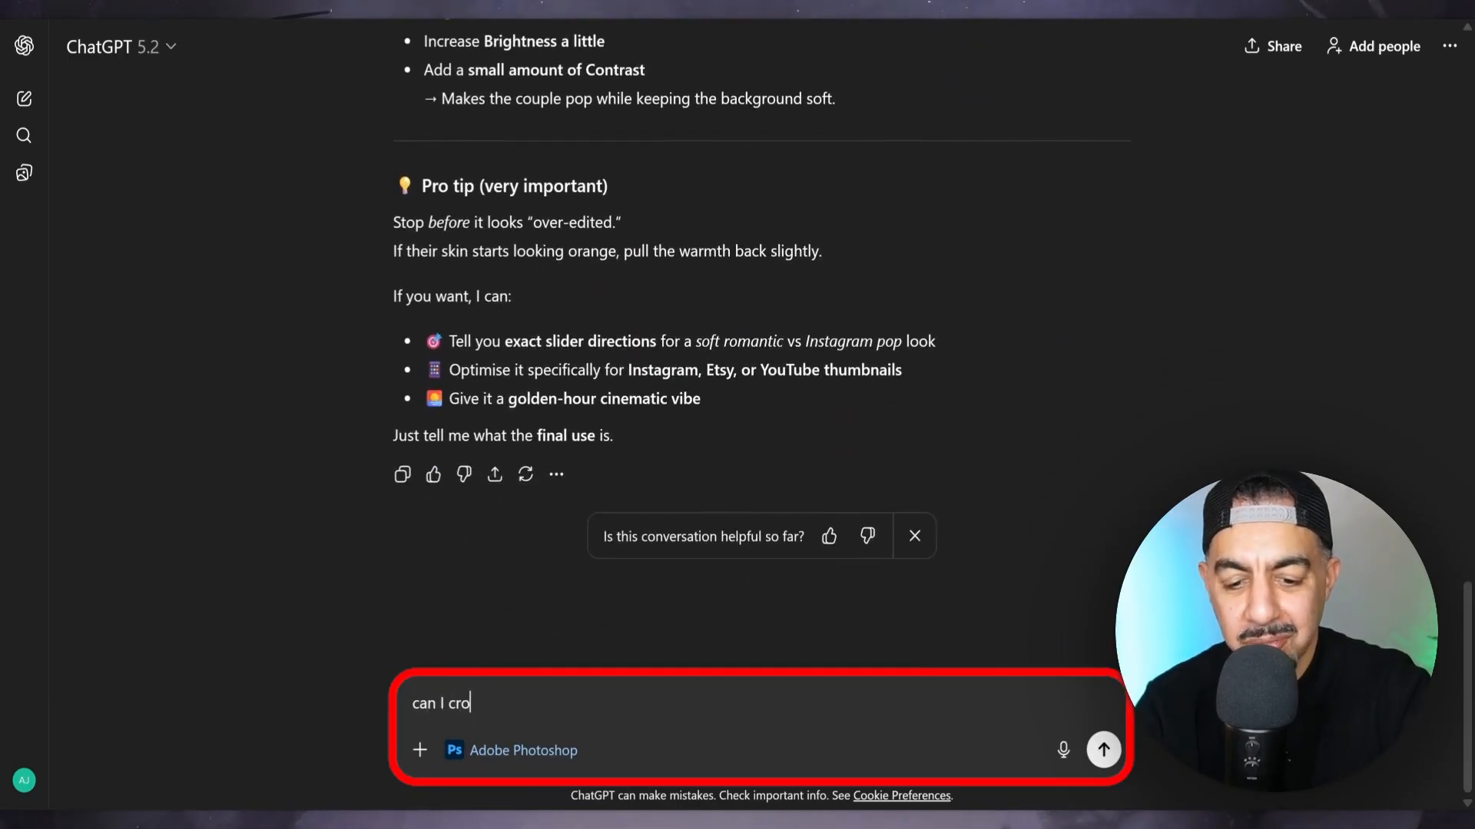
pyautogui.write('p the')
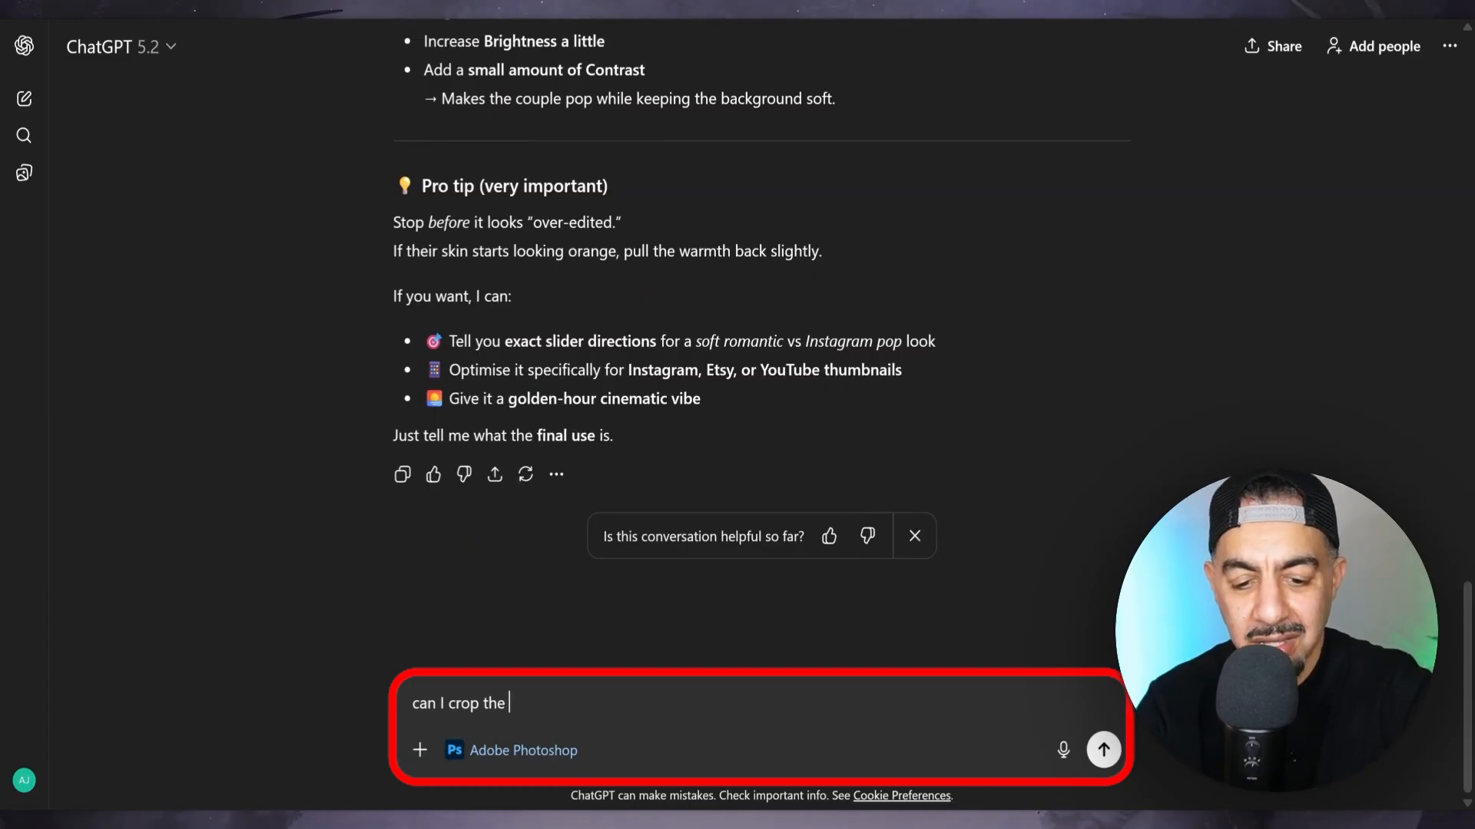
pyautogui.write('image')
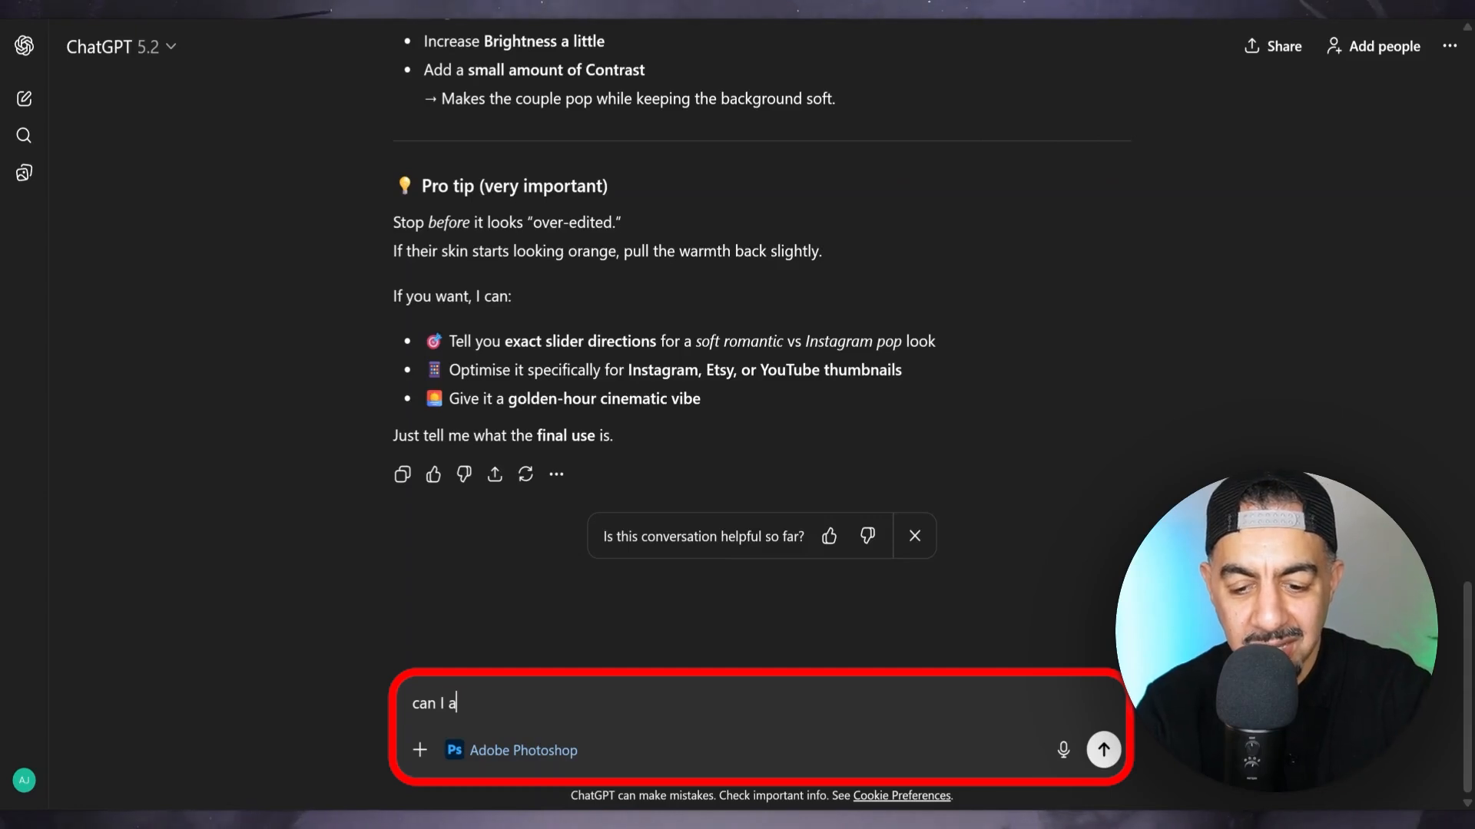
pyautogui.write('dd a fi')
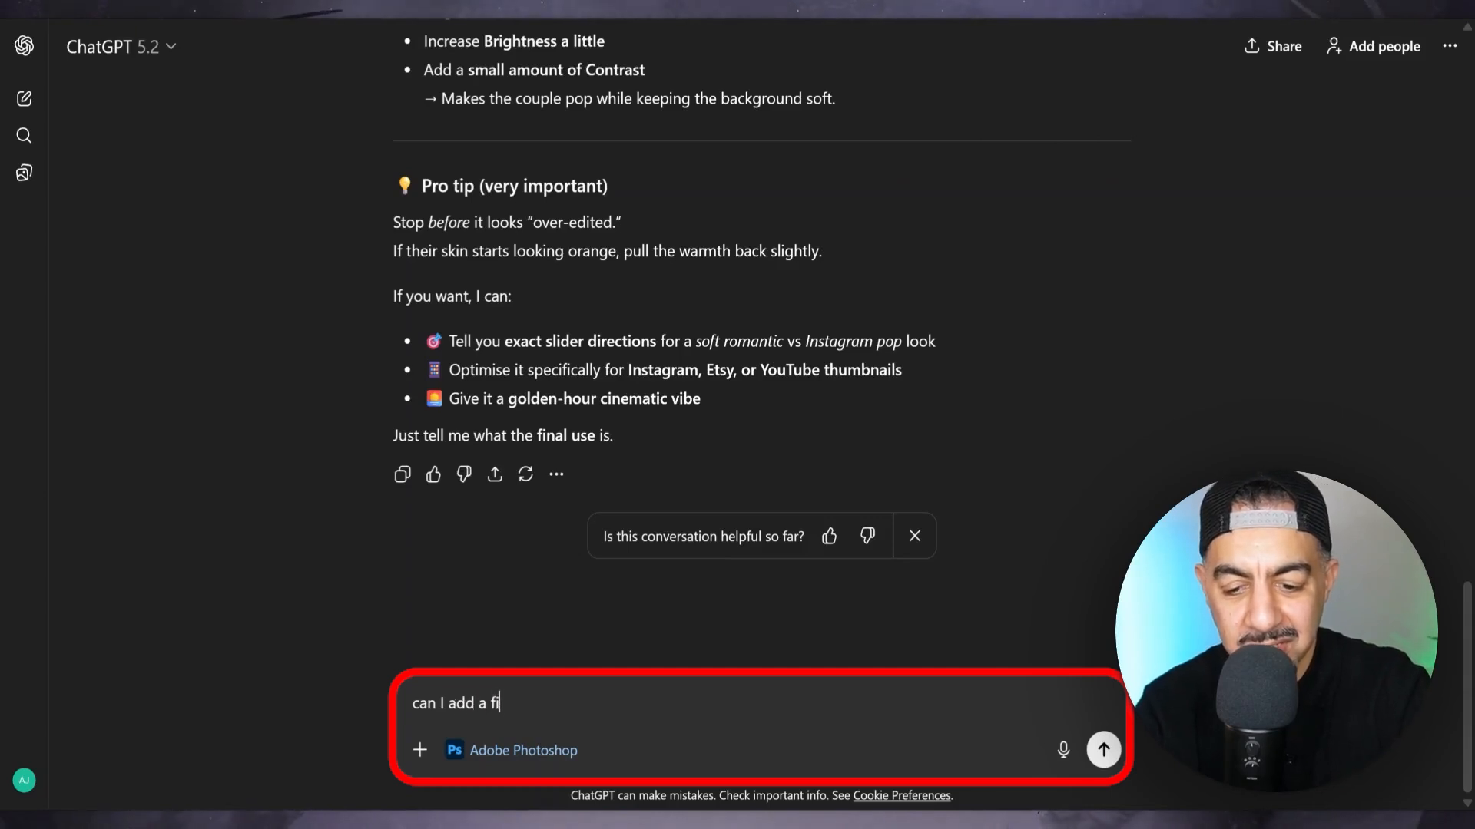
pyautogui.click(1102, 750)
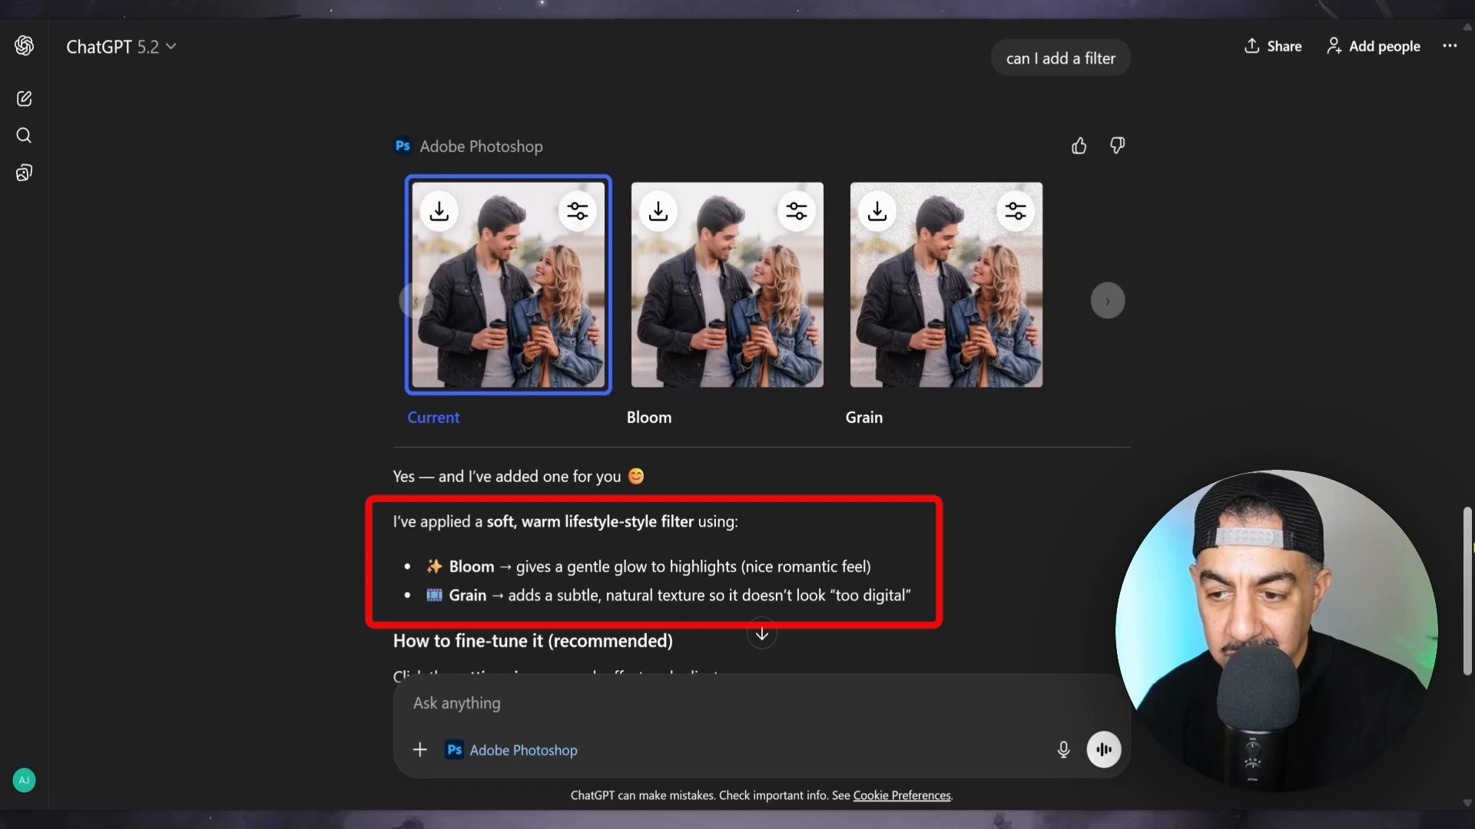
# Open the Grain version of the couple photo in the Photoshop editor
pyautogui.scroll(-3)
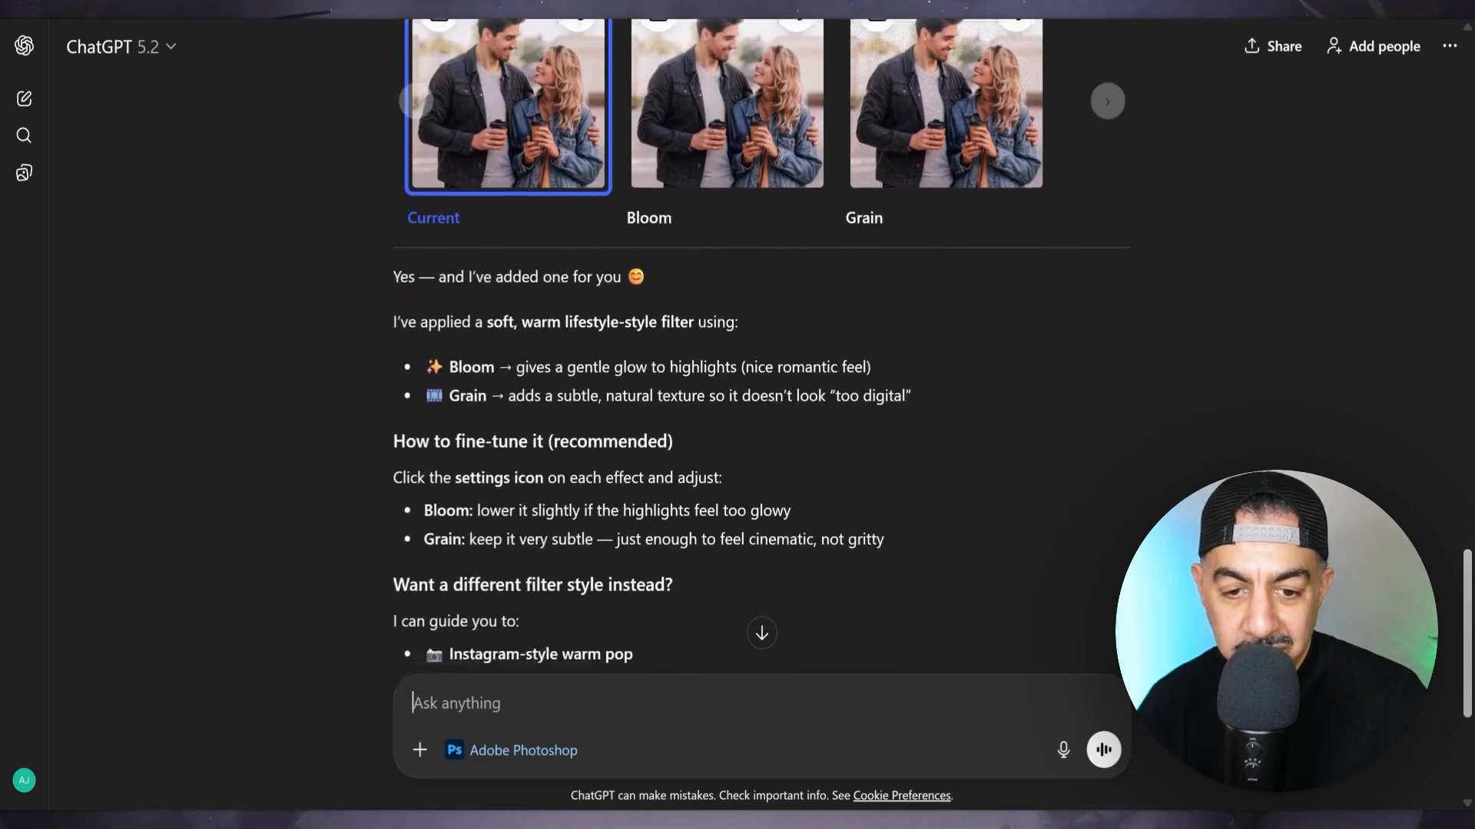
pyautogui.scroll(-3)
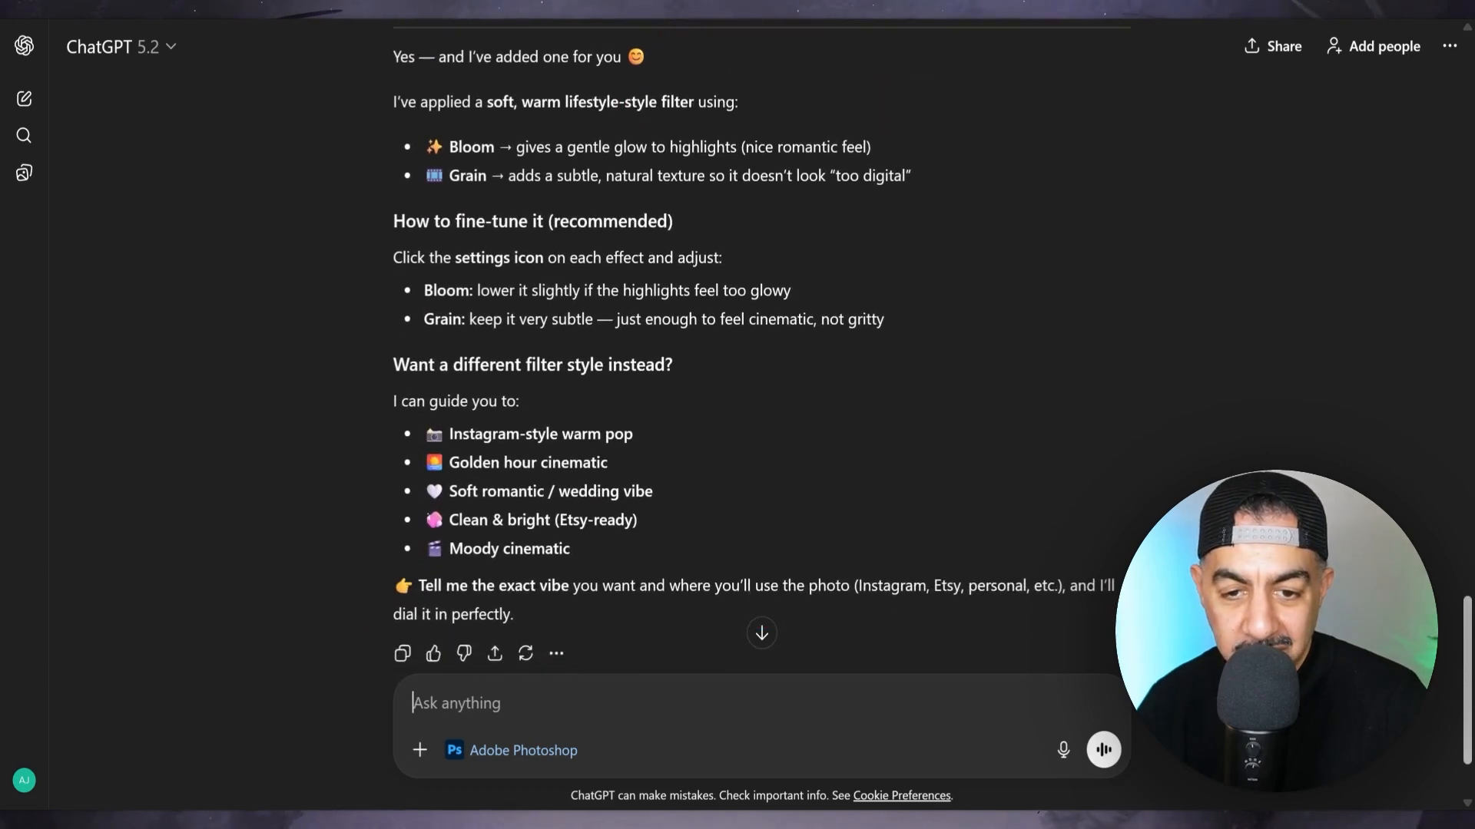
pyautogui.scroll(3)
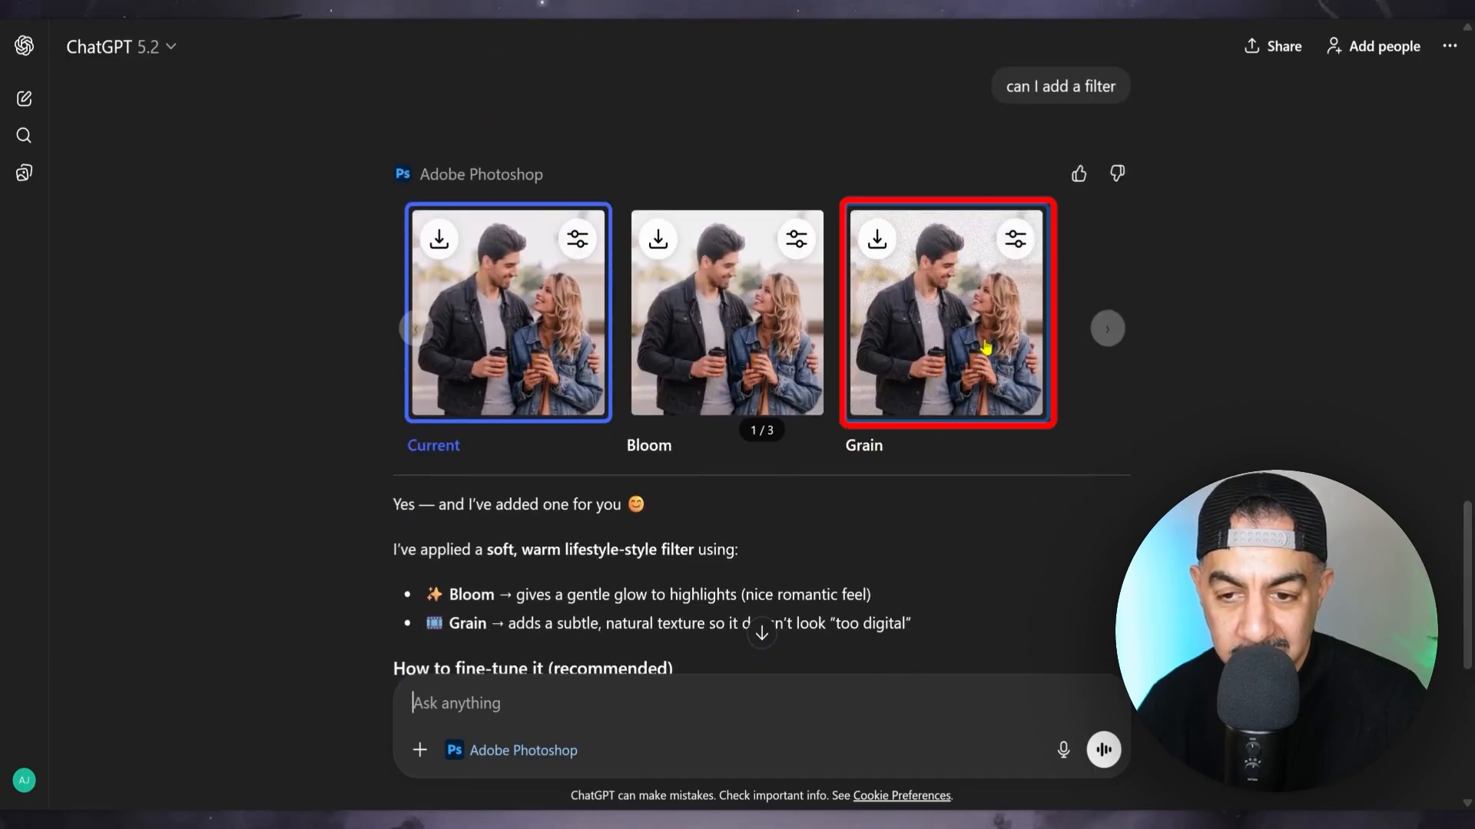
pyautogui.click(946, 313)
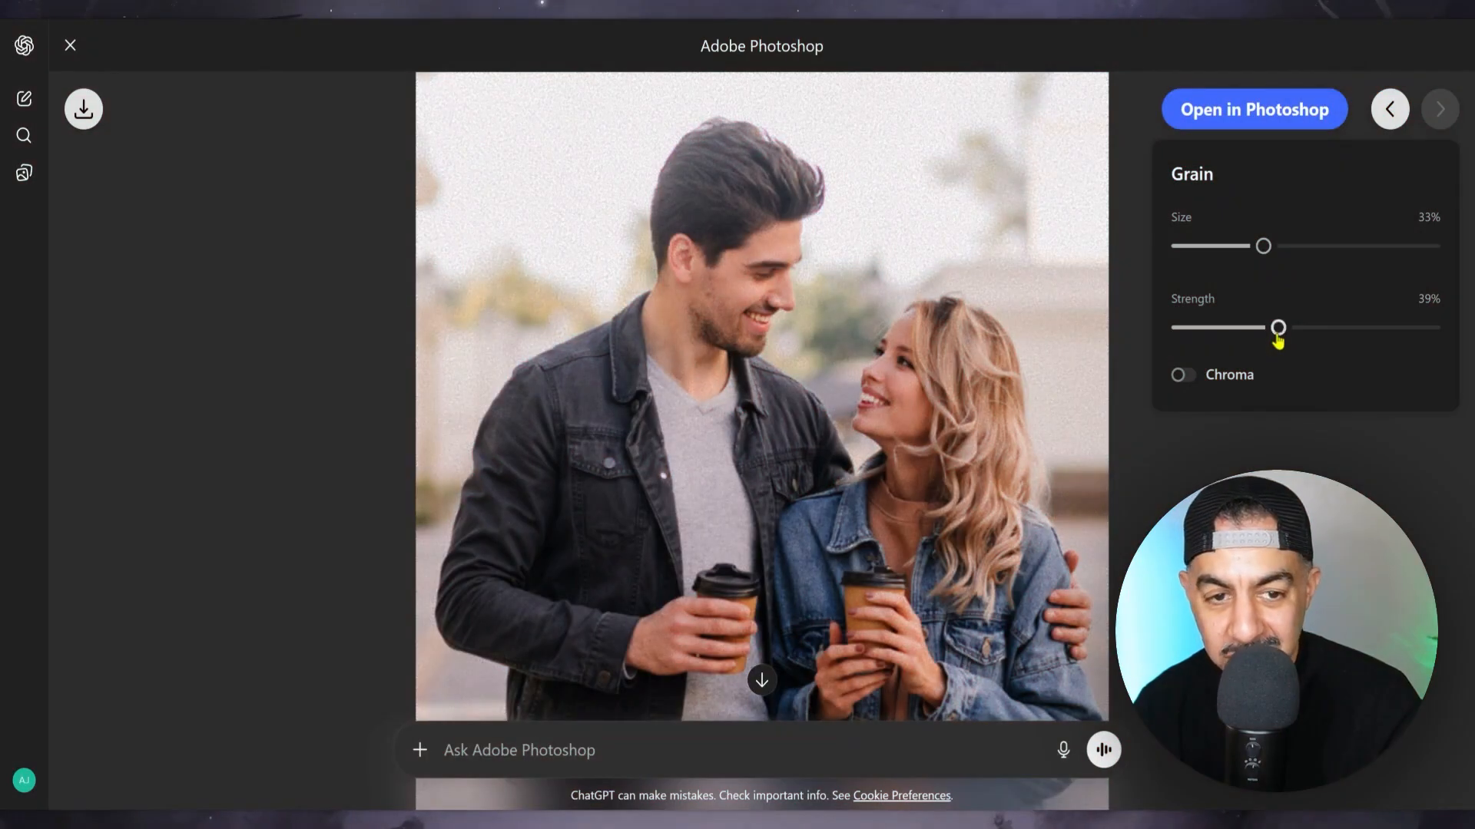
pyautogui.moveTo(1231, 335)
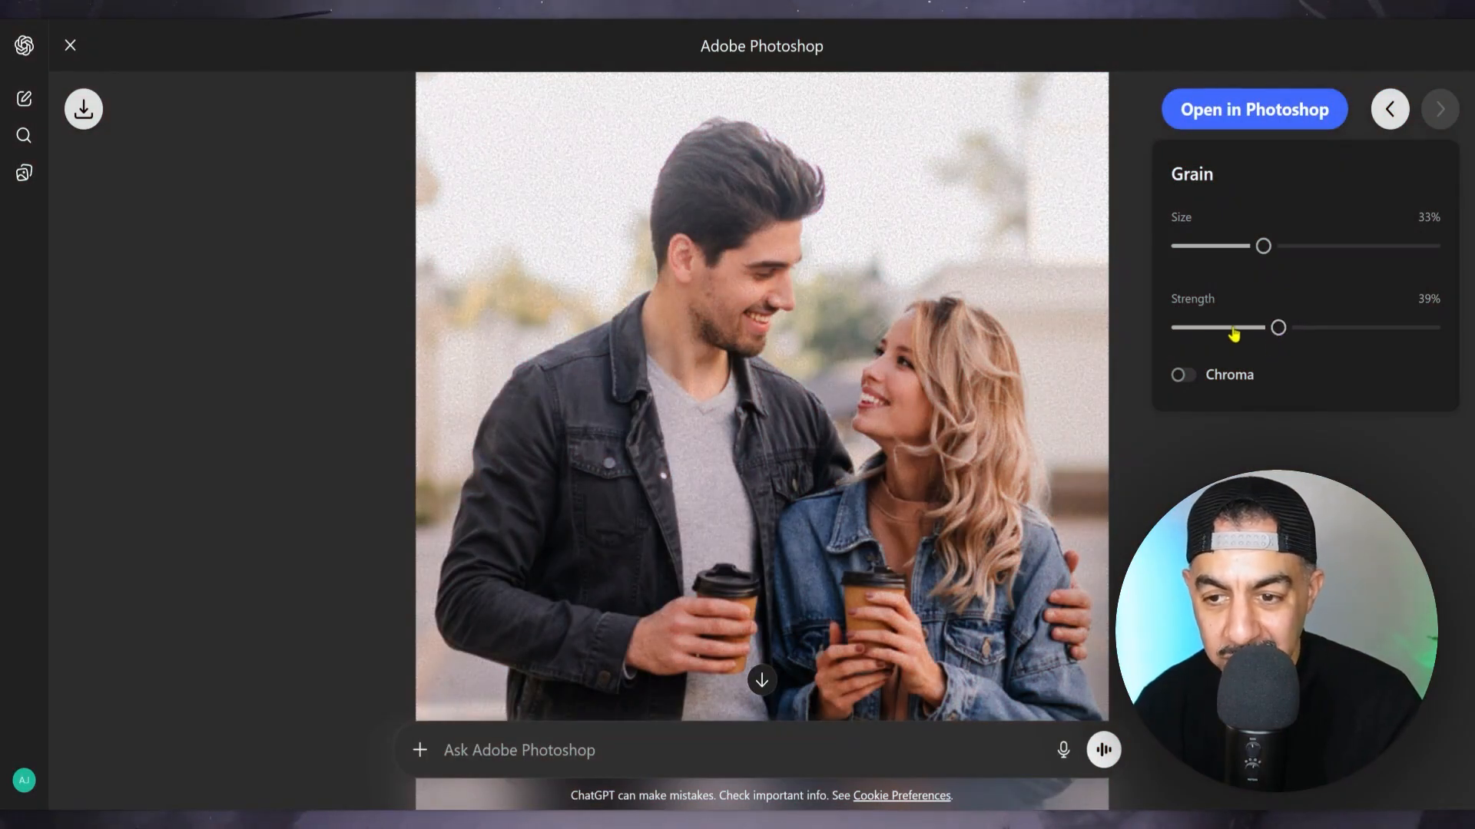